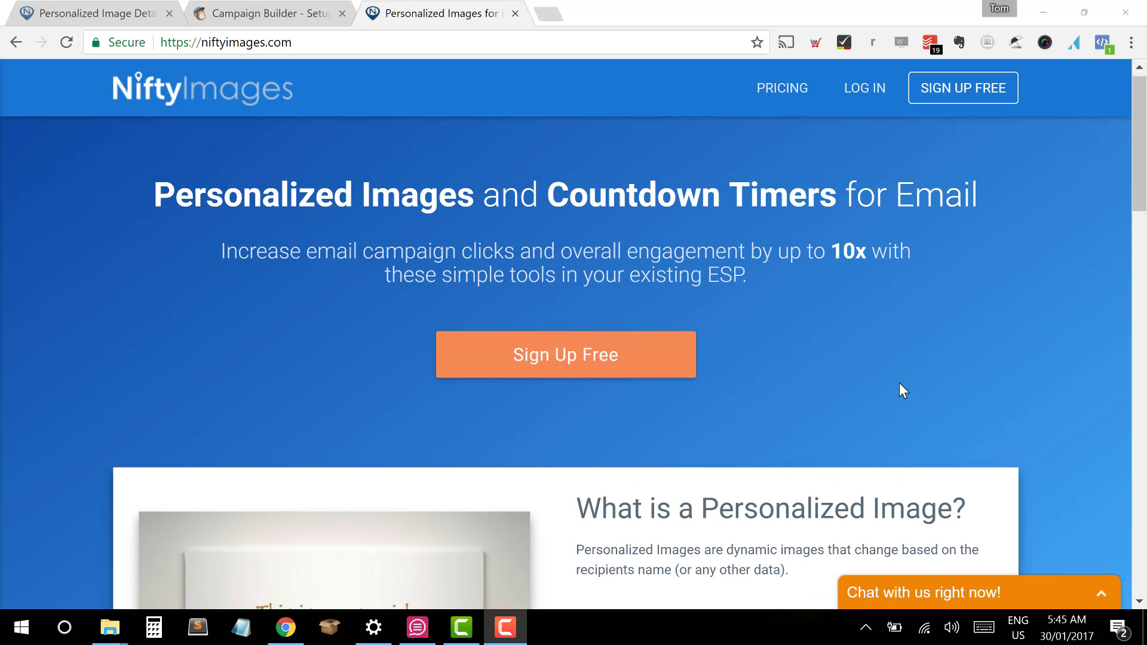
# - Replace 'Taylor' with 'Tom' in the homepage demo so the sample image updates
pyautogui.scroll(-3)
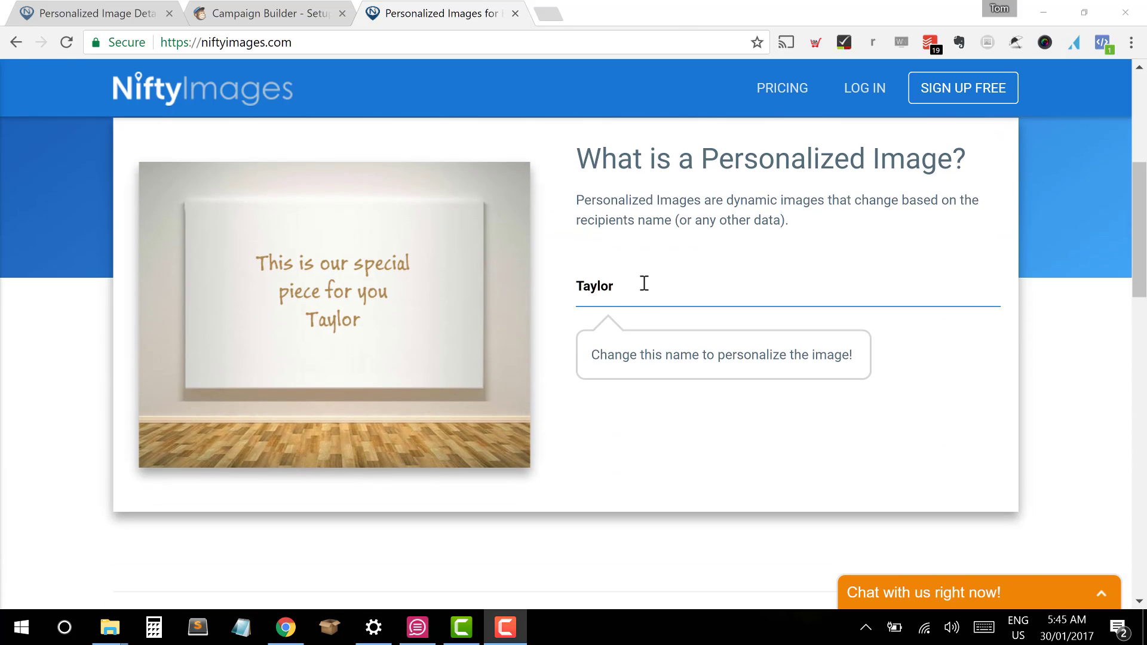
pyautogui.moveTo(273, 260)
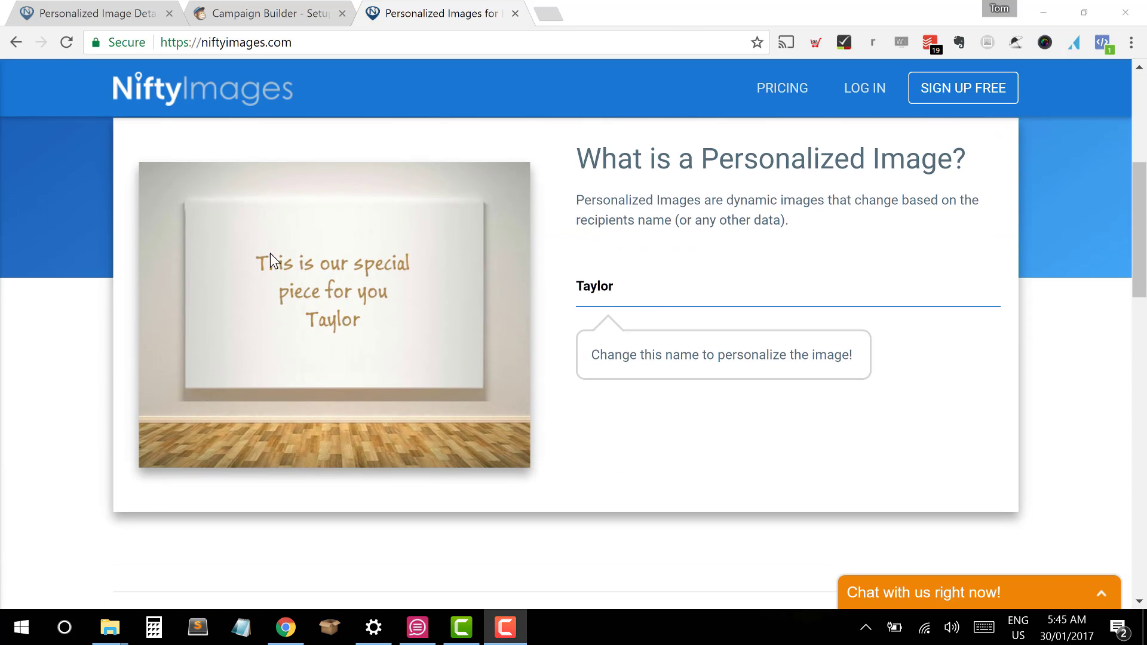
pyautogui.doubleClick(595, 287)
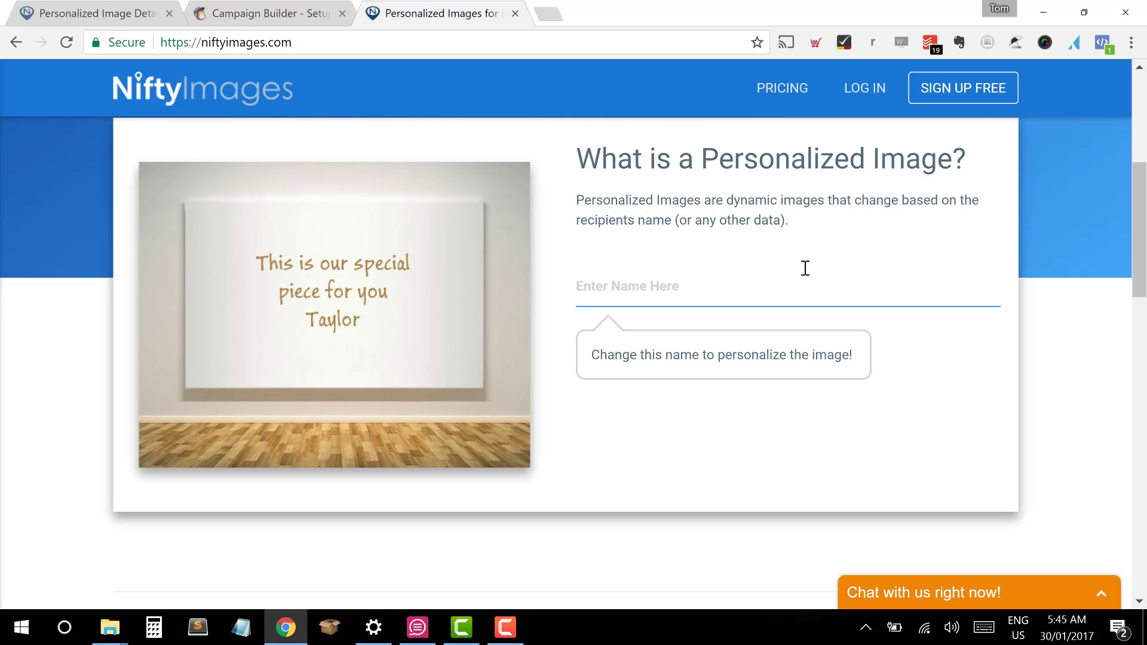
pyautogui.write('Tom')
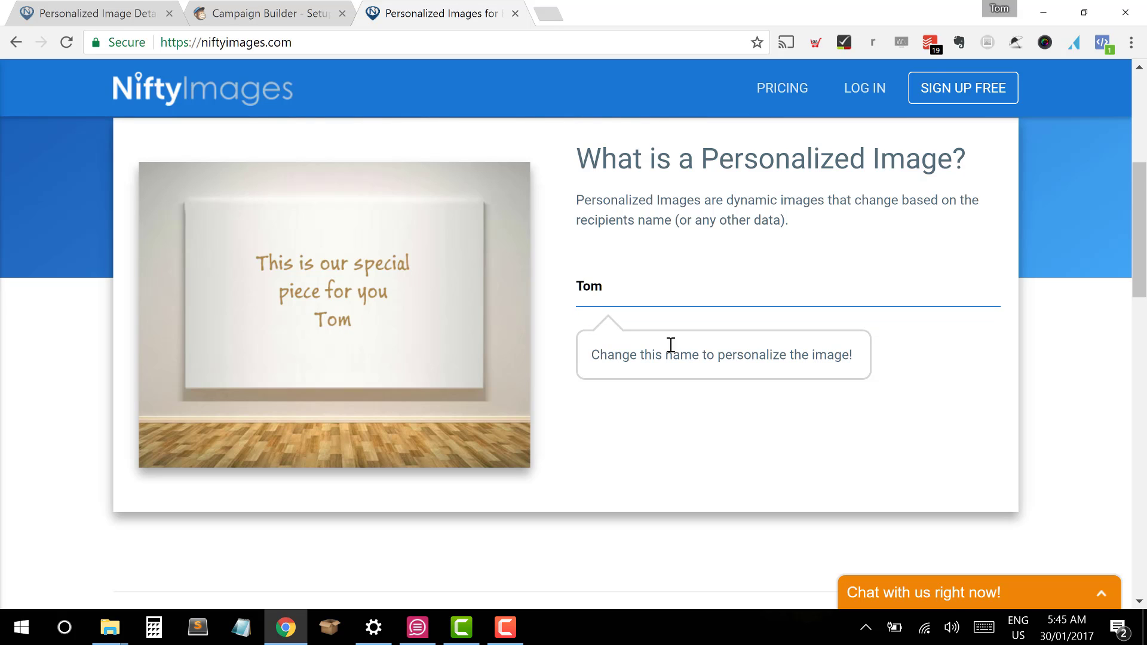
pyautogui.moveTo(329, 331)
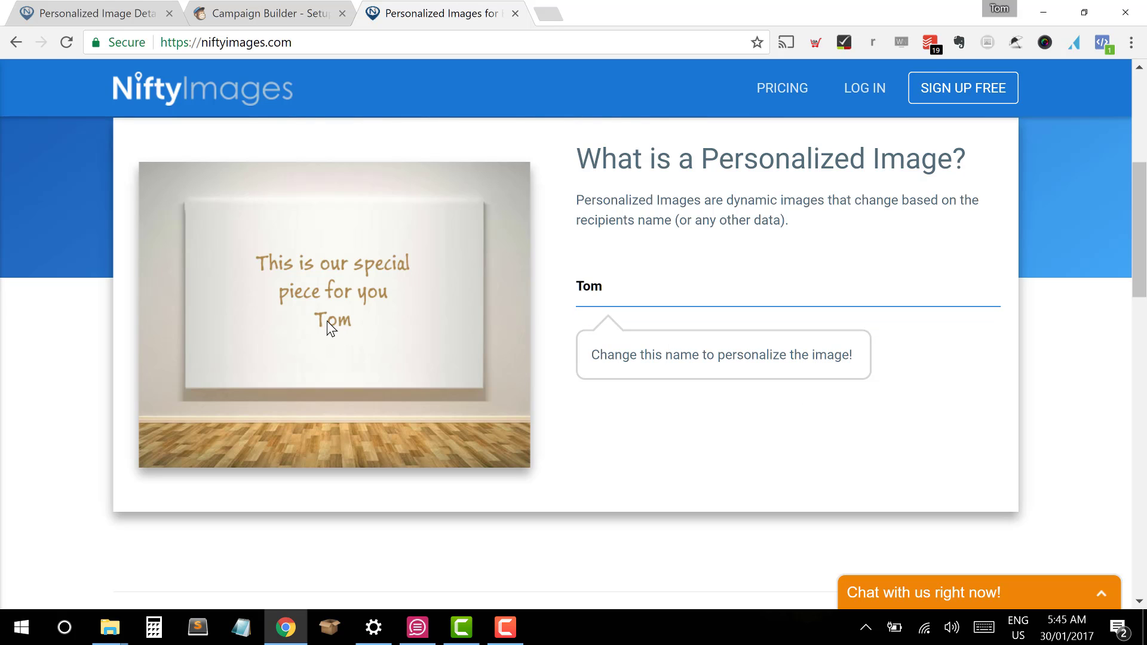
pyautogui.moveTo(421, 347)
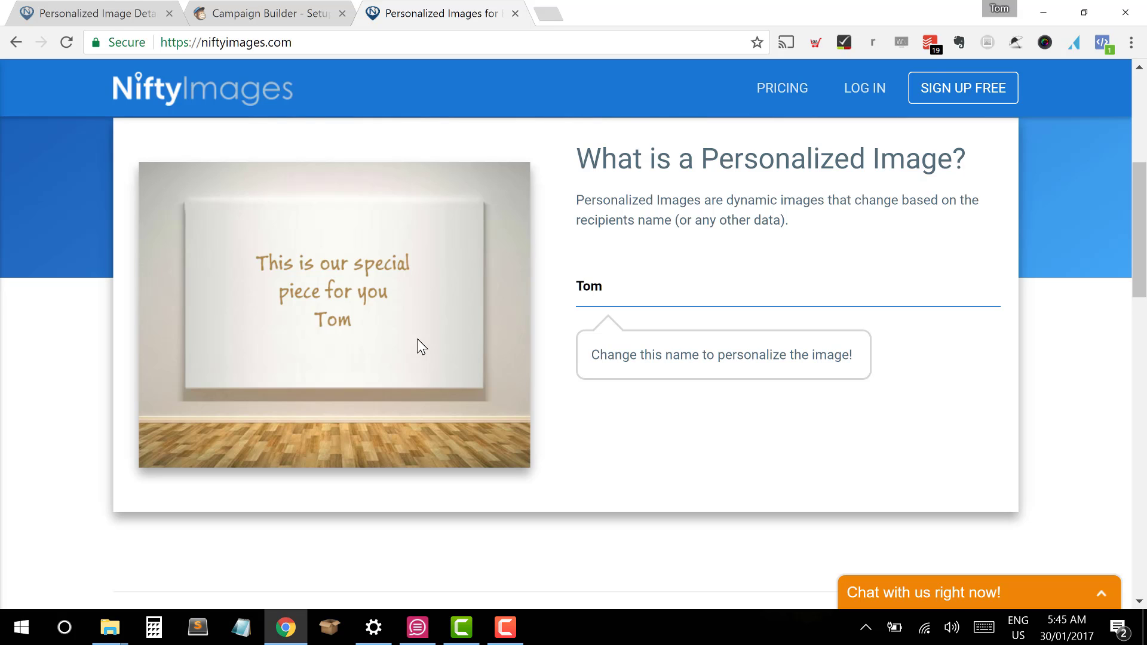
pyautogui.moveTo(413, 330)
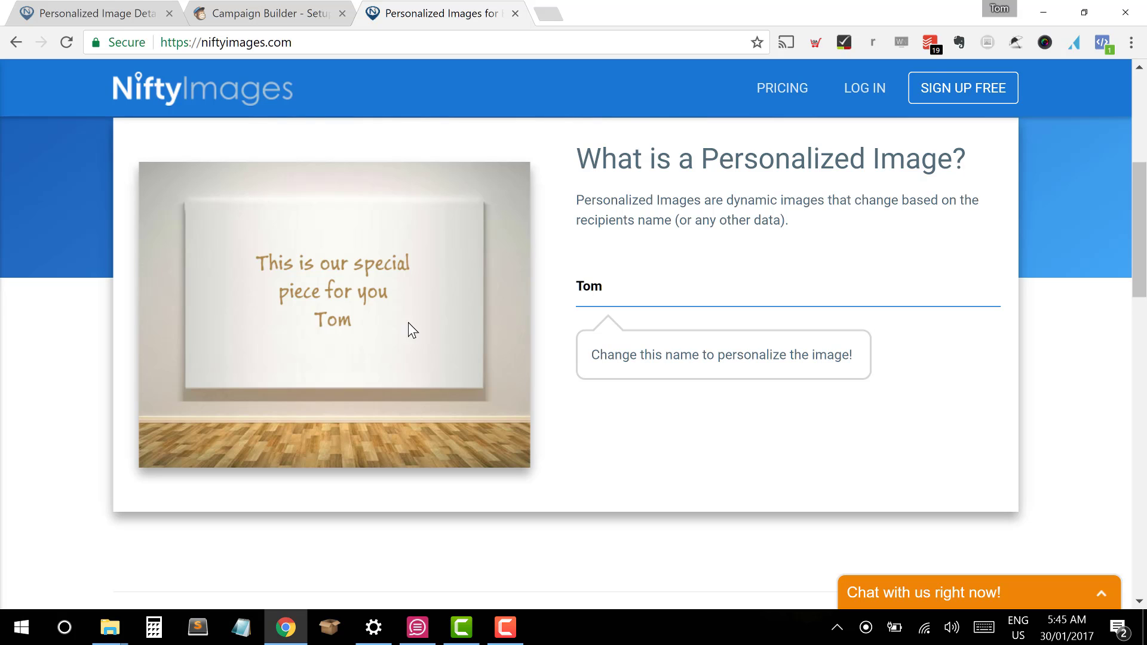
# - From the dashboard, delete the saved Coffee Cup image and confirm with OK
pyautogui.click(89, 13)
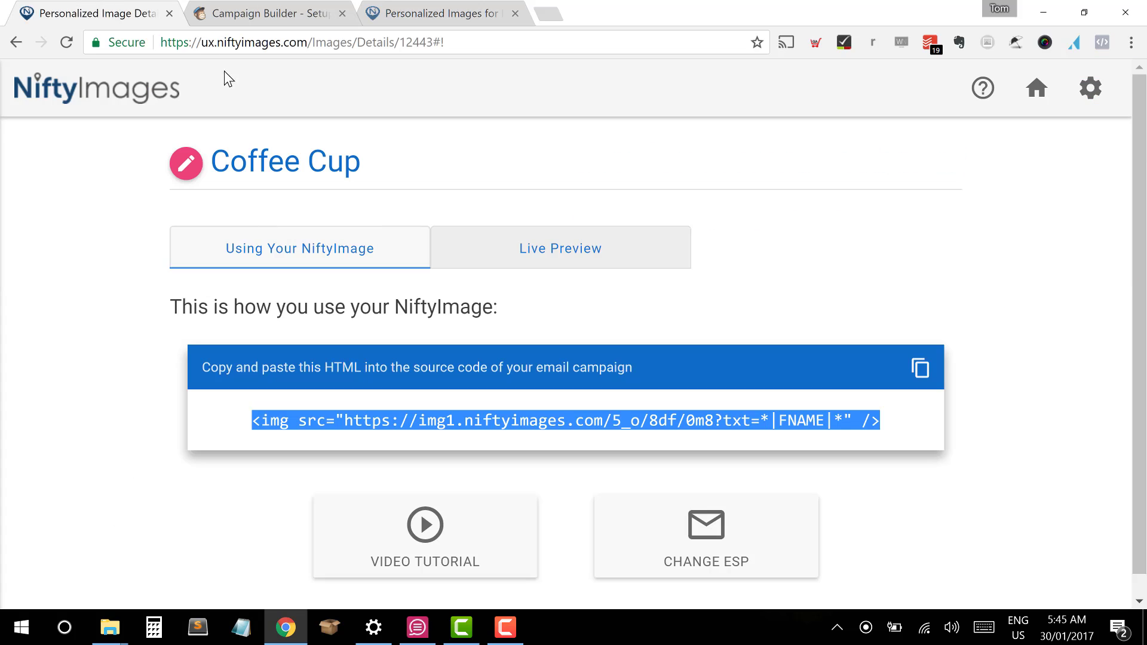
pyautogui.click(1036, 88)
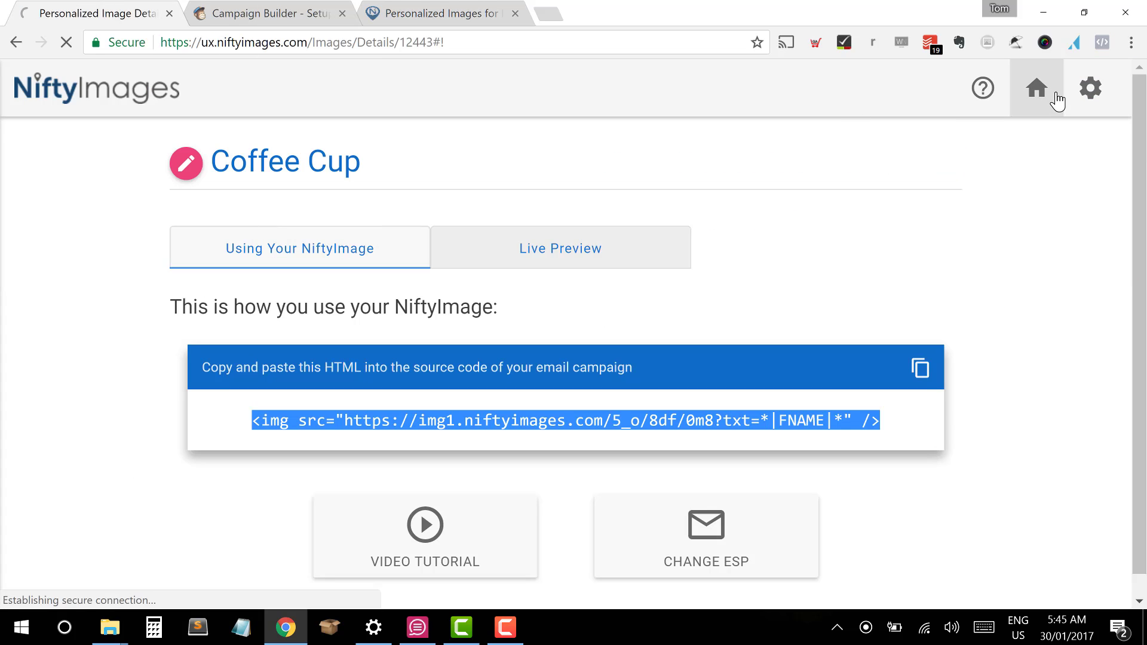
pyautogui.click(1037, 87)
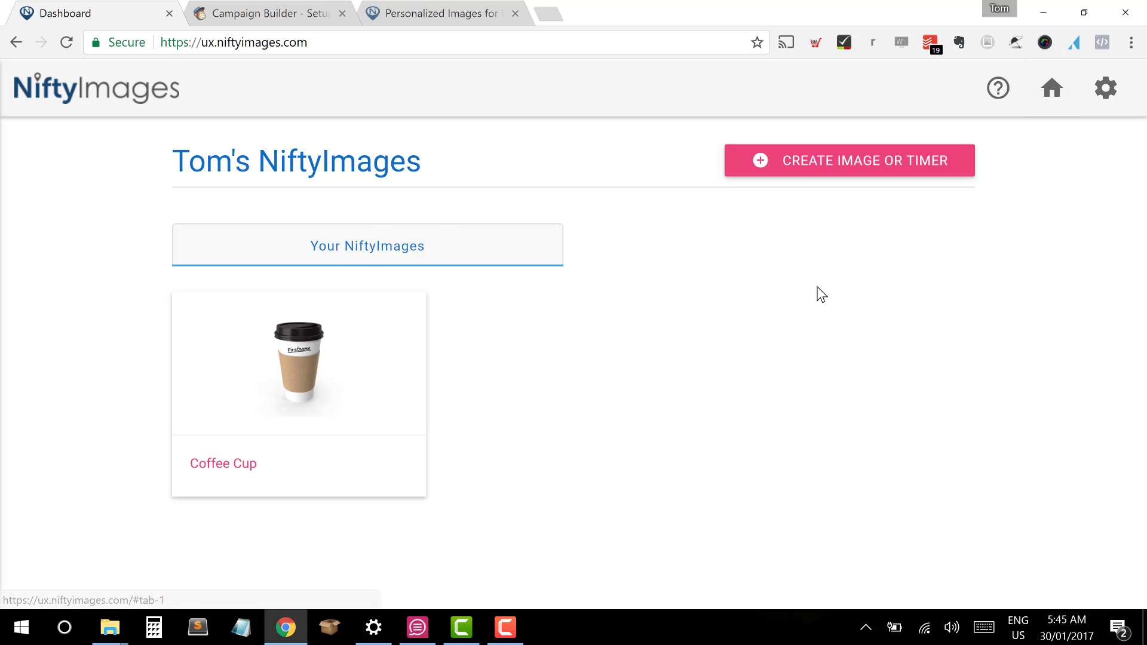
pyautogui.click(328, 364)
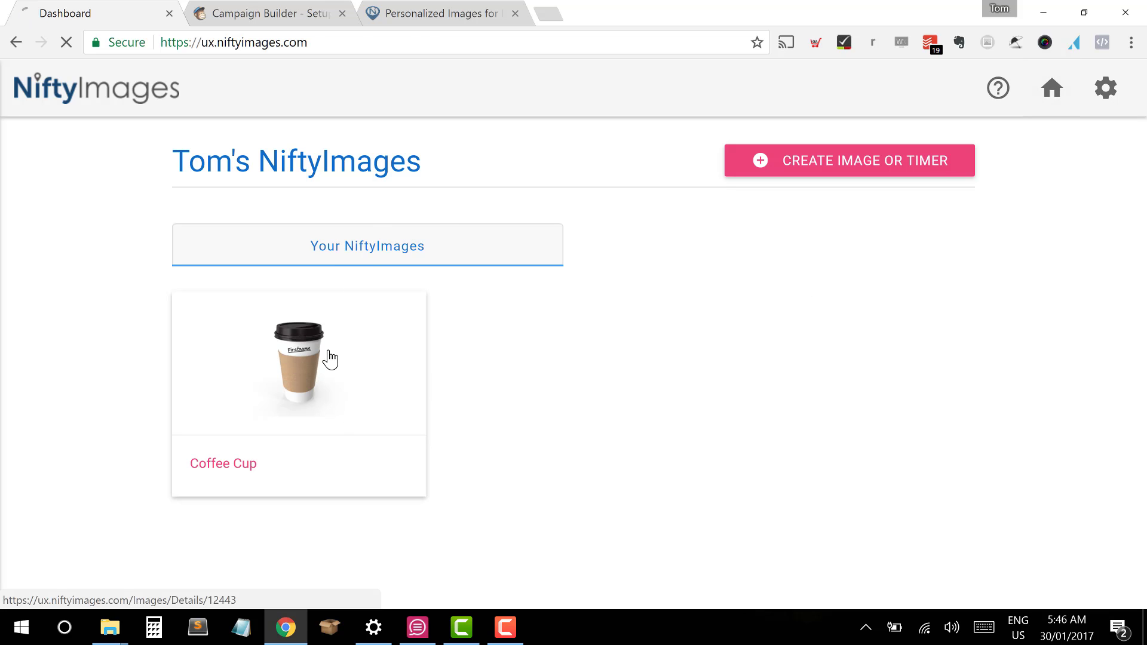
pyautogui.click(299, 362)
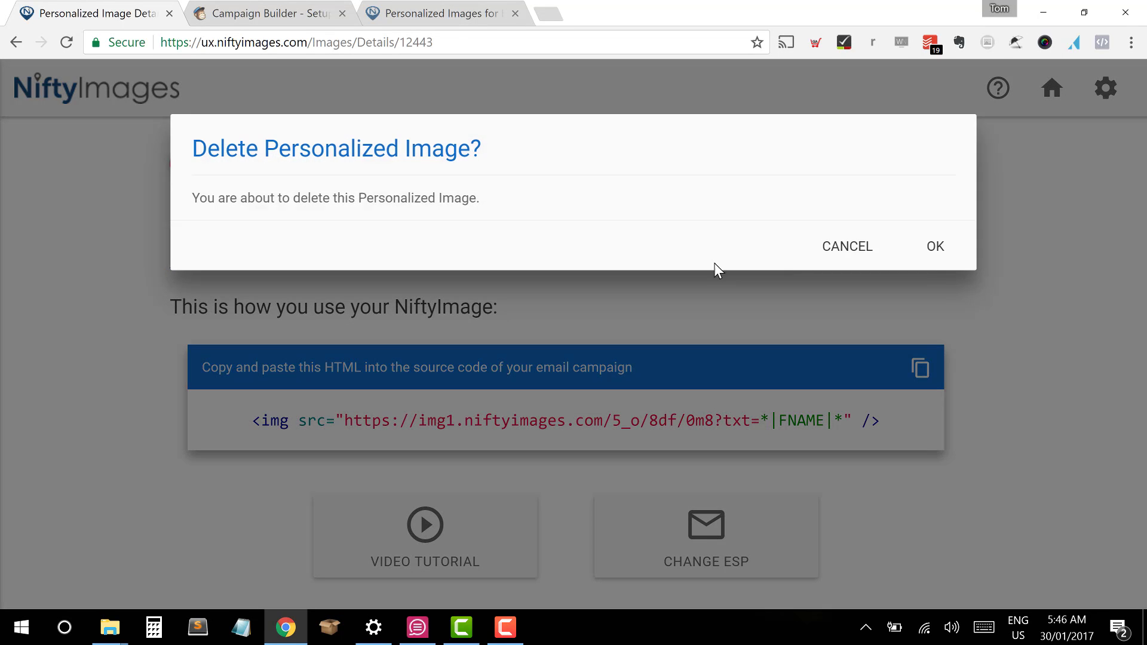
pyautogui.click(848, 246)
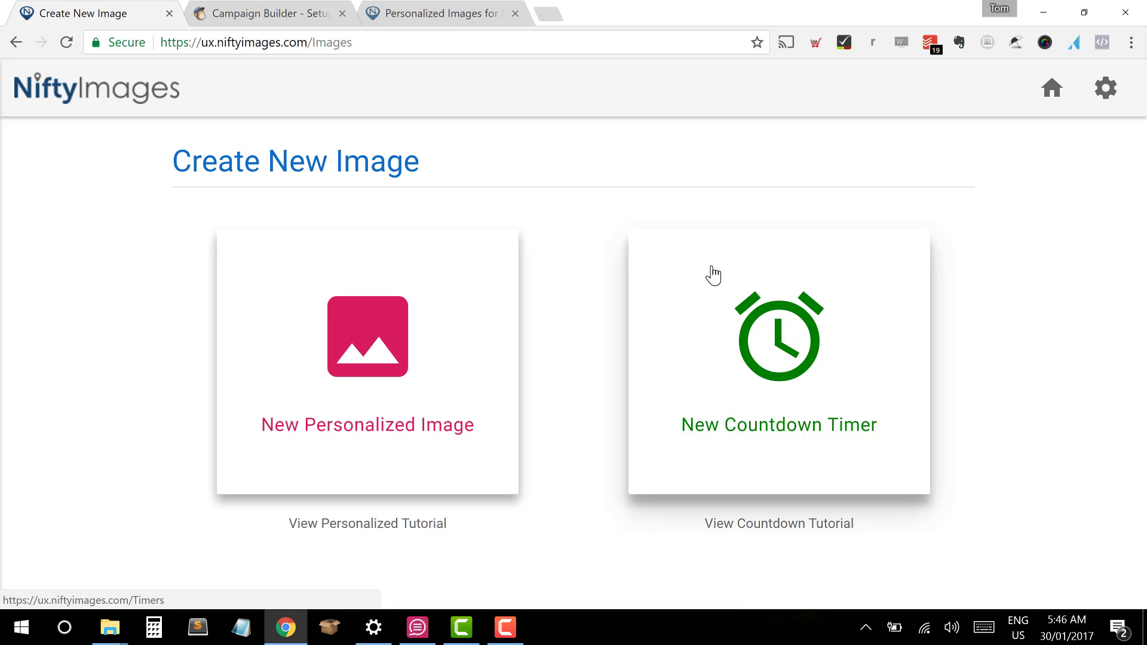
pyautogui.moveTo(461, 442)
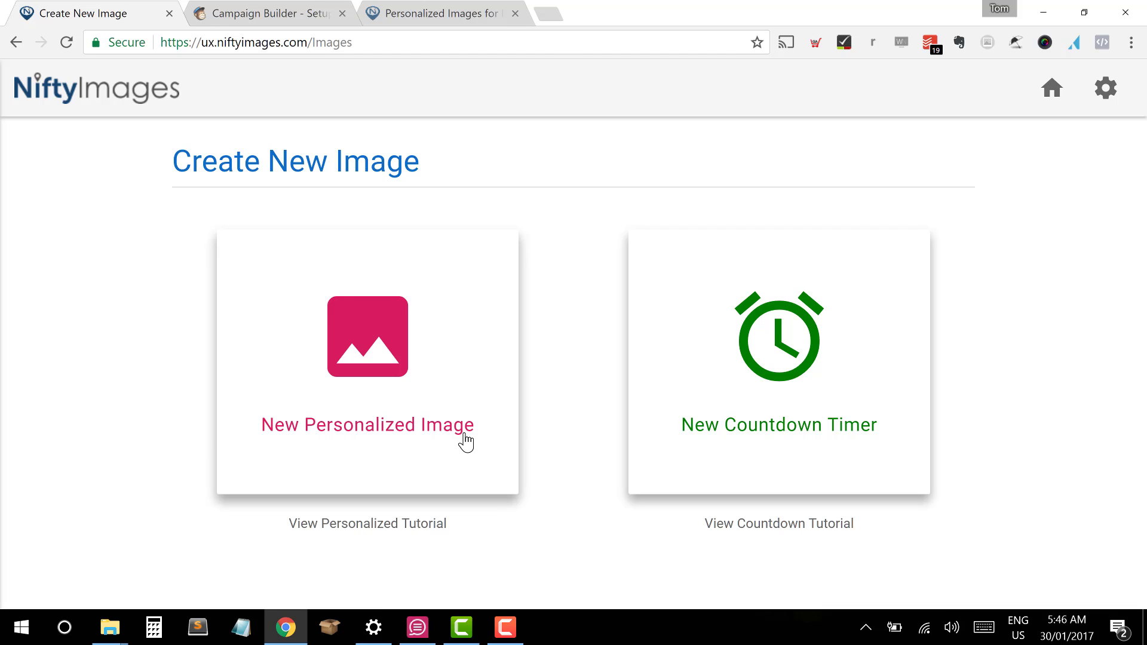
# - Start a new personalized image and filter the template gallery to eCommerce
pyautogui.click(368, 424)
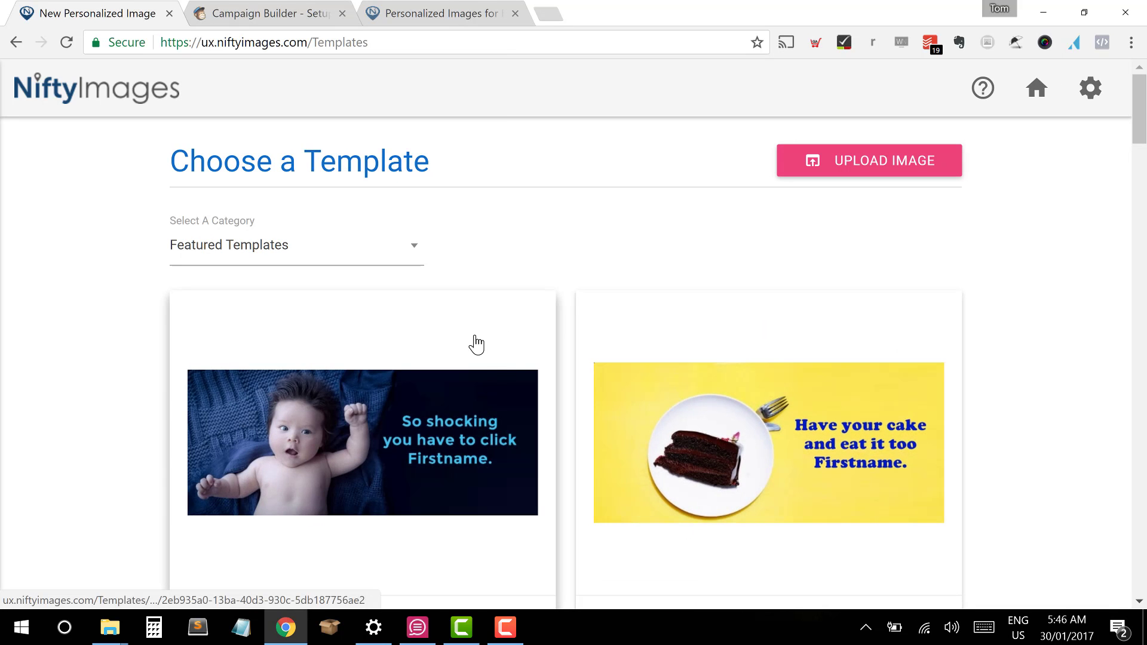
pyautogui.scroll(-3)
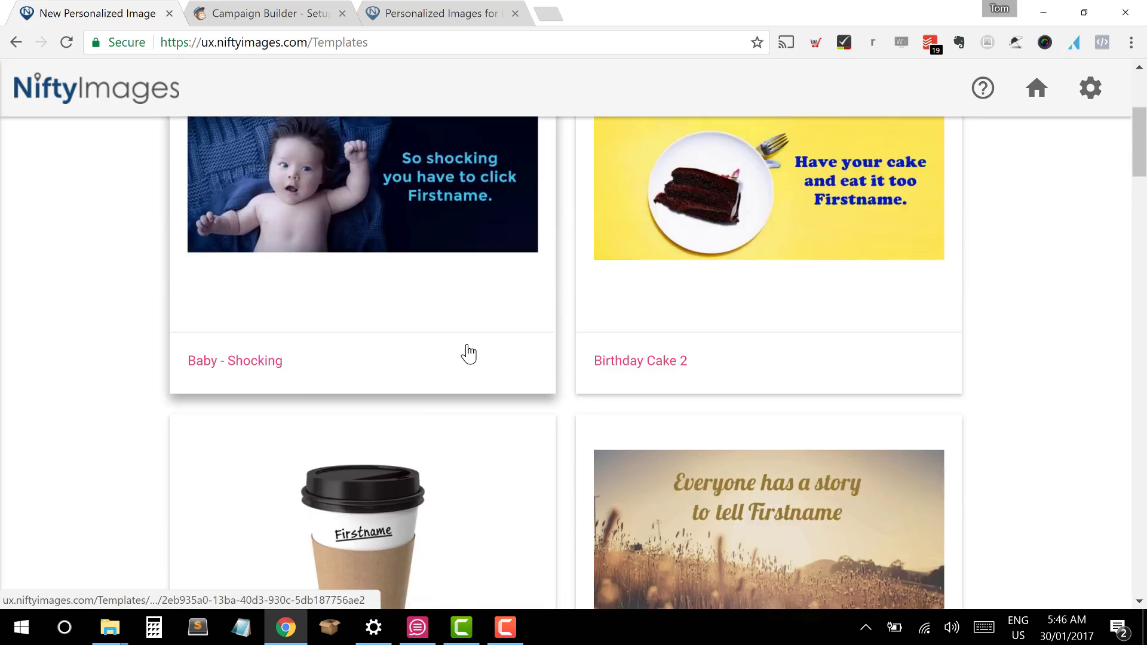
pyautogui.scroll(3)
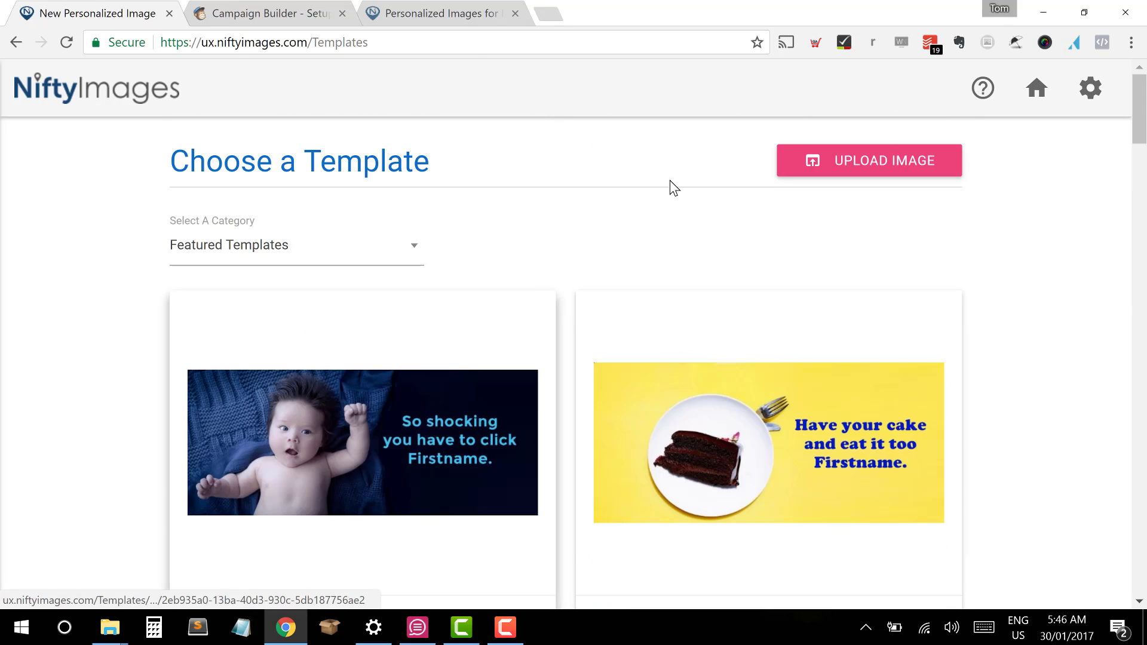
pyautogui.moveTo(864, 170)
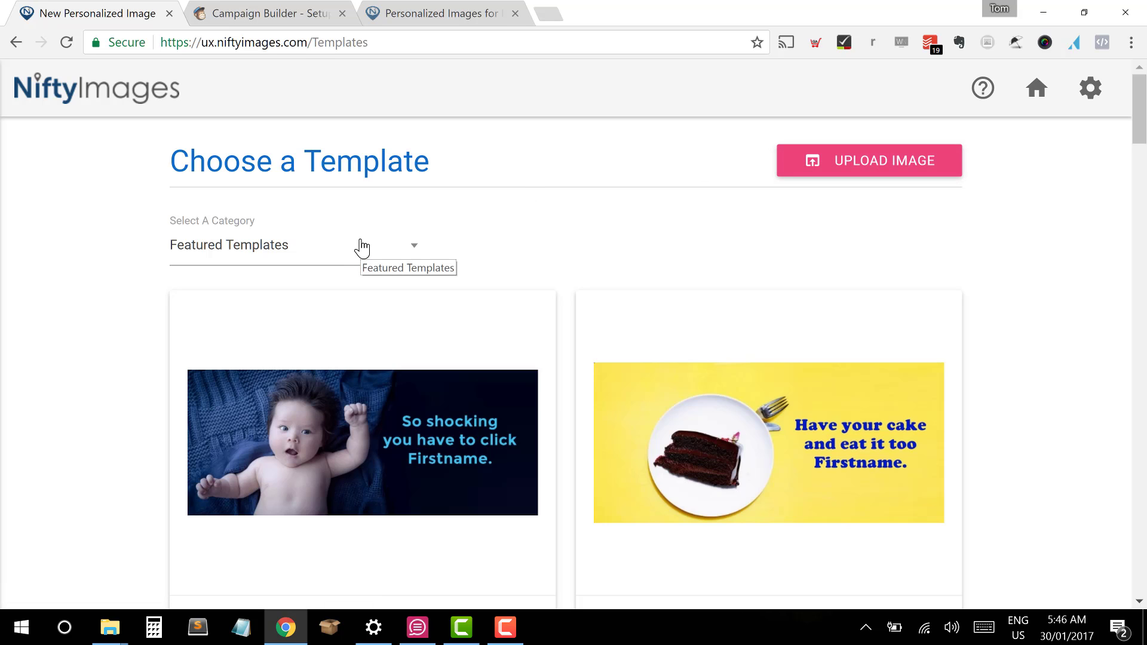
pyautogui.click(363, 245)
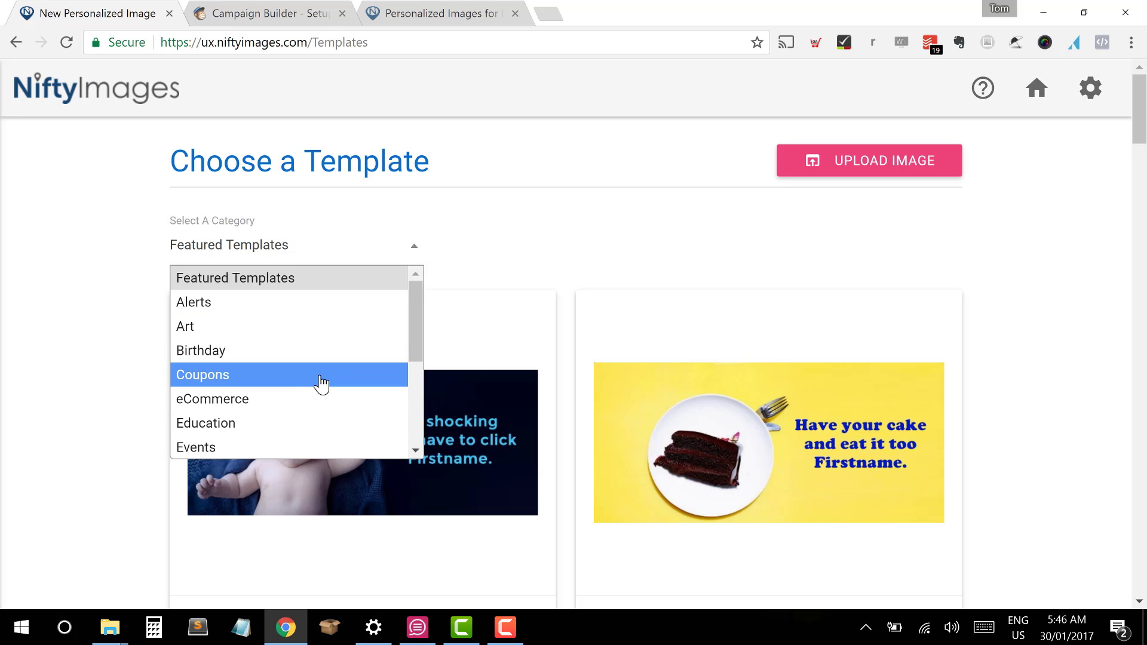
pyautogui.click(212, 399)
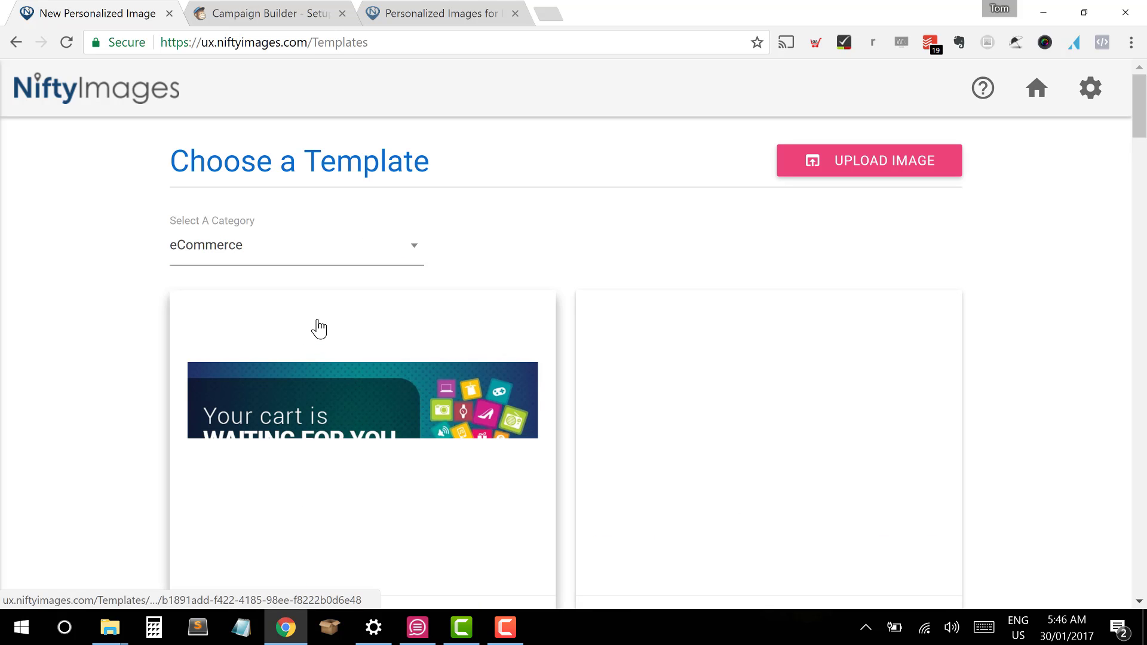
# - Scroll the eCommerce templates down until the Coffee To Go card is visible
pyautogui.scroll(-3)
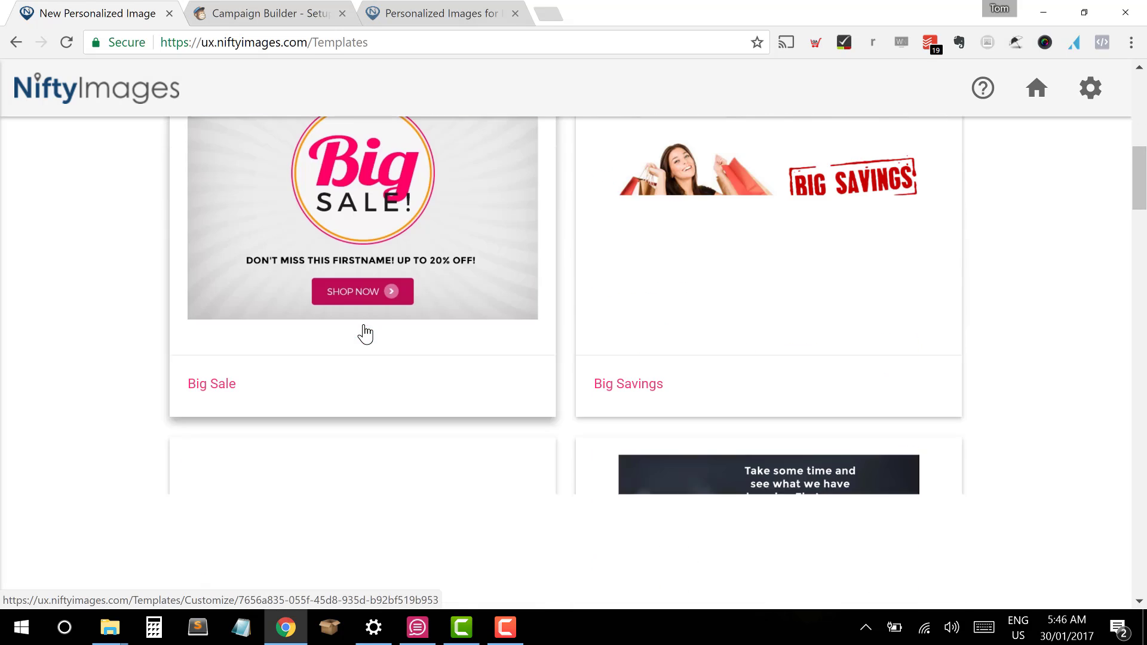
pyautogui.scroll(-3)
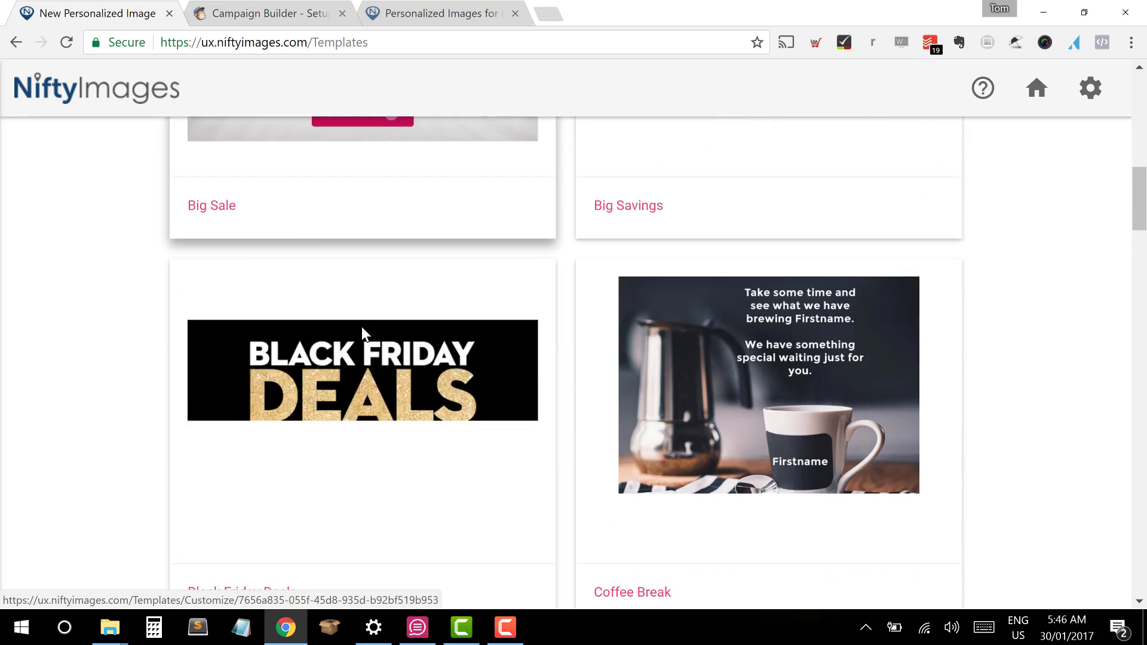
pyautogui.scroll(-3)
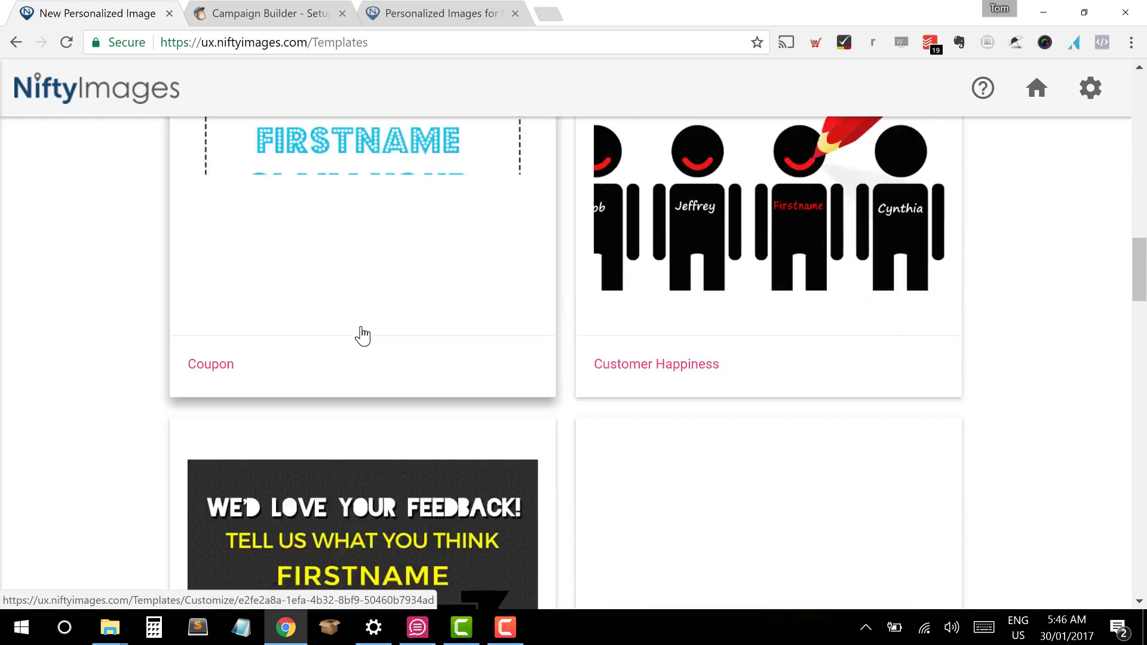
pyautogui.scroll(-3)
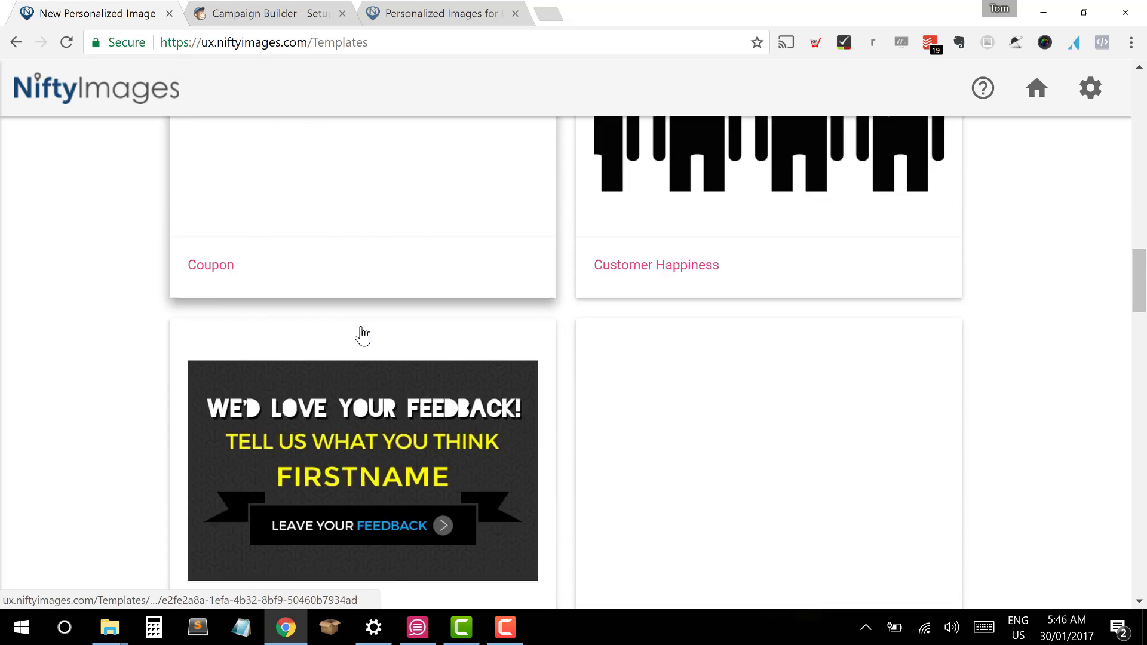
pyautogui.scroll(-3)
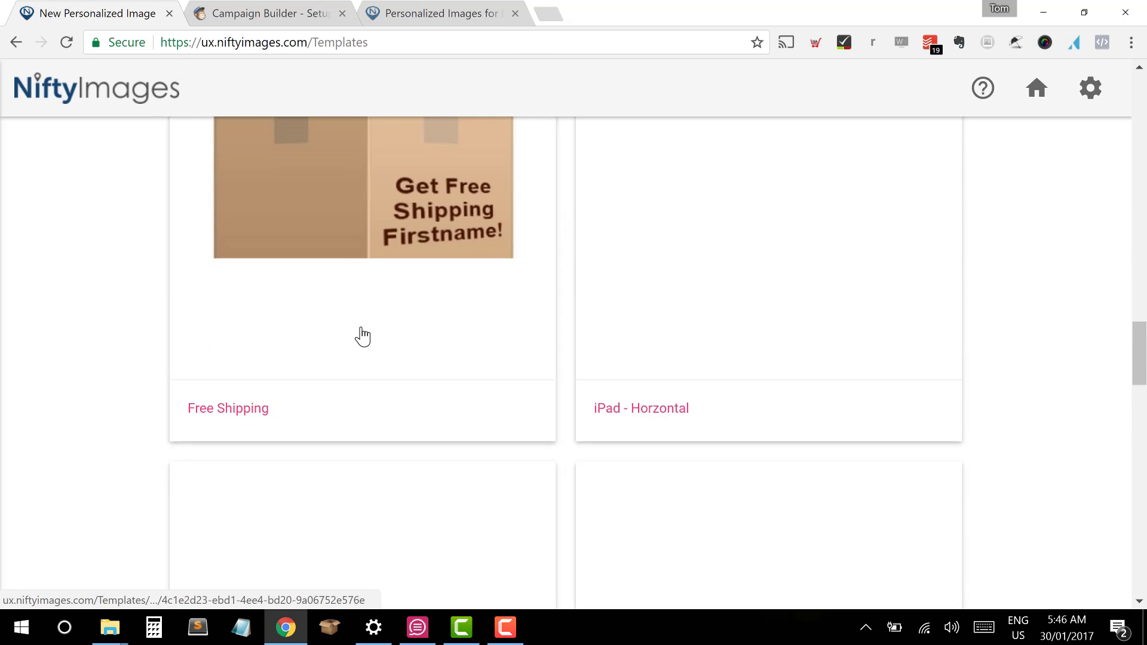
pyautogui.scroll(-3)
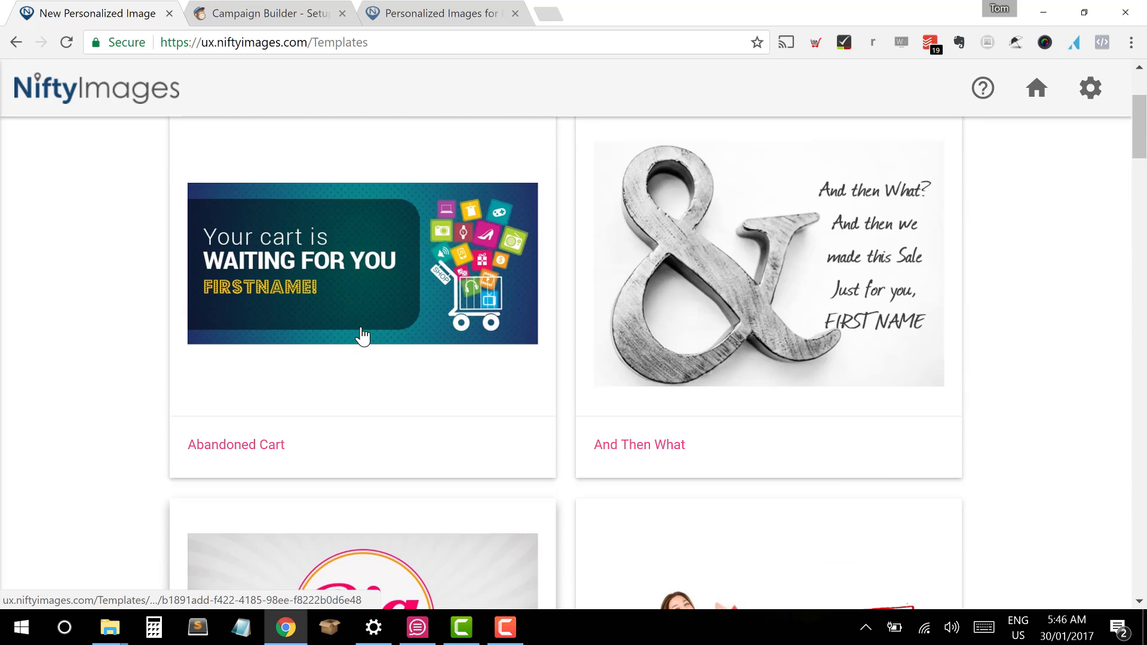
pyautogui.scroll(-3)
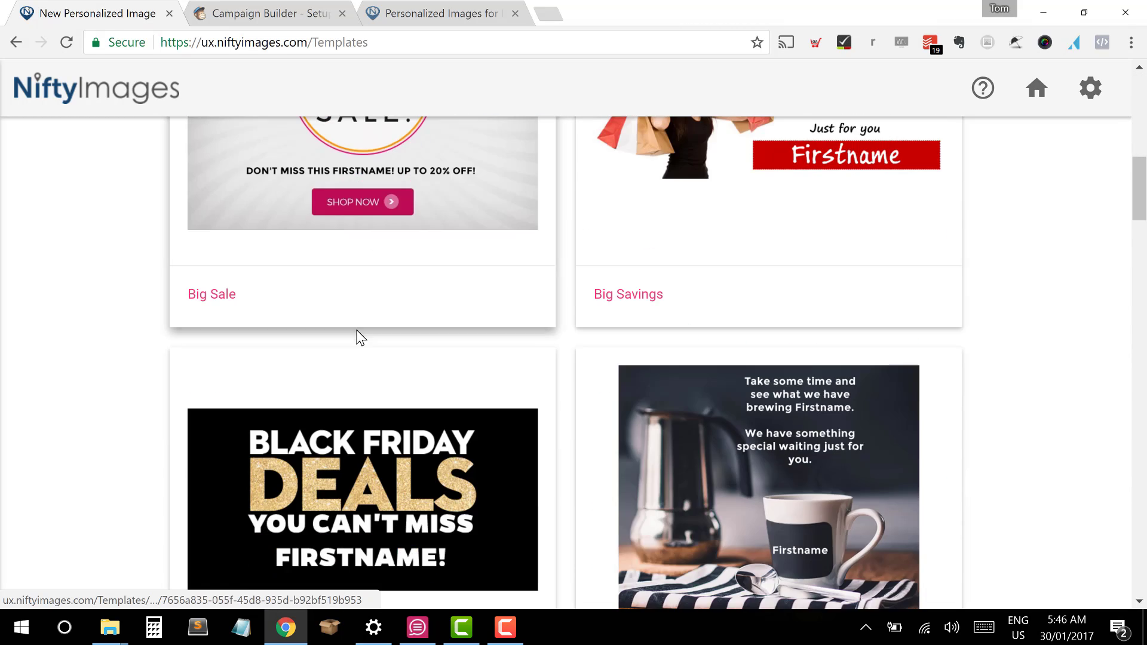
pyautogui.scroll(-3)
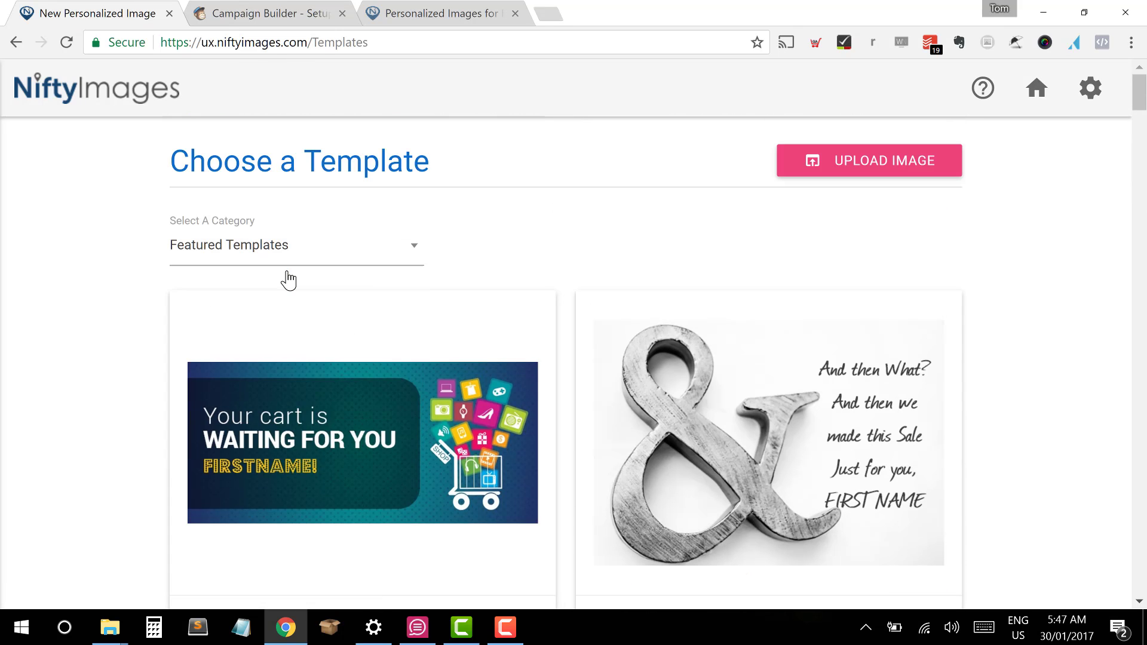
pyautogui.scroll(-3)
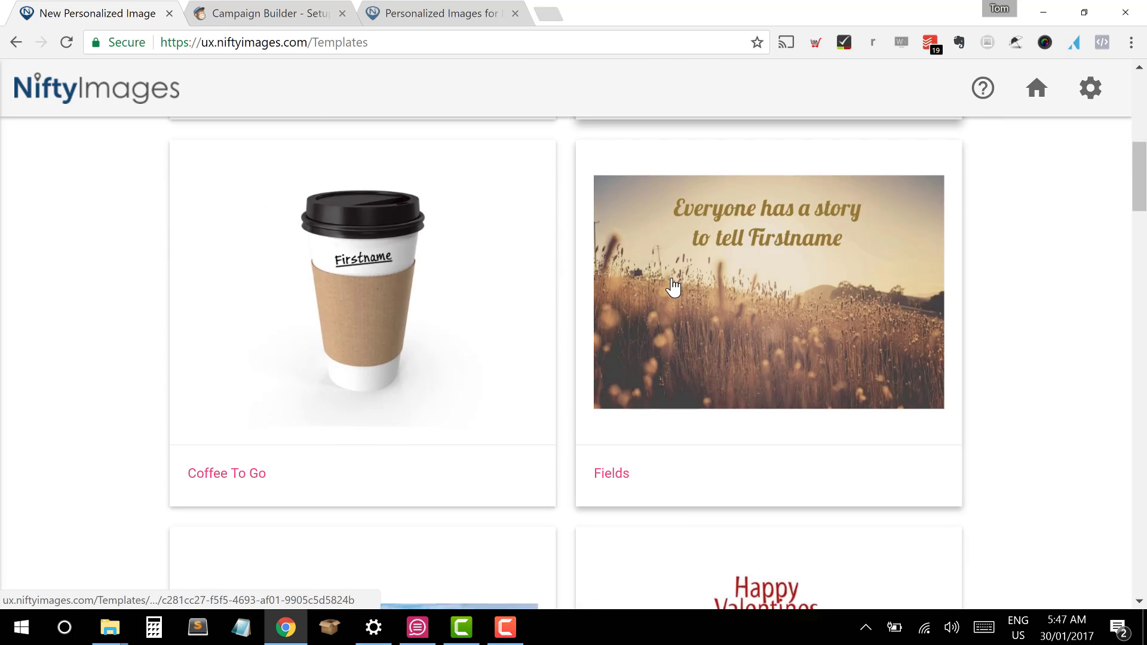
pyautogui.scroll(3)
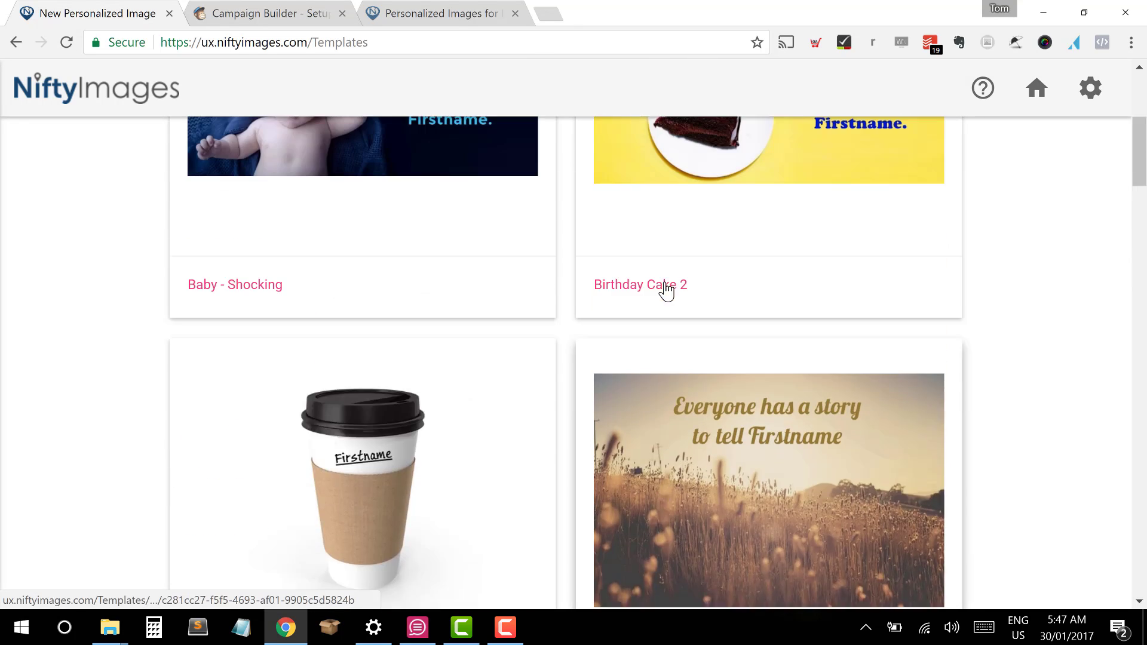
pyautogui.scroll(-3)
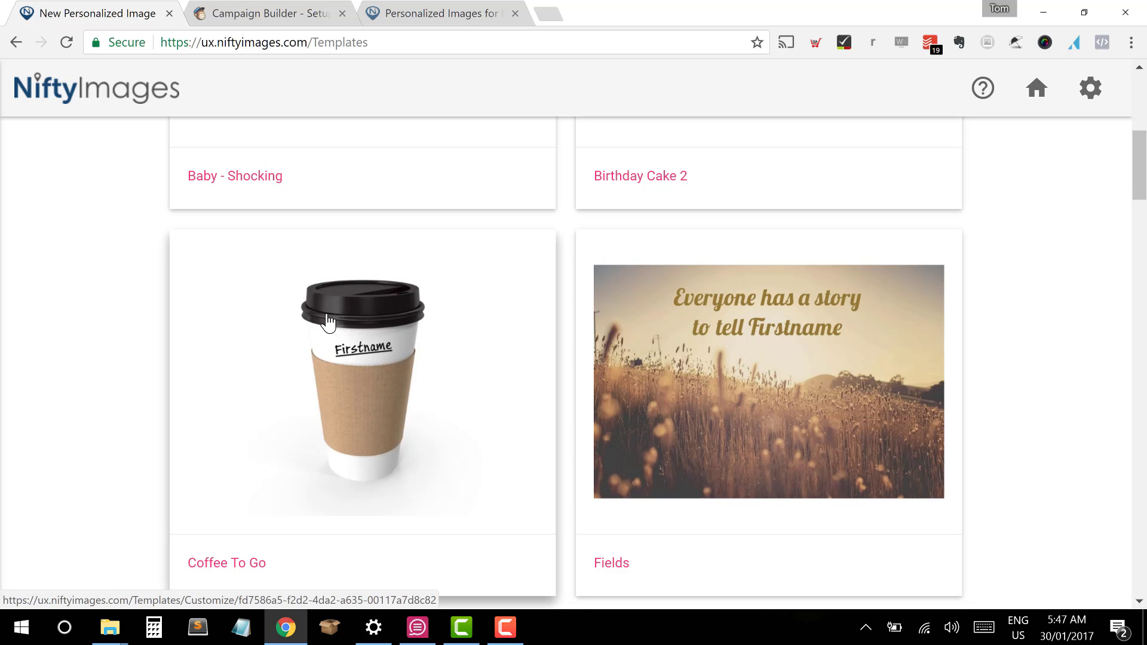
pyautogui.moveTo(402, 370)
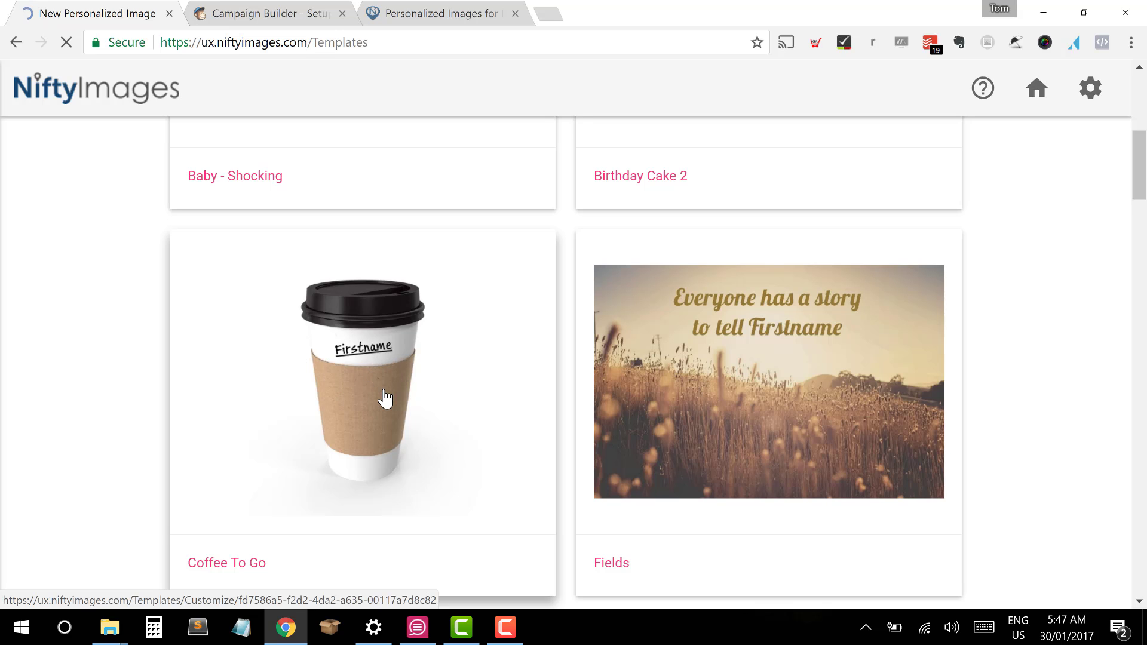
# - Open the Coffee To Go template and change its Default Value from 'You?' to 'Vip'
pyautogui.click(385, 398)
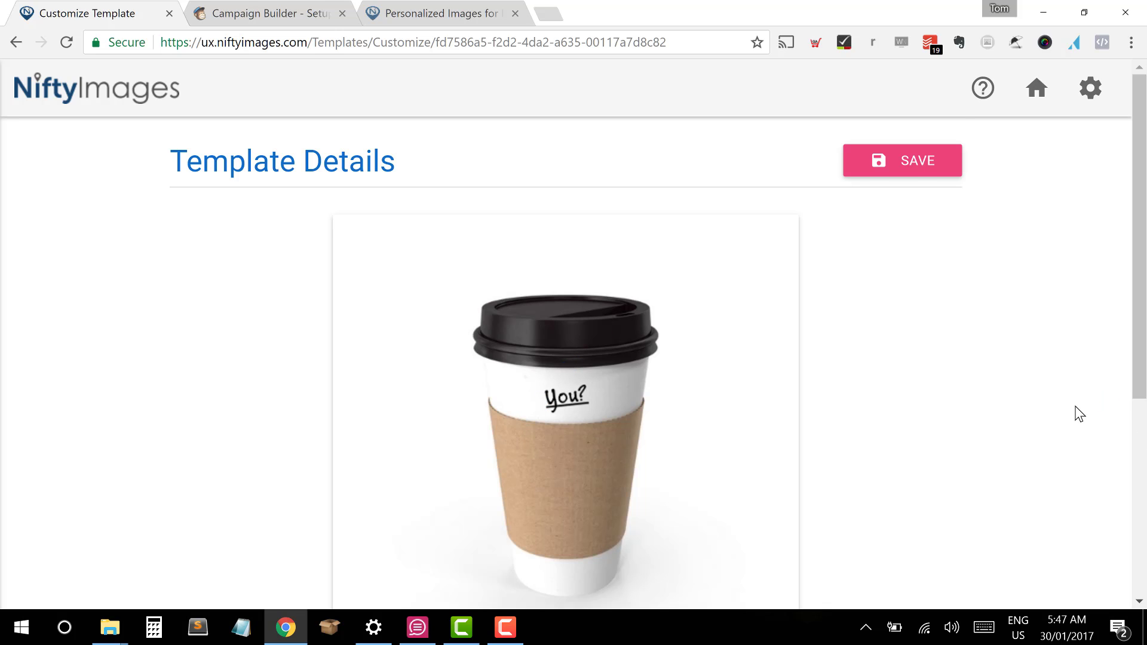
pyautogui.scroll(-3)
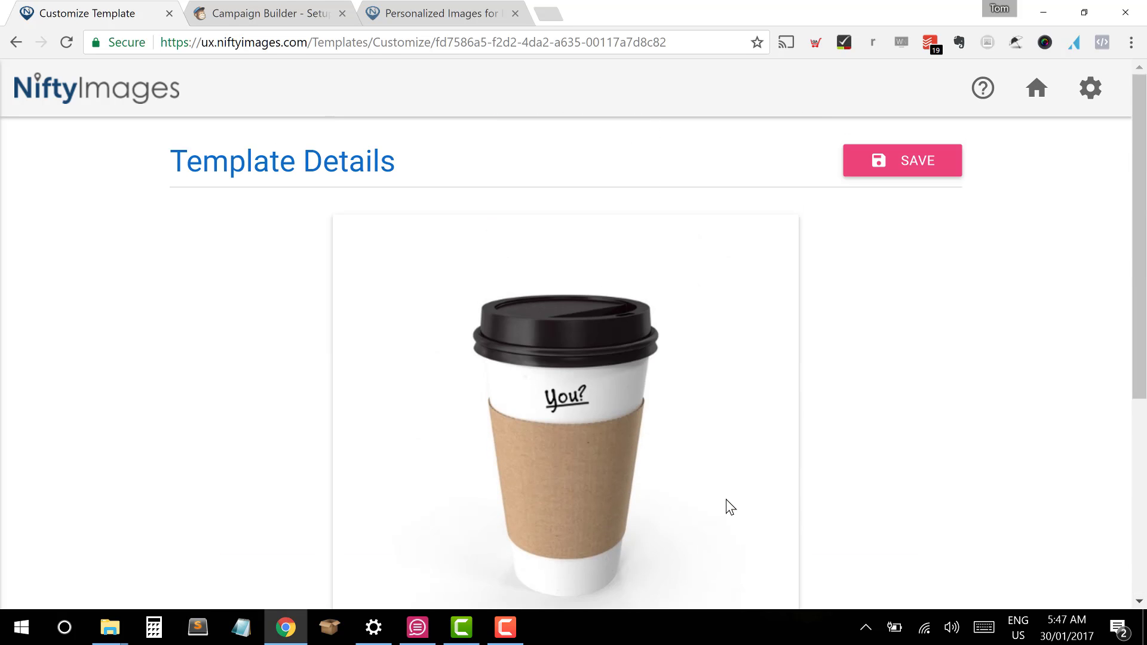
pyautogui.scroll(-3)
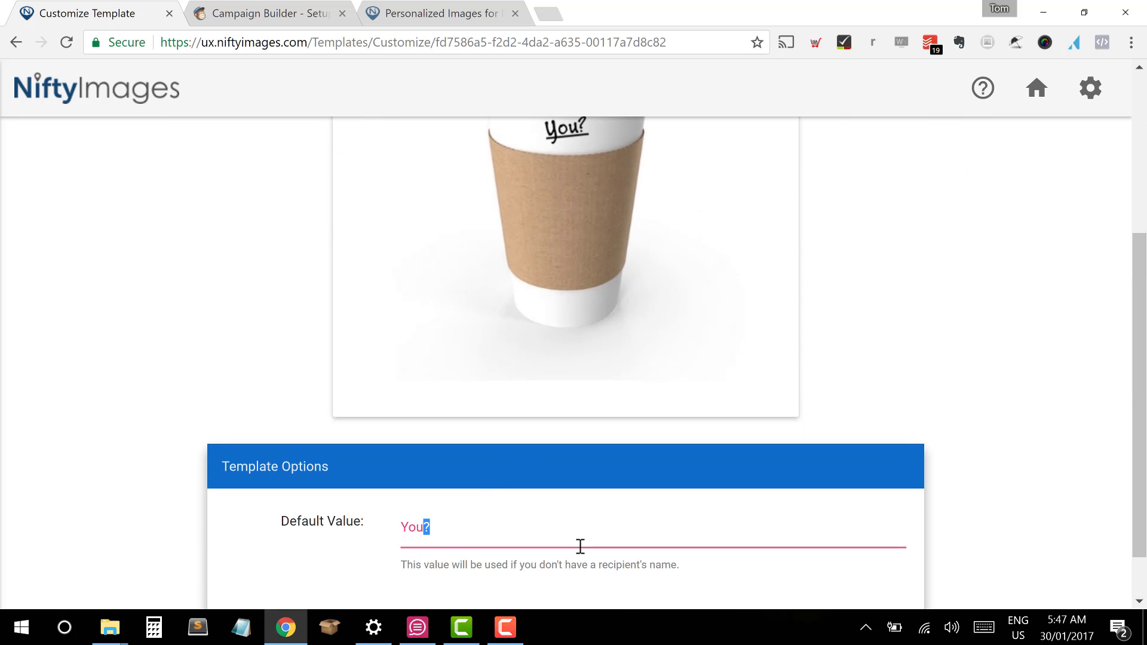
pyautogui.press('Backspace')
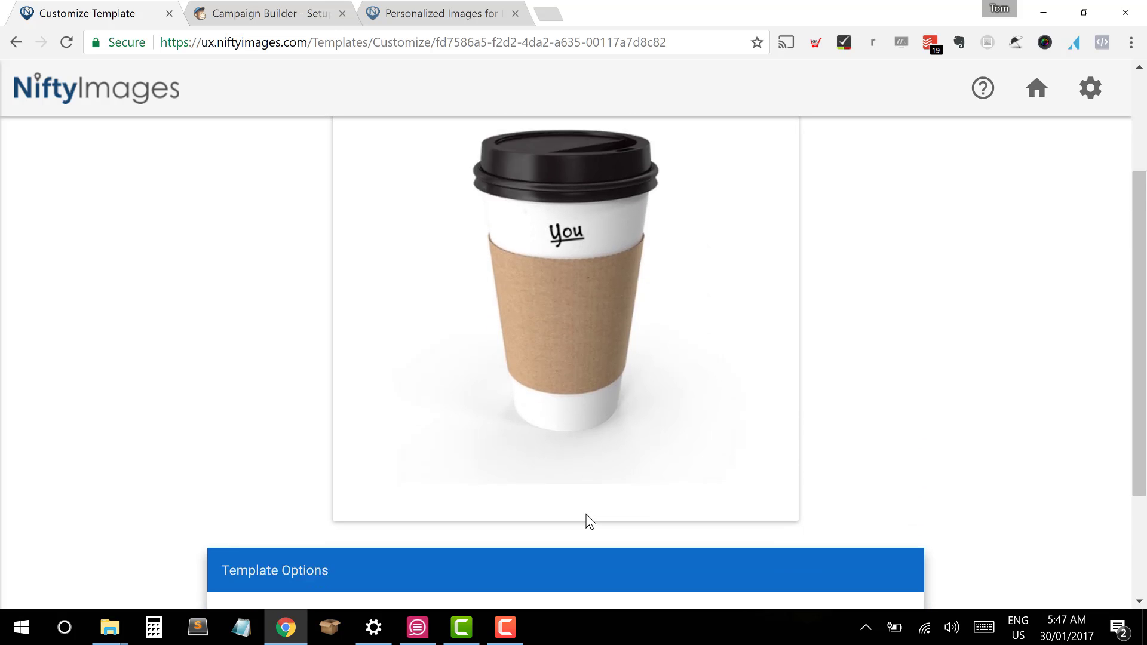
pyautogui.scroll(-3)
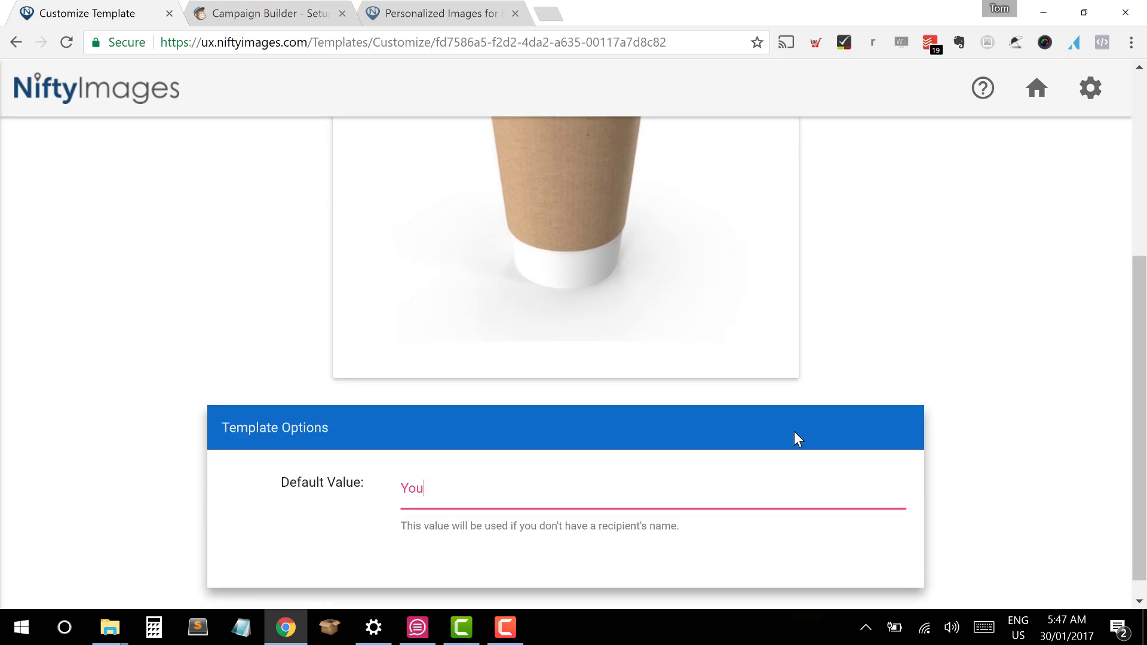
pyautogui.scroll(-3)
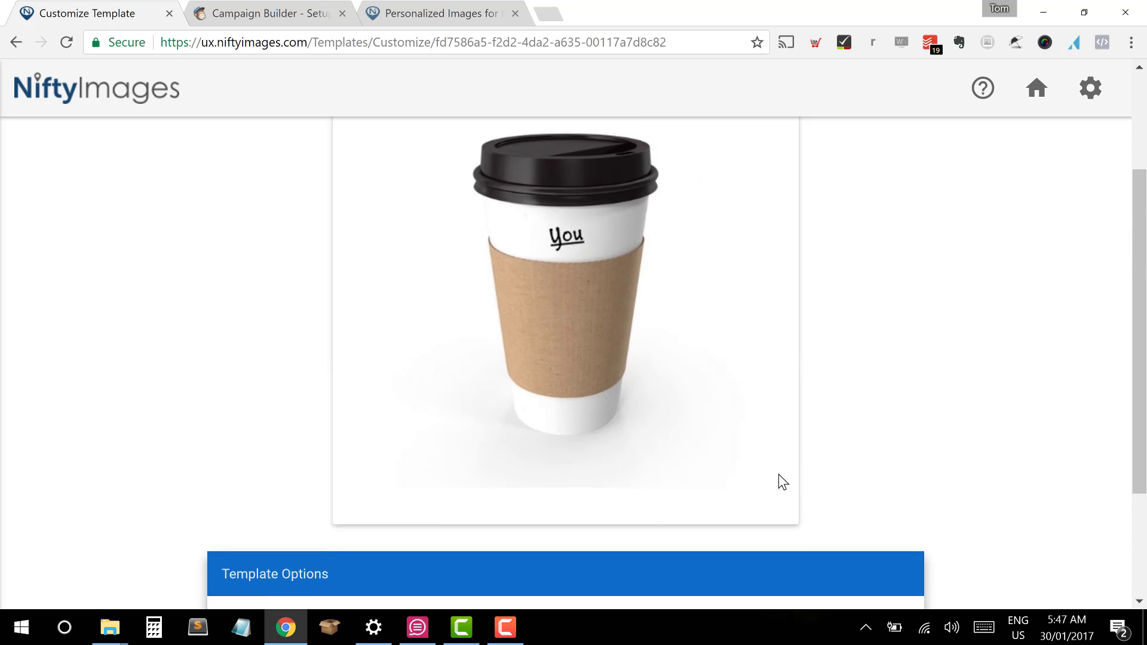
pyautogui.scroll(-3)
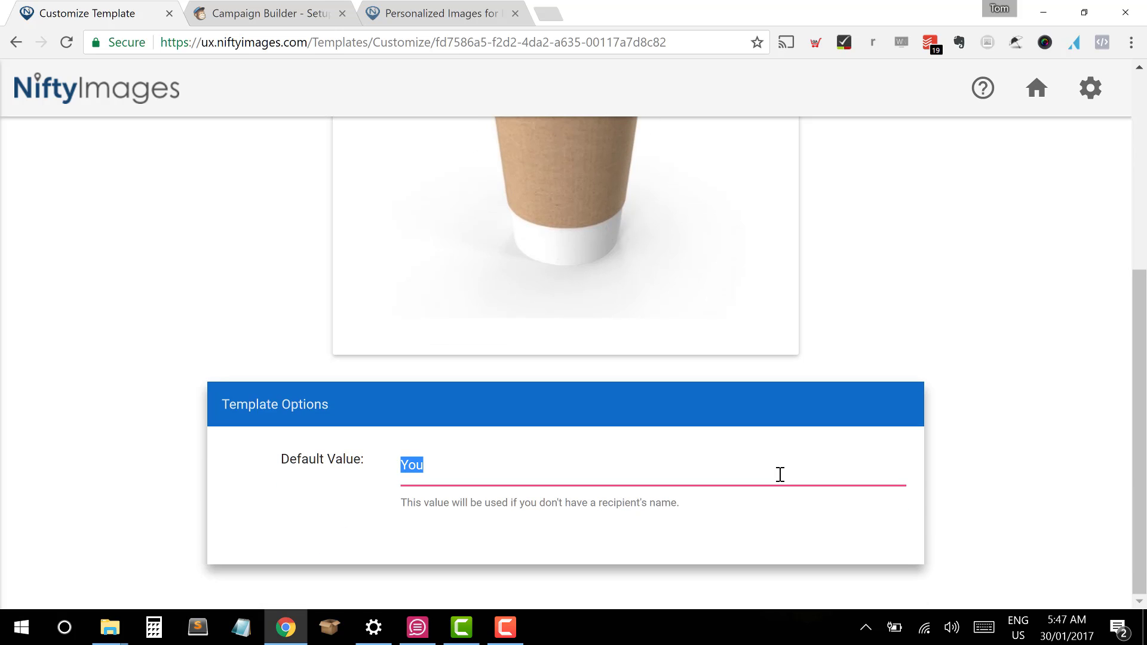
pyautogui.write('V')
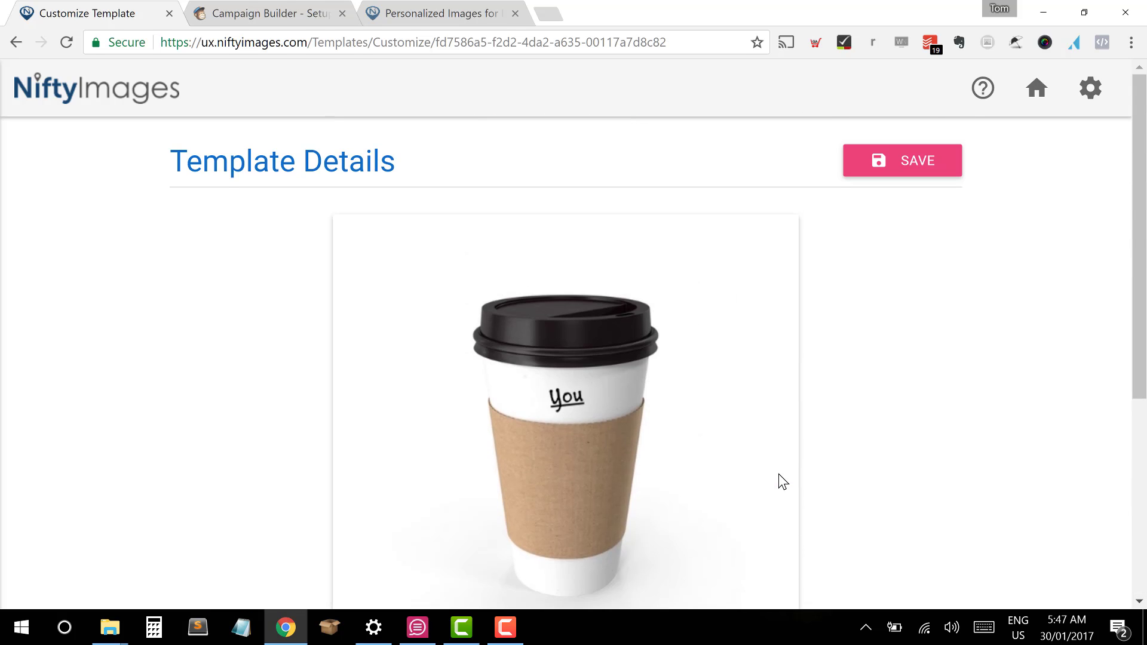
pyautogui.scroll(-3)
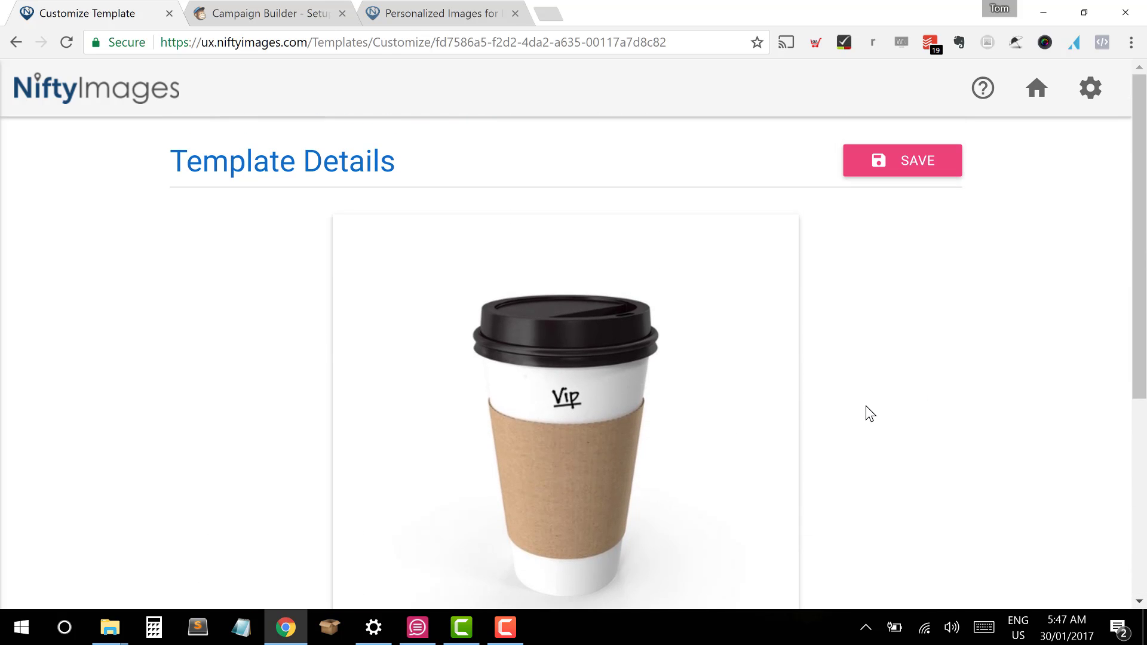
pyautogui.moveTo(942, 167)
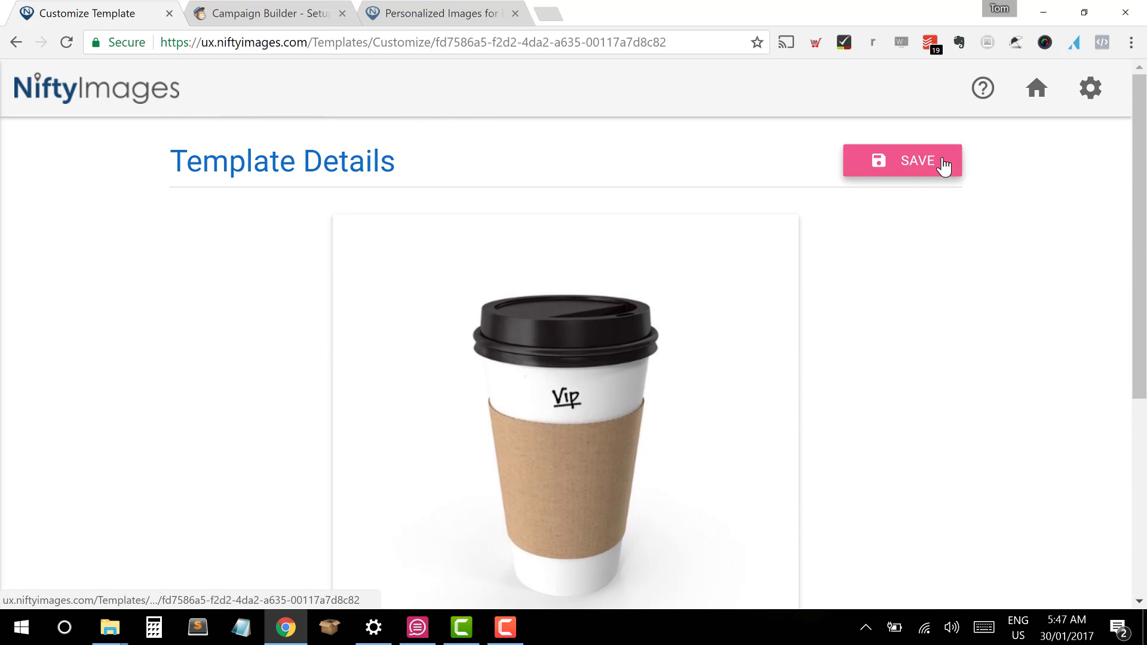
# - Save the cup as 'Coffee Cup Test', select its embed HTML, and close the Campaign Builder tab
pyautogui.click(918, 160)
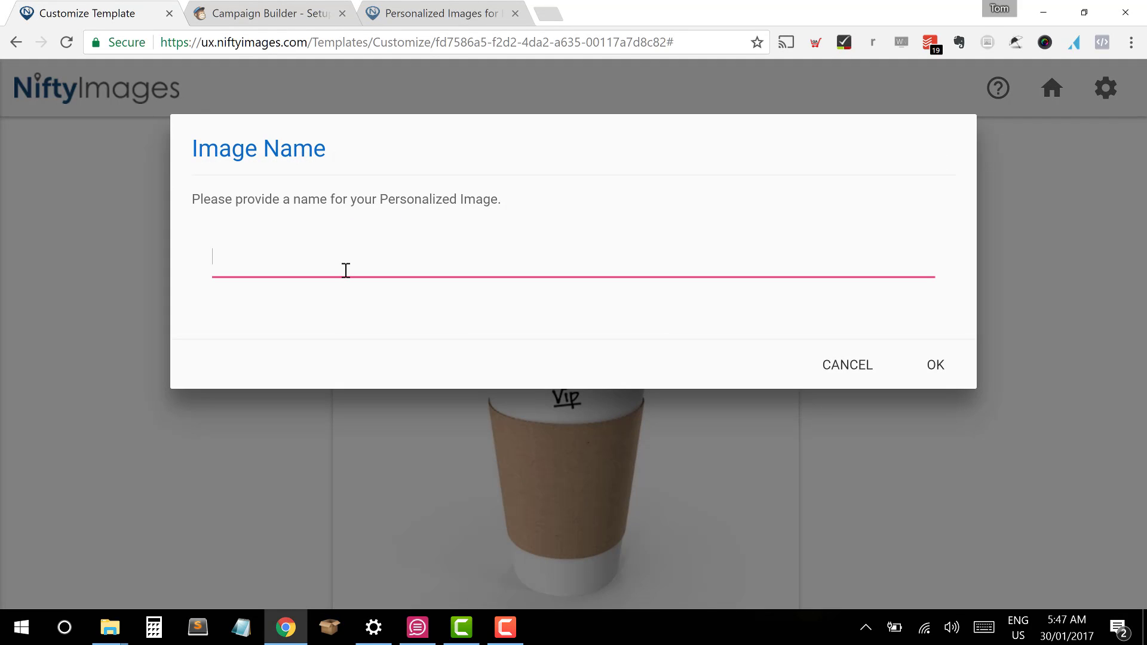
pyautogui.write('Coffee')
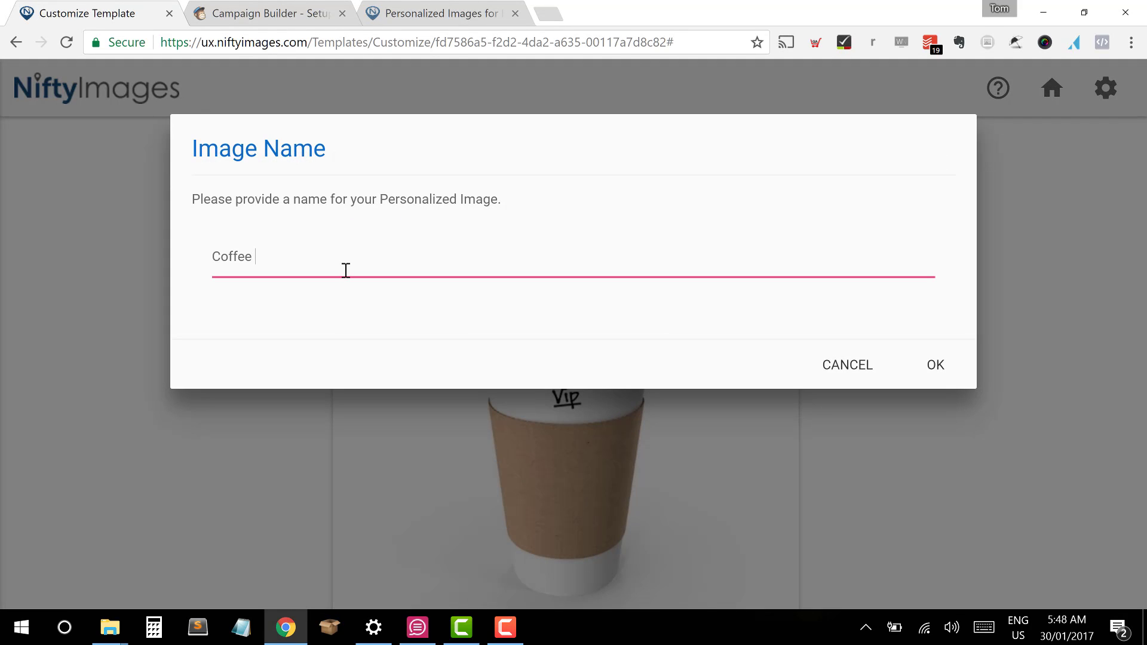
pyautogui.write('Cup')
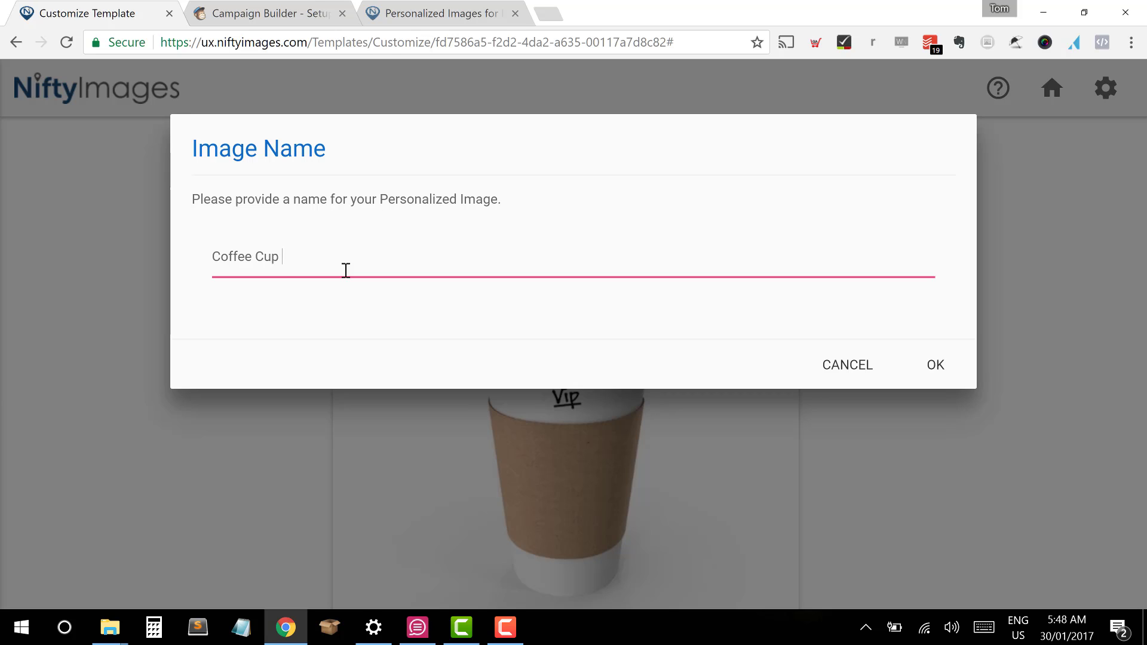
pyautogui.write('Test')
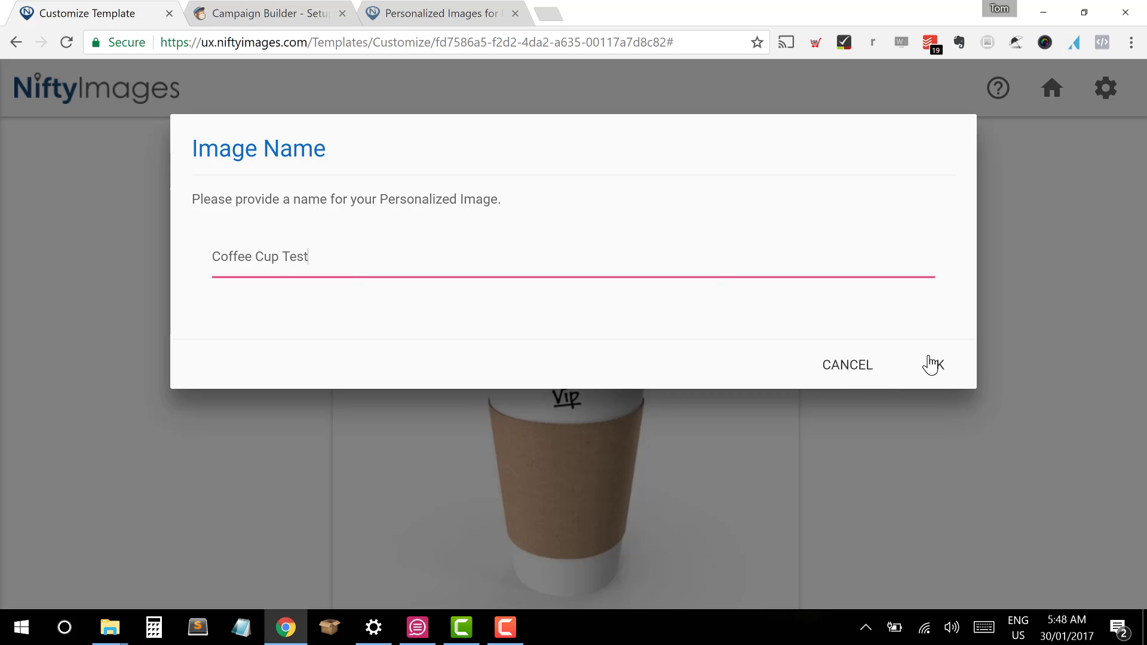
pyautogui.click(937, 366)
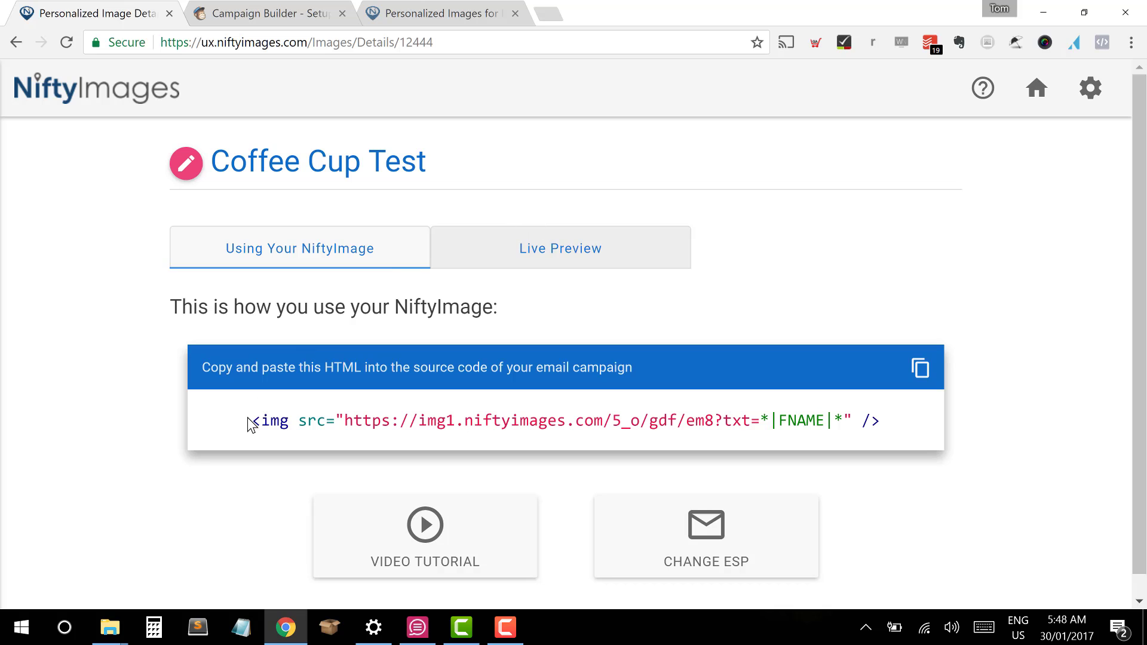
pyautogui.tripleClick(557, 419)
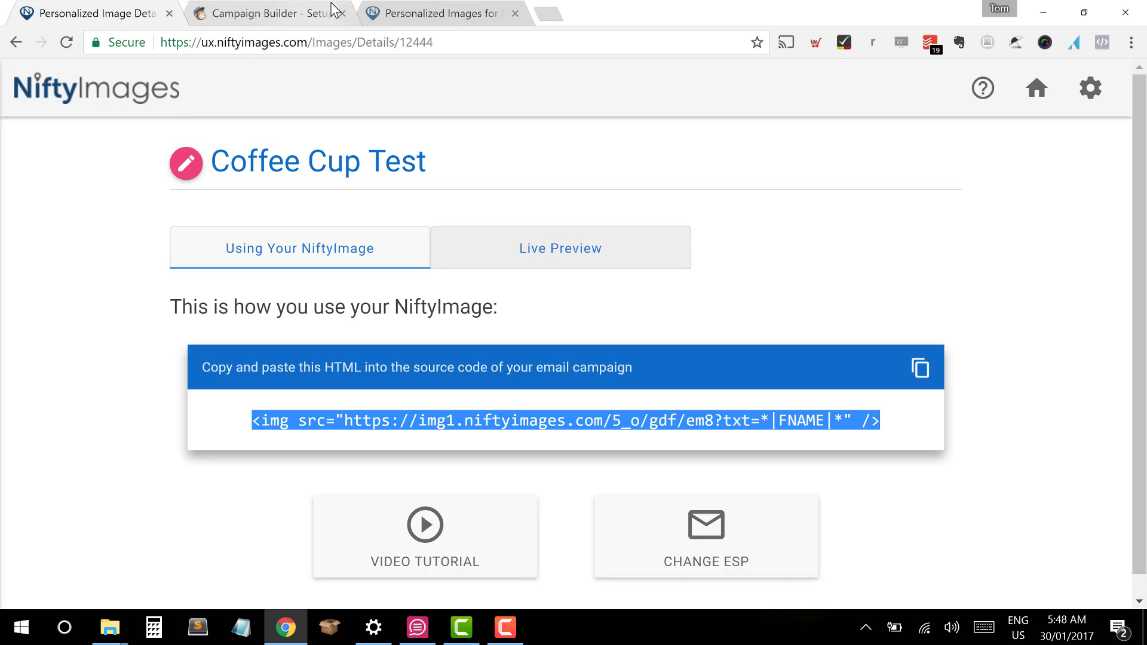
pyautogui.click(342, 14)
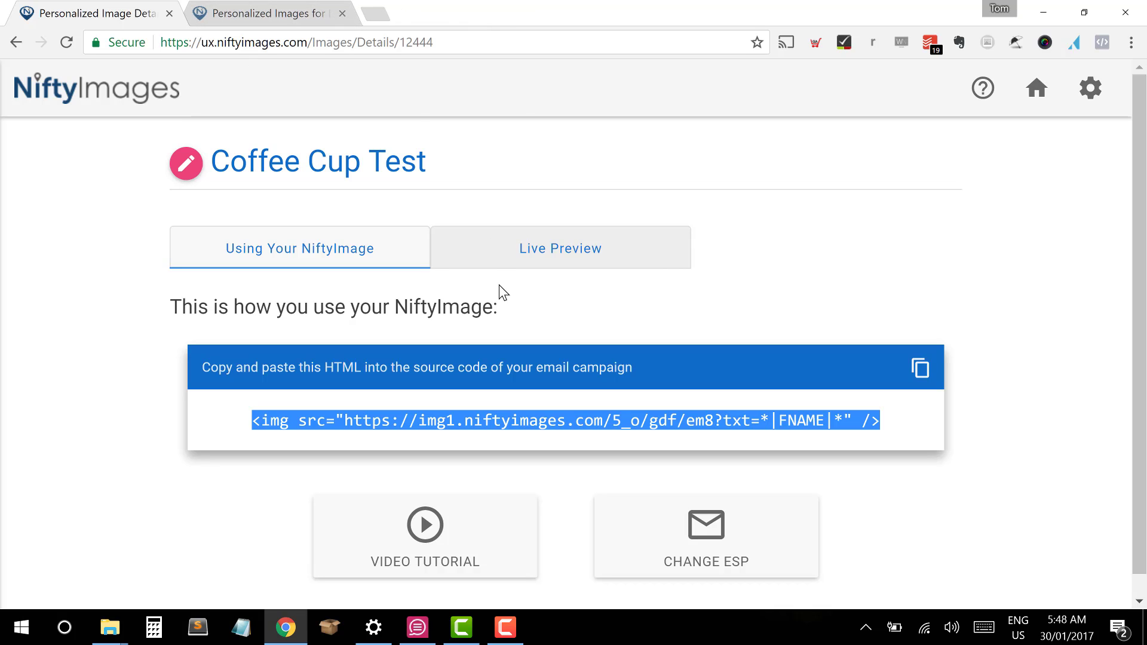
pyautogui.moveTo(488, 313)
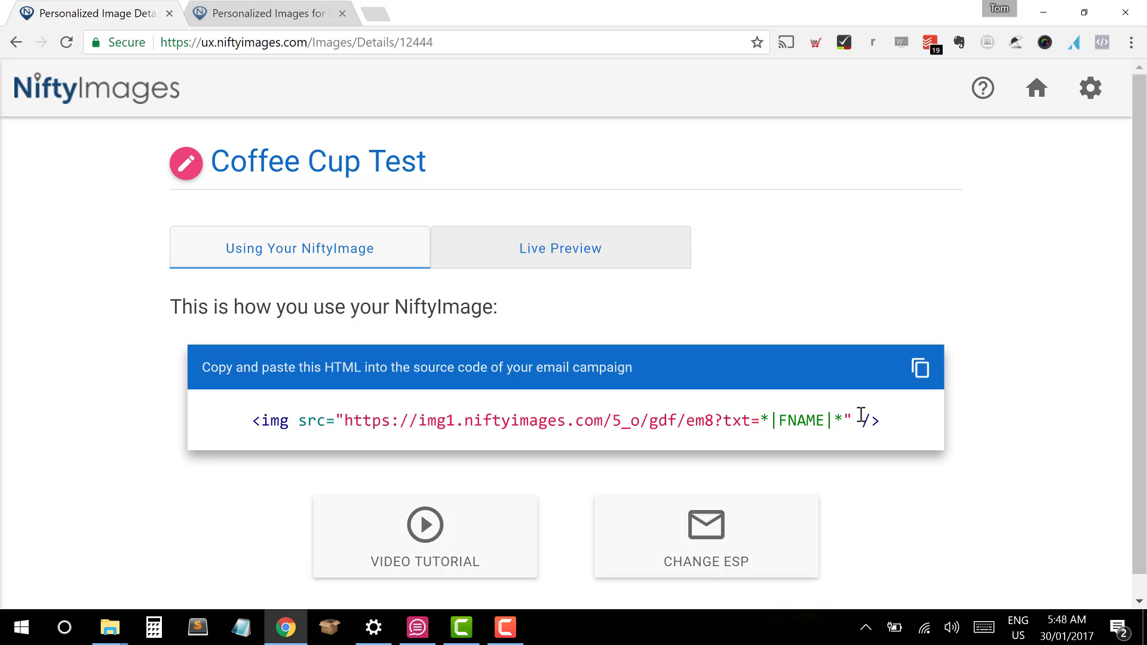
pyautogui.moveTo(859, 411)
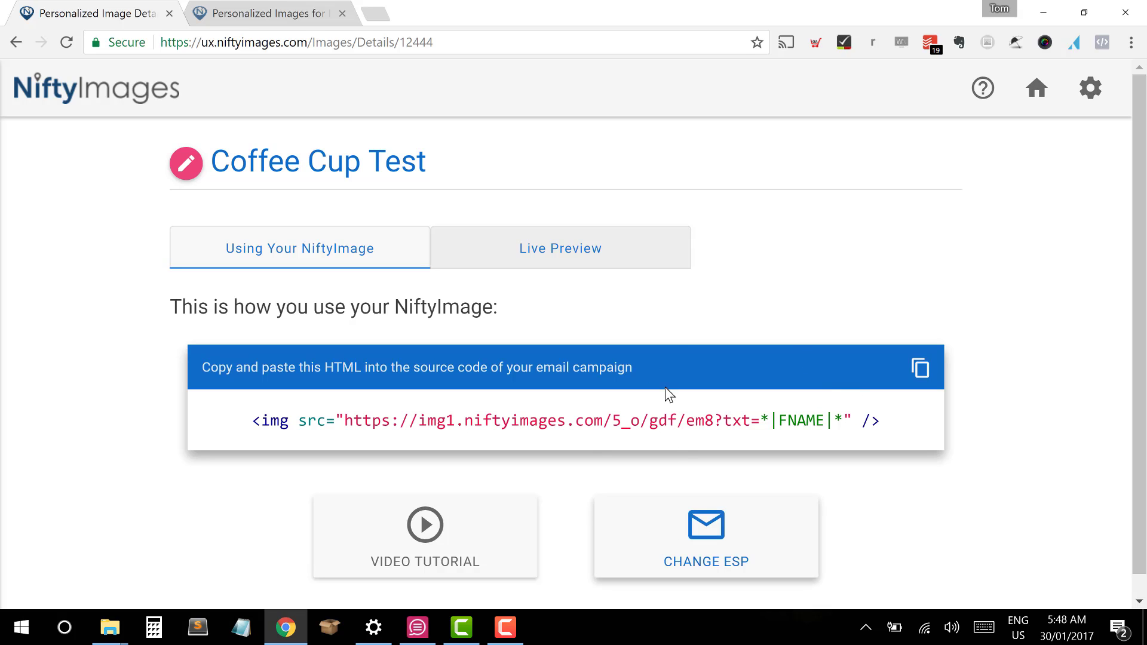
pyautogui.moveTo(712, 552)
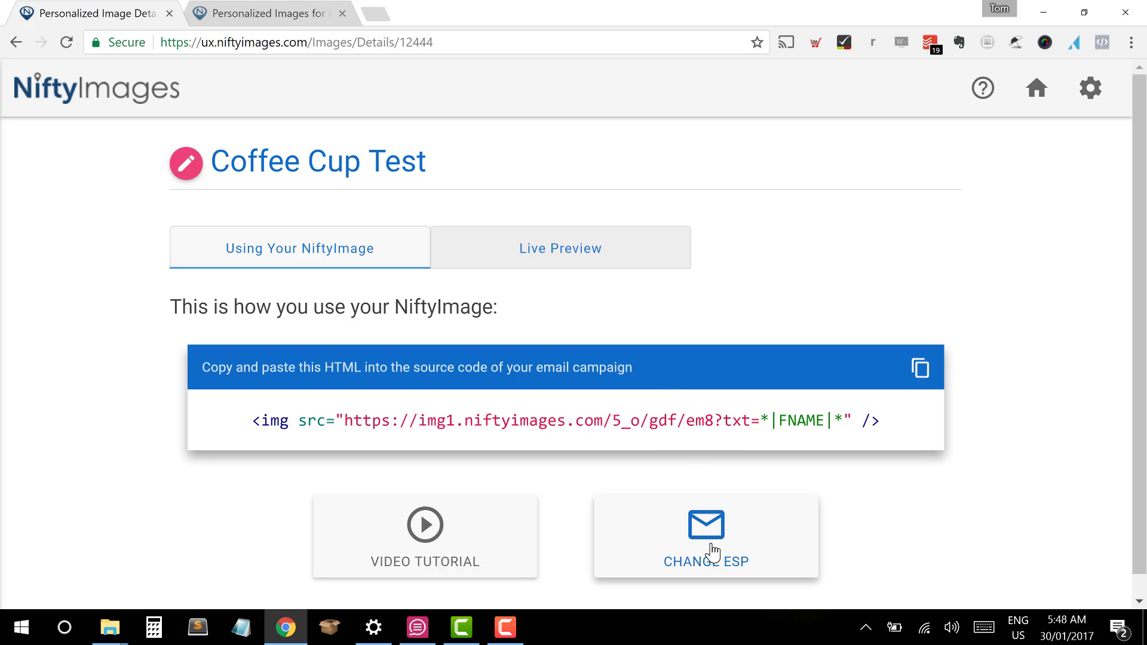
# - Set the ESP to MailChimp and copy the embed HTML with its FNAME merge tag
pyautogui.click(706, 536)
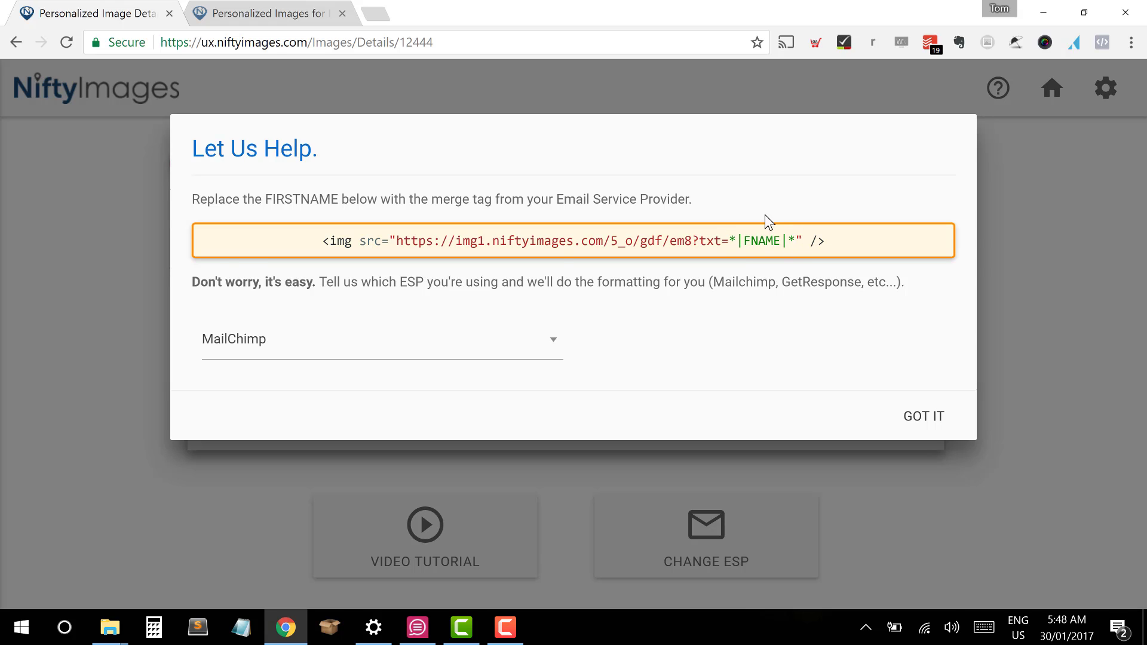
pyautogui.click(380, 339)
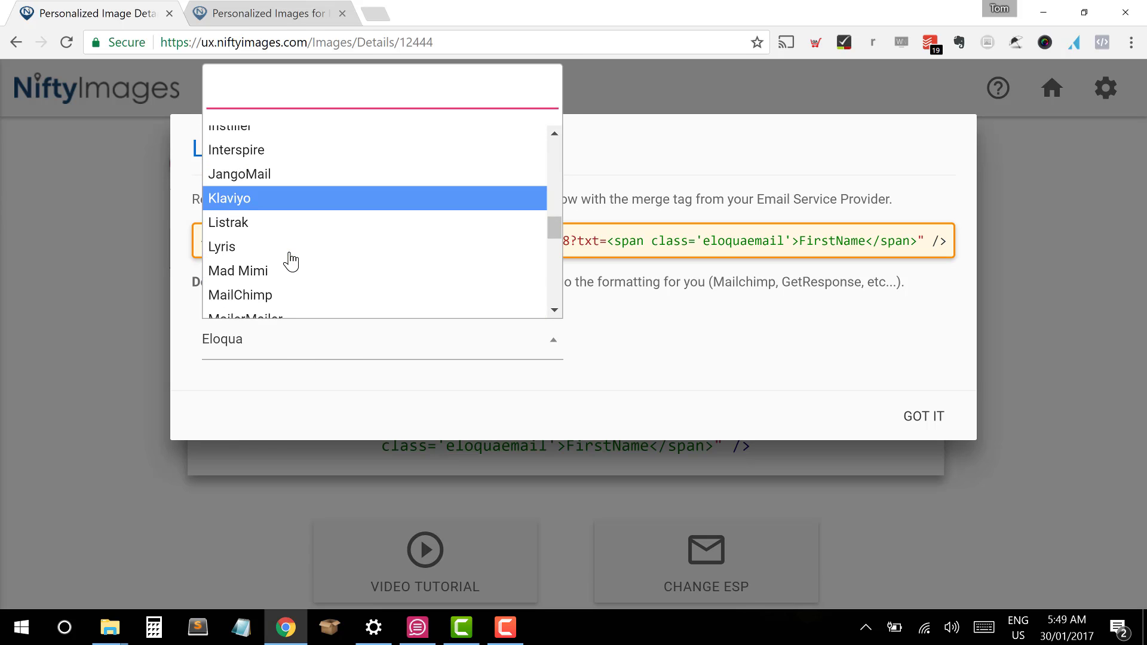
pyautogui.scroll(-3)
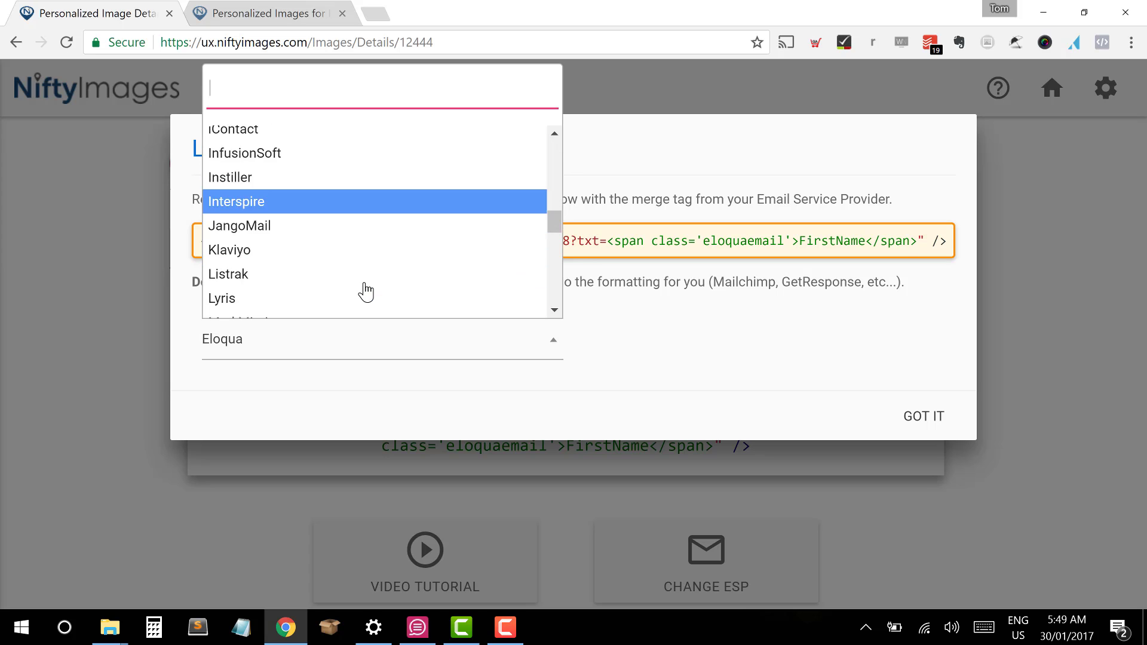
pyautogui.scroll(-3)
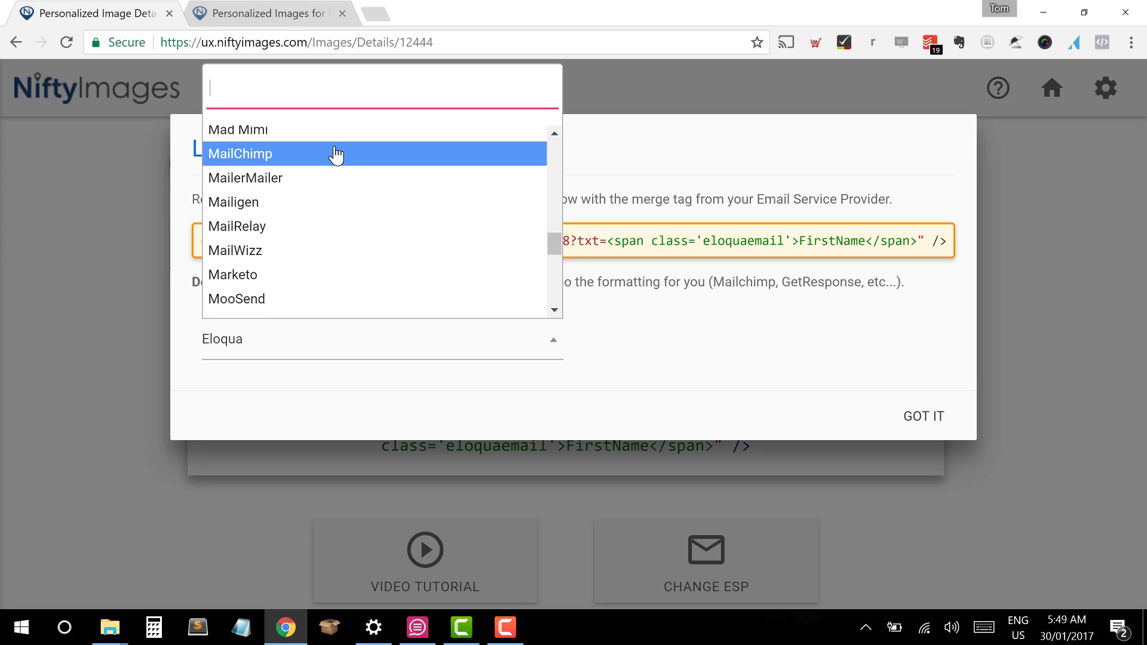
pyautogui.click(239, 153)
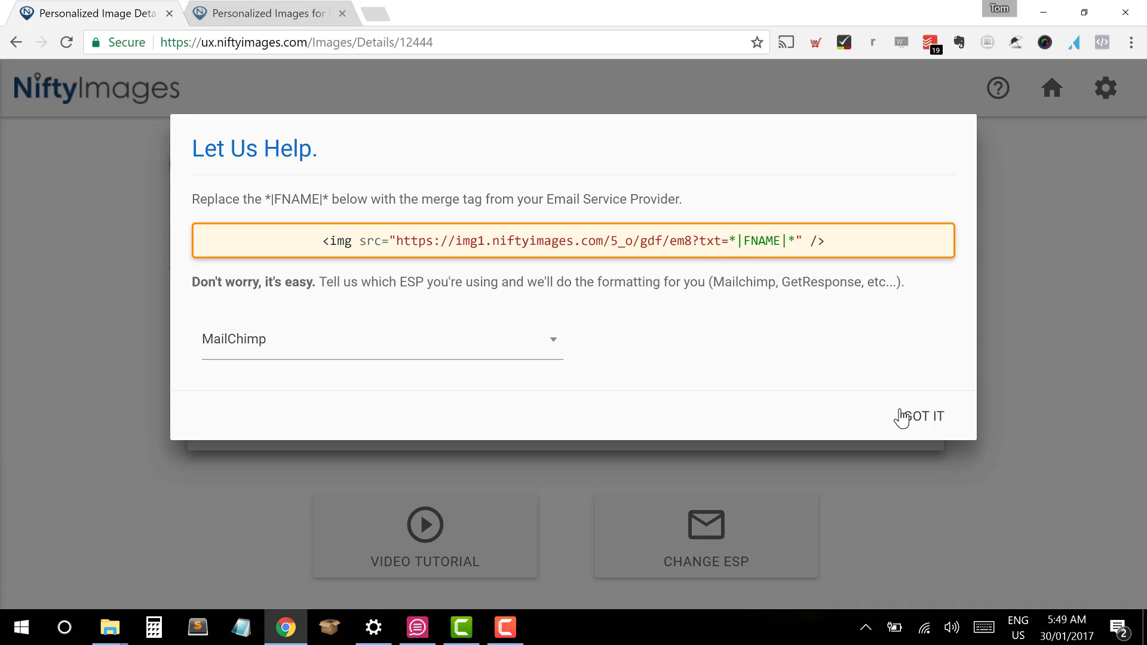
pyautogui.click(920, 416)
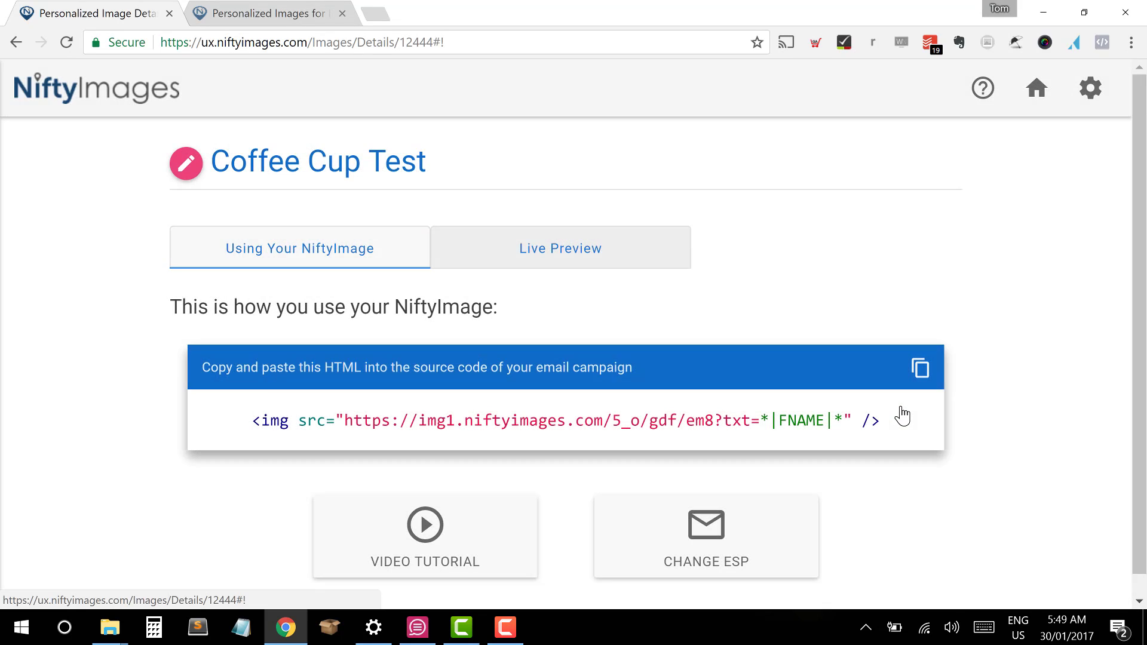
# - Go to mailchimp.com, log in past the robot check, and postpone the security-info prompt
pyautogui.click(921, 368)
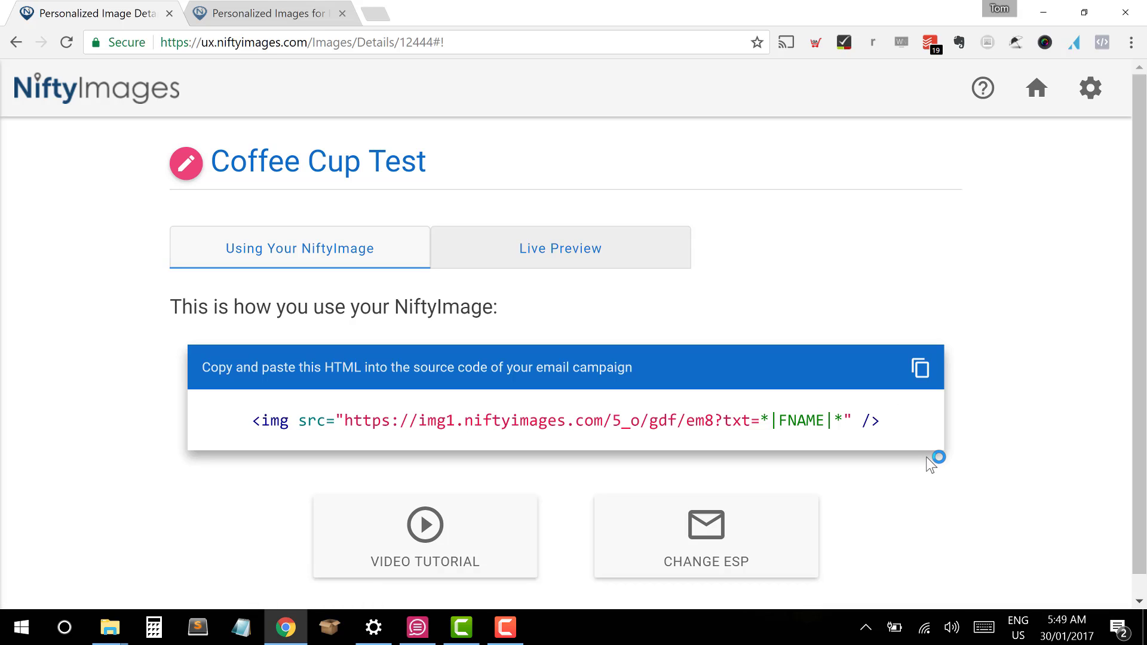
pyautogui.moveTo(913, 452)
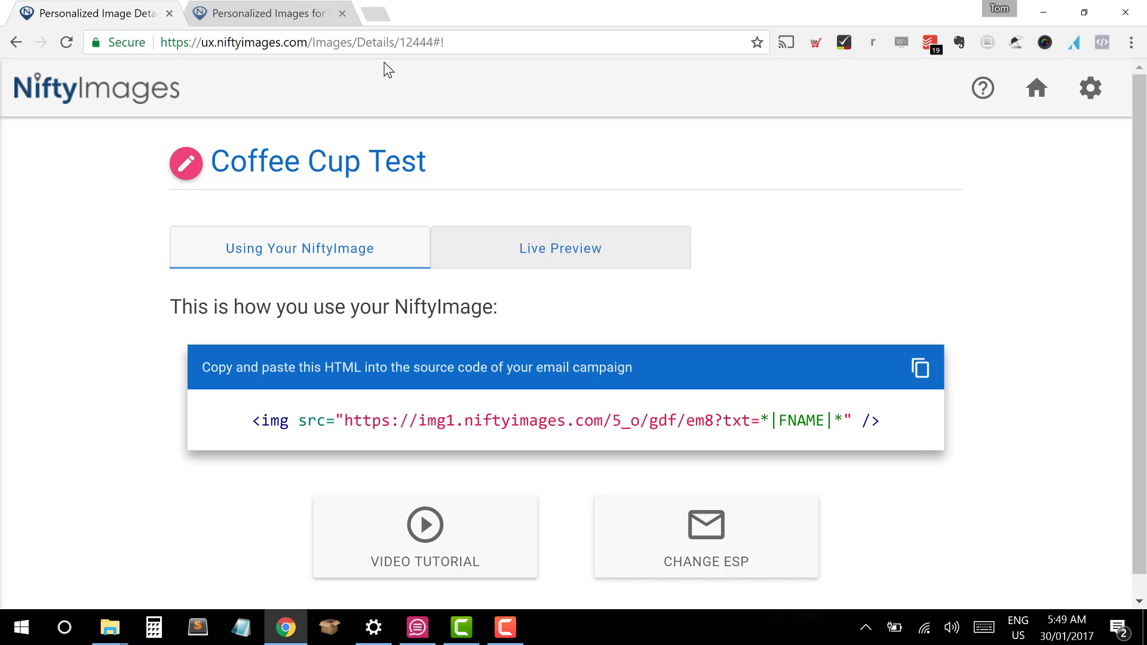
pyautogui.click(280, 13)
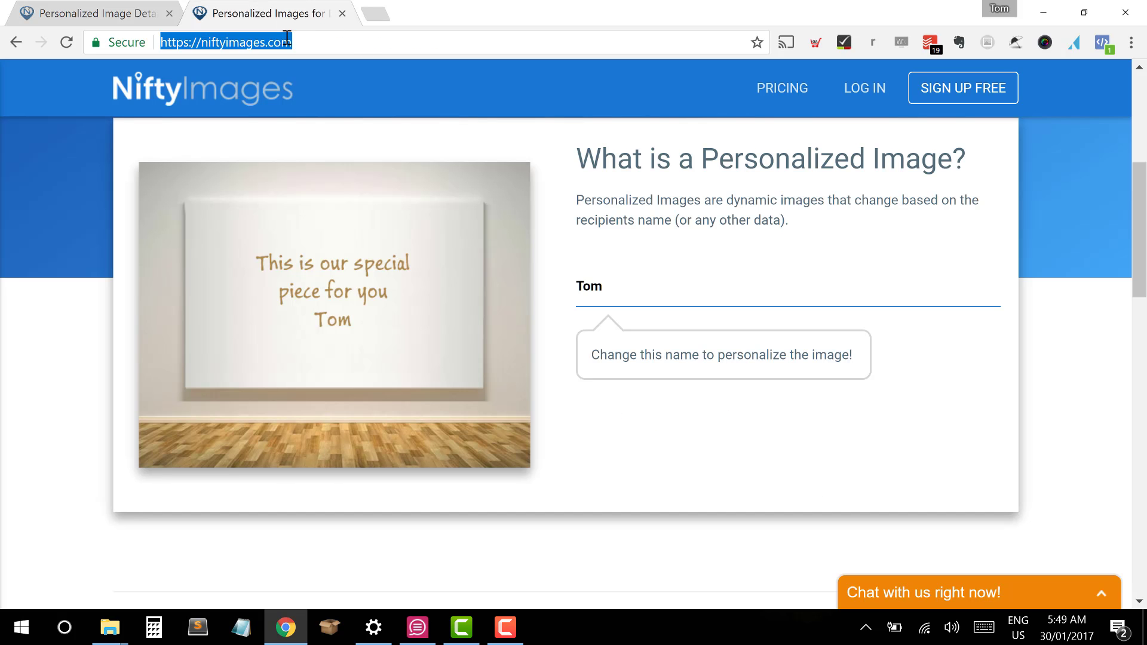
pyautogui.write('mailchimp.com')
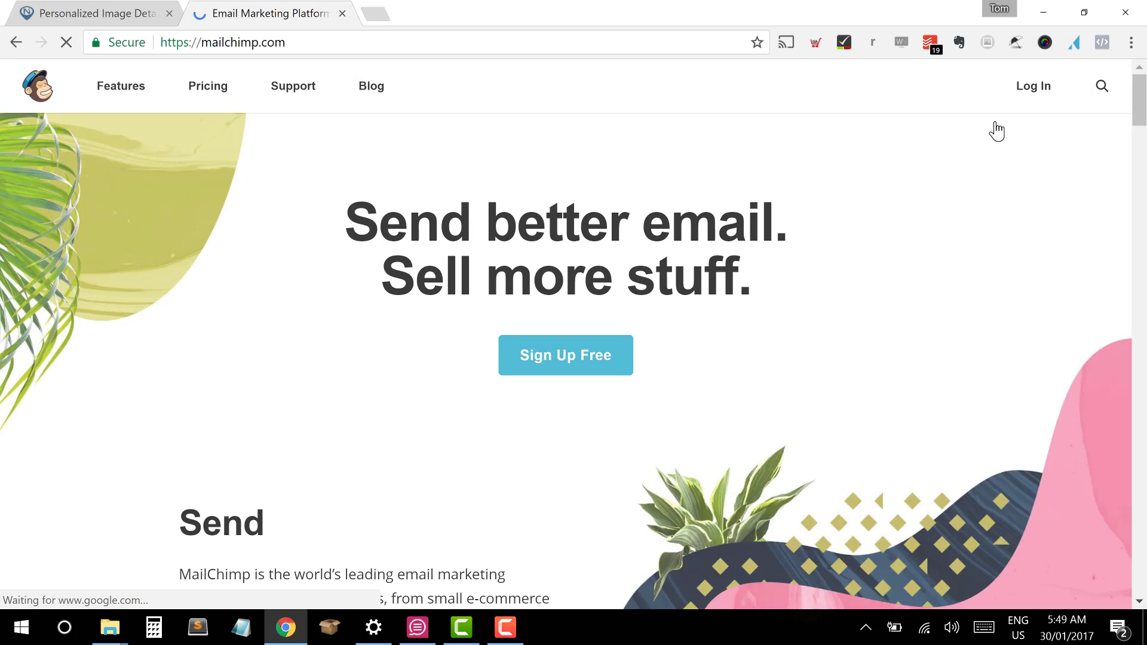
pyautogui.click(1033, 86)
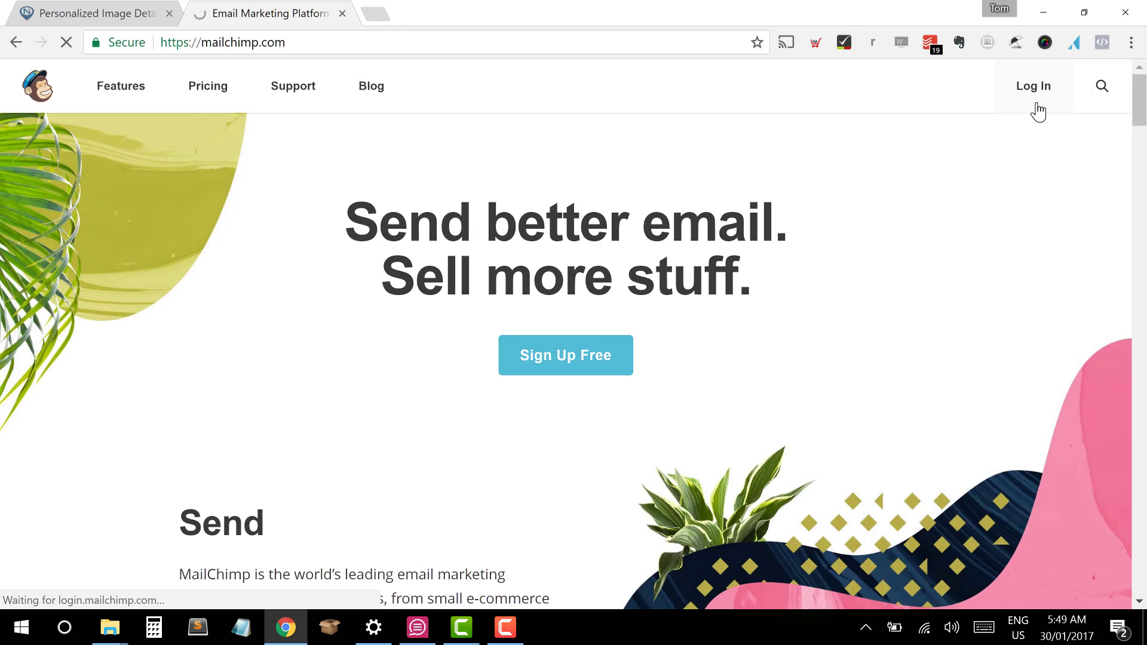
pyautogui.click(1034, 86)
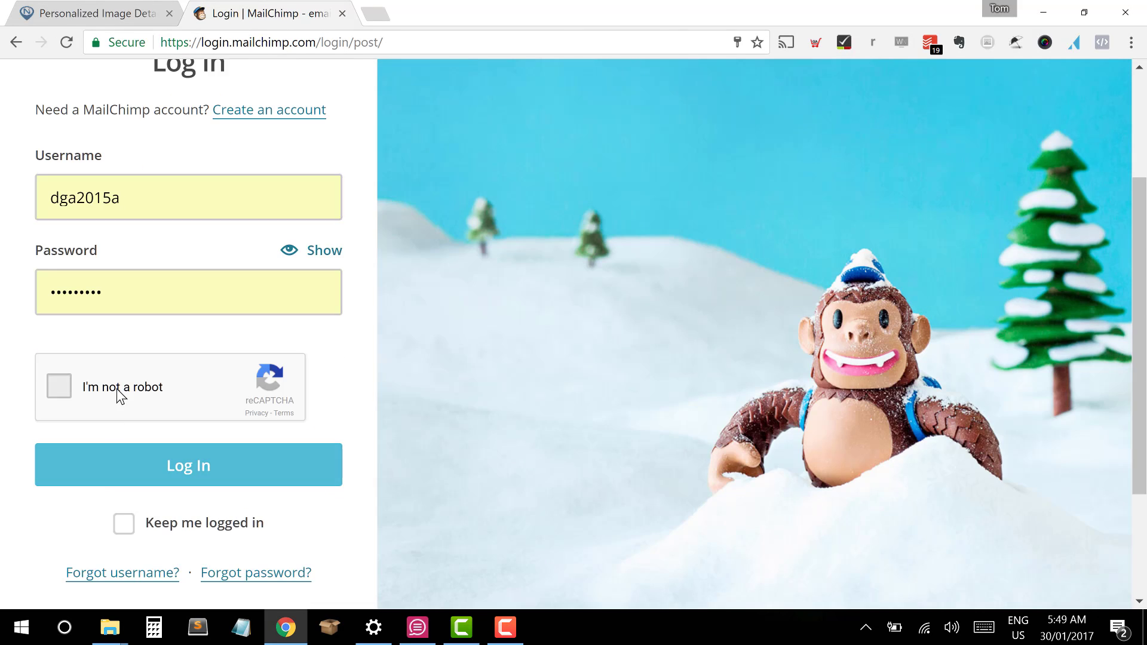
pyautogui.click(59, 386)
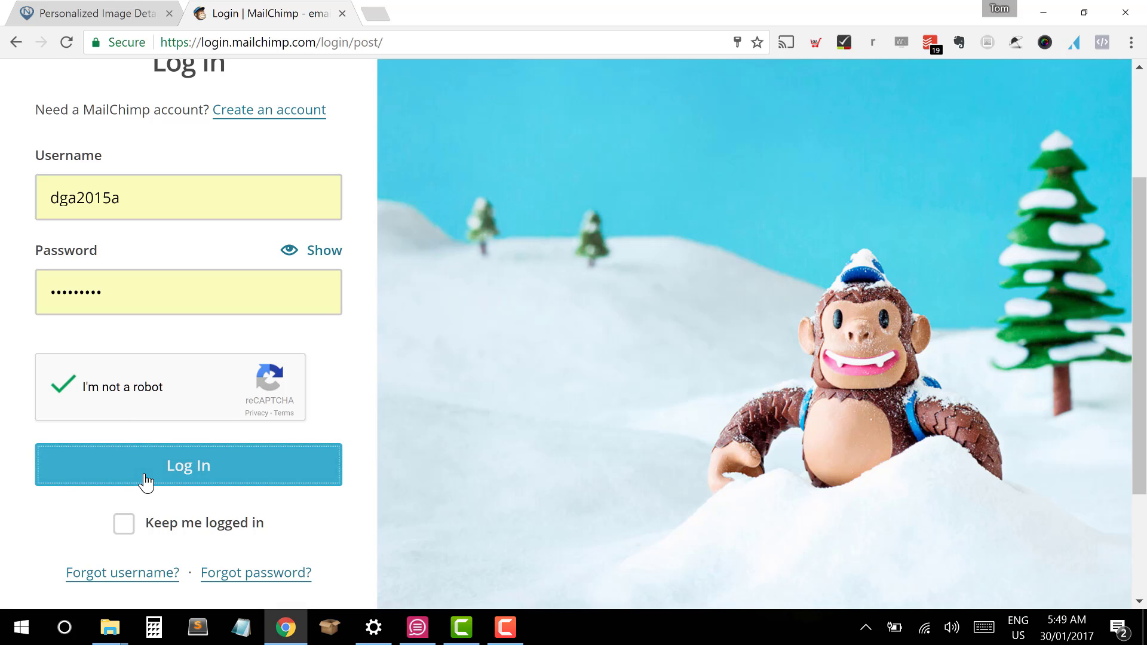
pyautogui.click(189, 465)
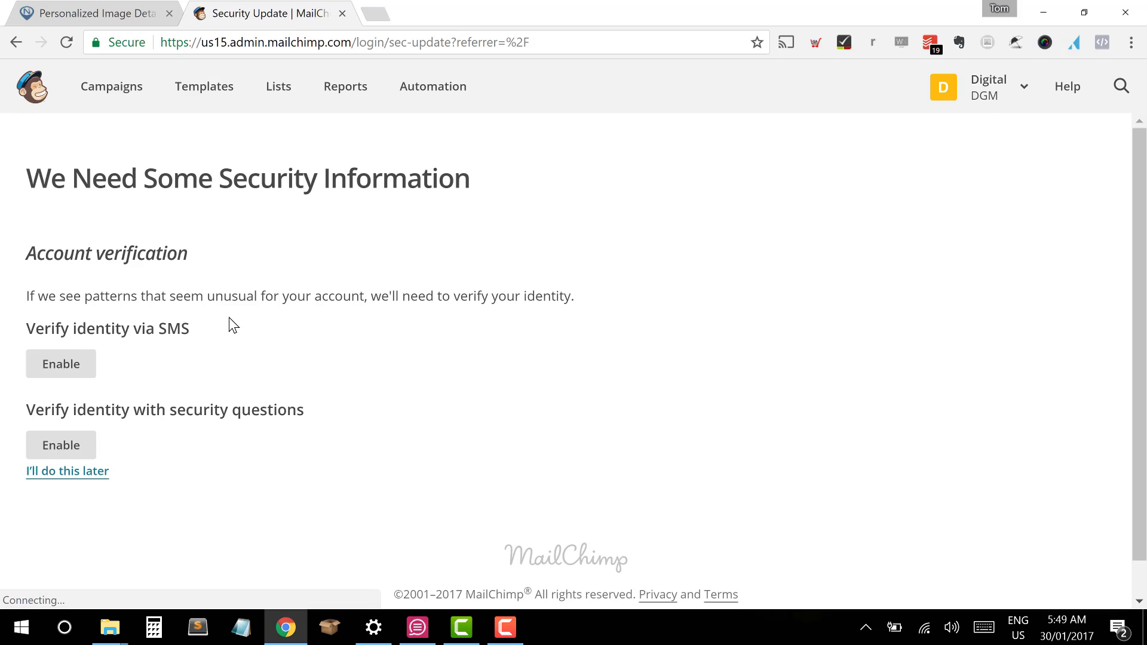
pyautogui.click(59, 445)
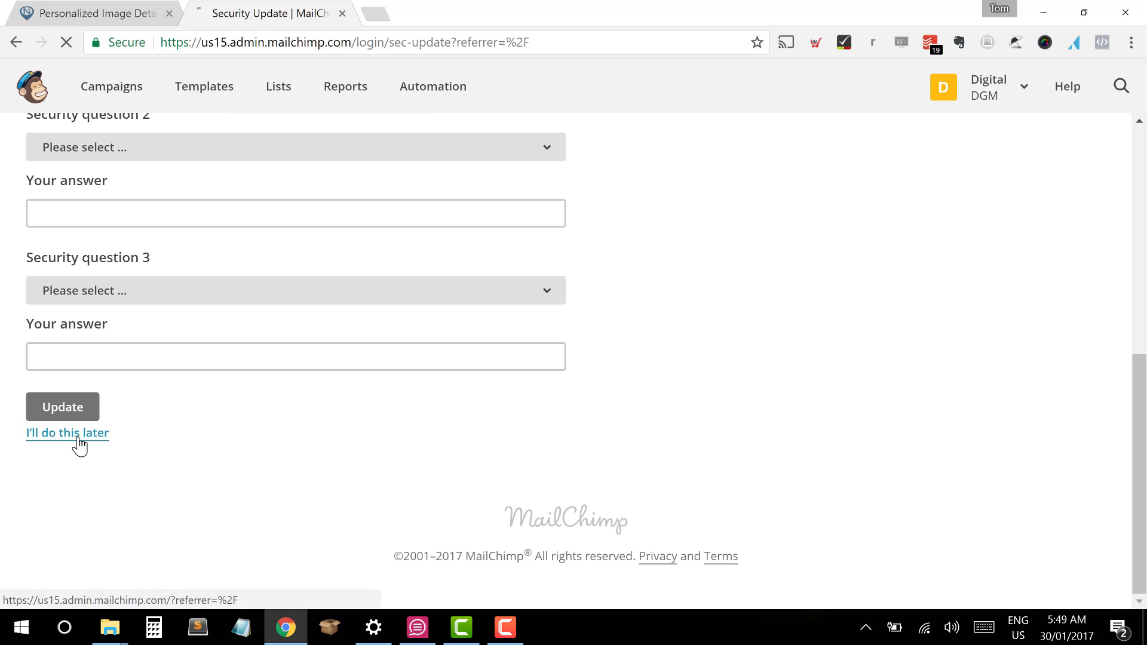
pyautogui.click(67, 433)
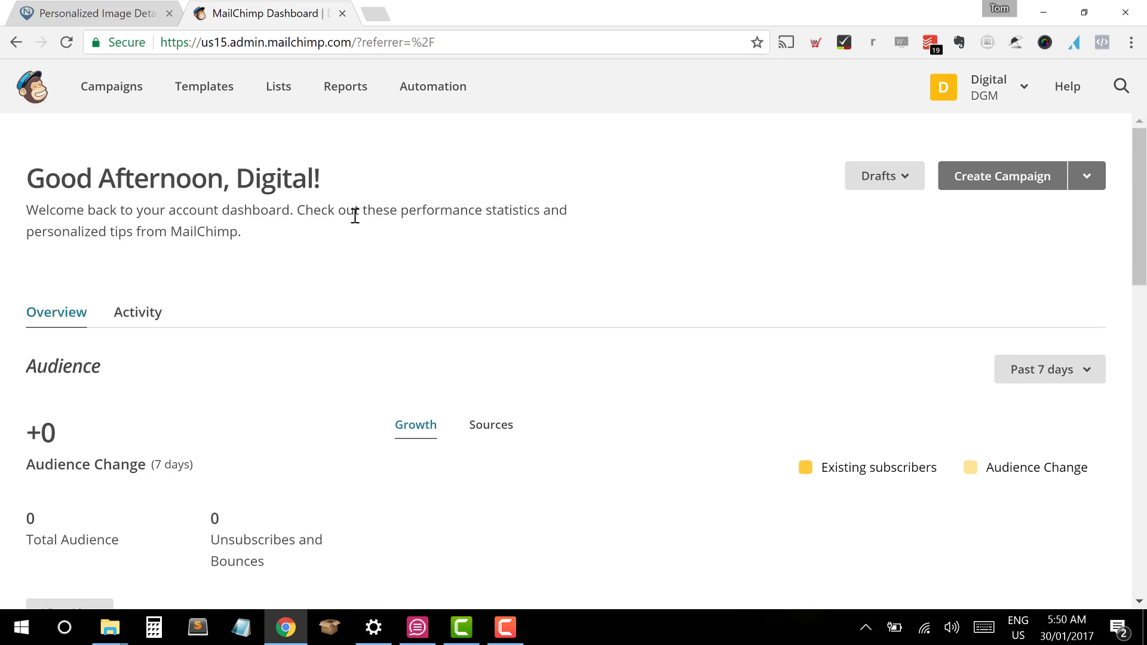
pyautogui.moveTo(130, 209)
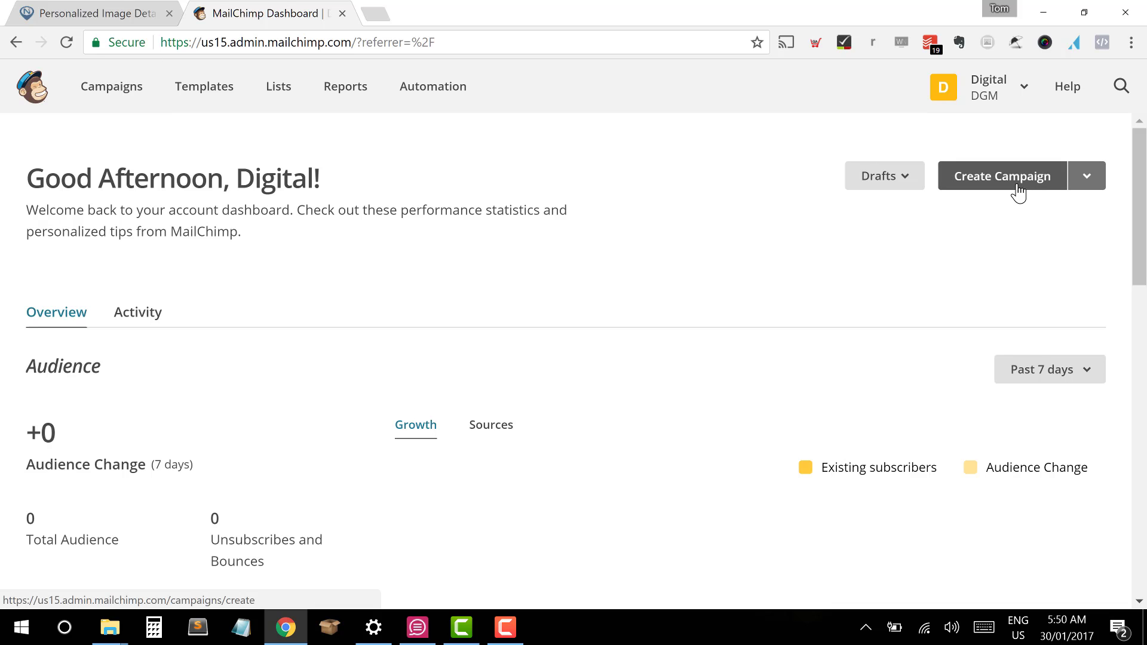
# - Create a Regular campaign to the whole list and continue to campaign setup
pyautogui.click(1001, 176)
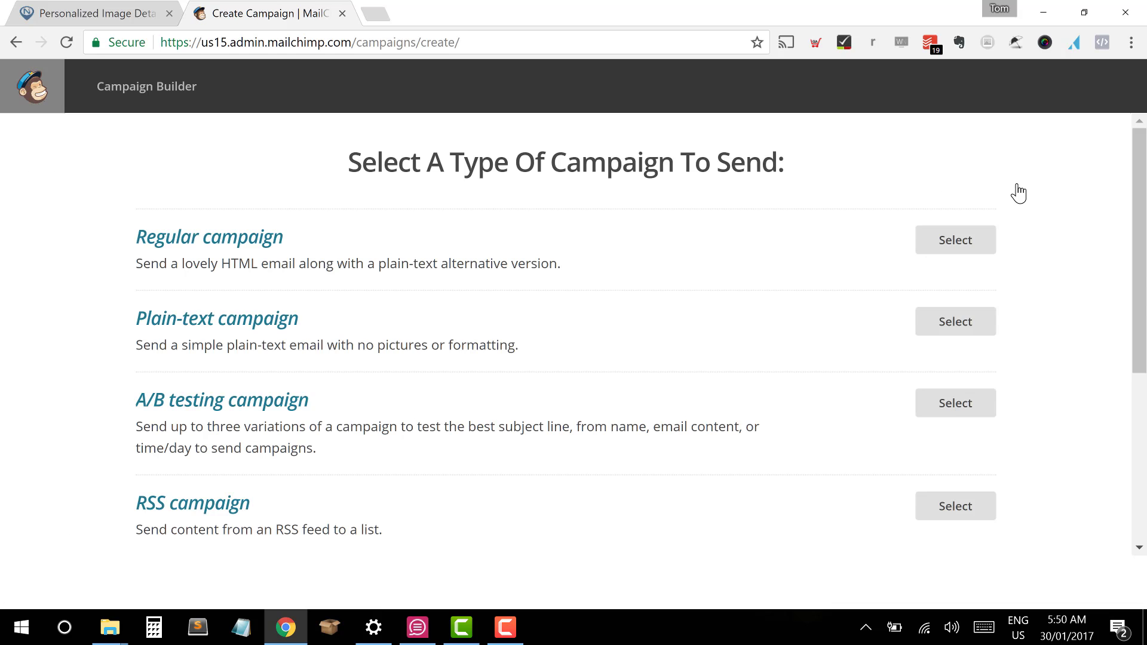
pyautogui.moveTo(141, 241)
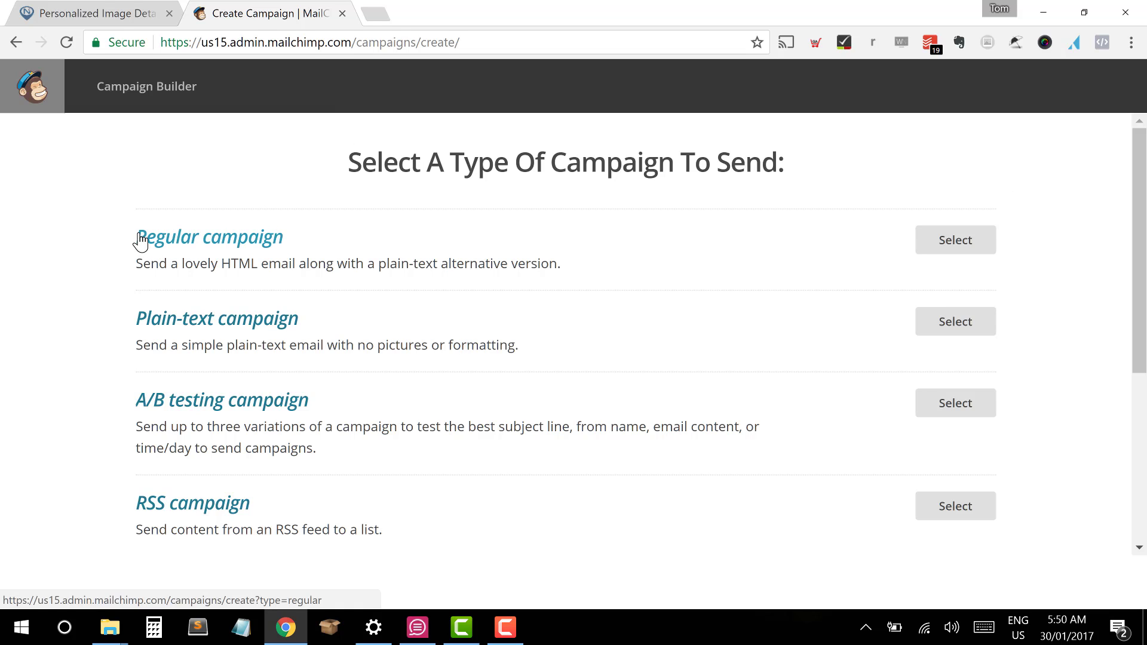
pyautogui.click(957, 239)
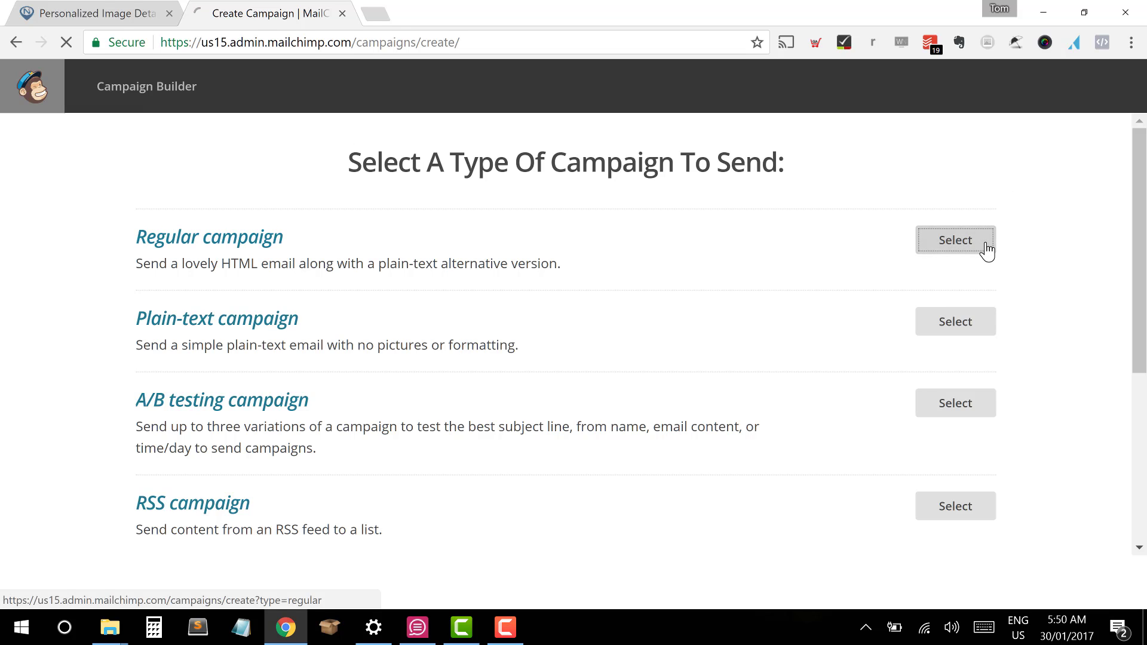
pyautogui.click(956, 240)
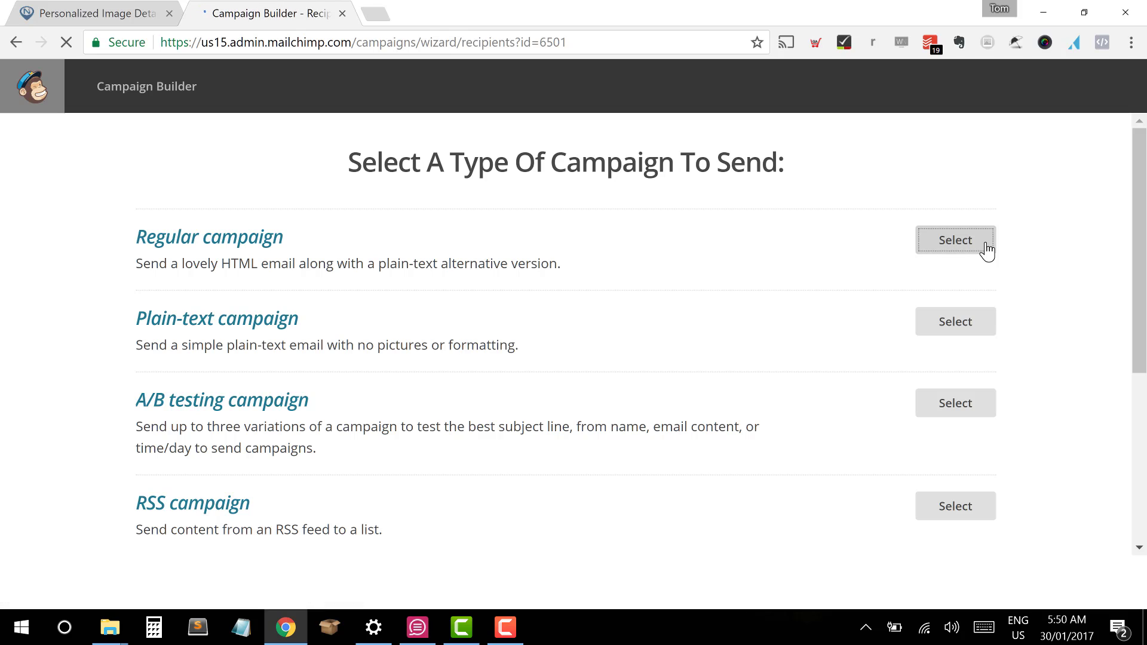
pyautogui.click(956, 241)
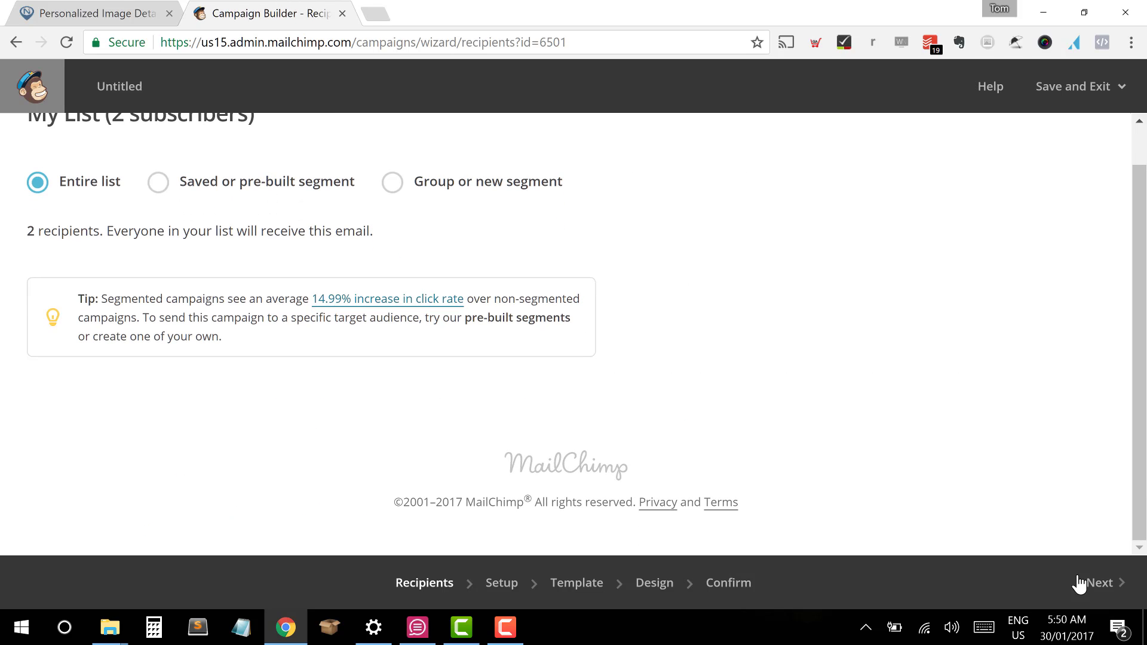
pyautogui.click(1099, 584)
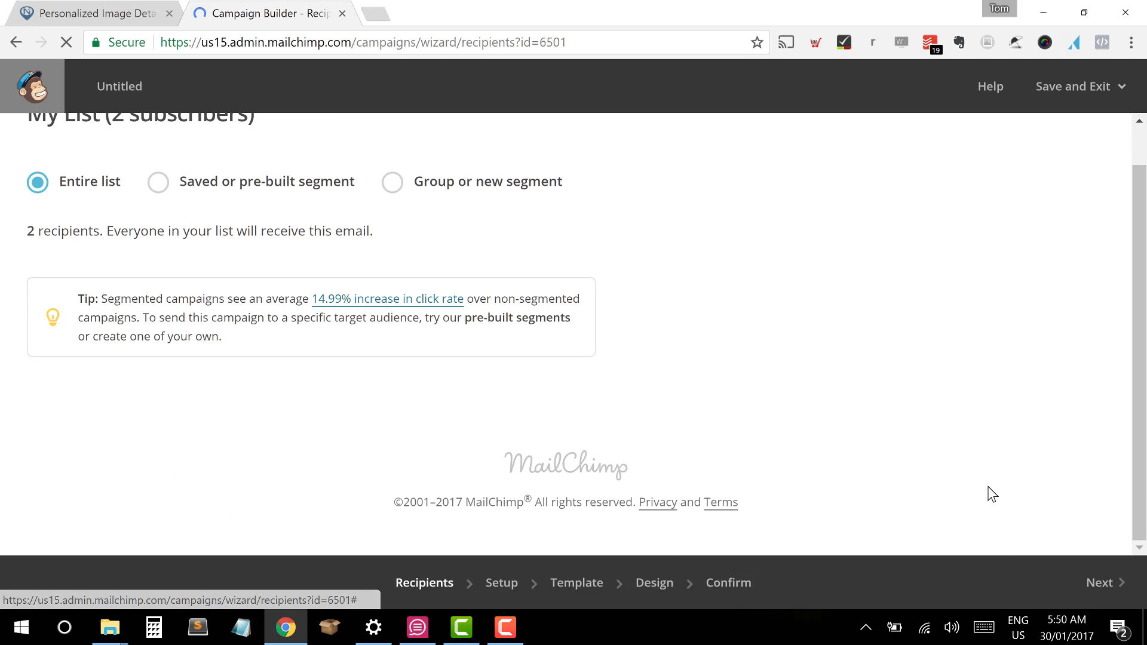
# - Name the campaign 'Nifty Images Testing' with subject 'This is my Nifty Image!' and continue
pyautogui.click(1100, 583)
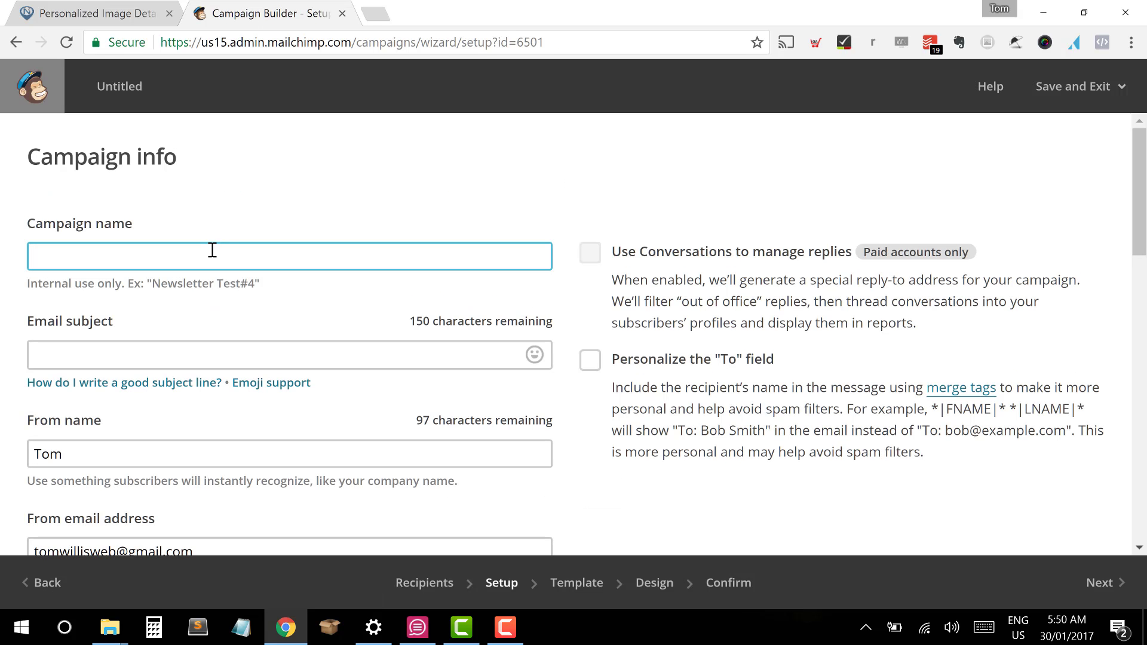
pyautogui.write('Nifty Images Testing')
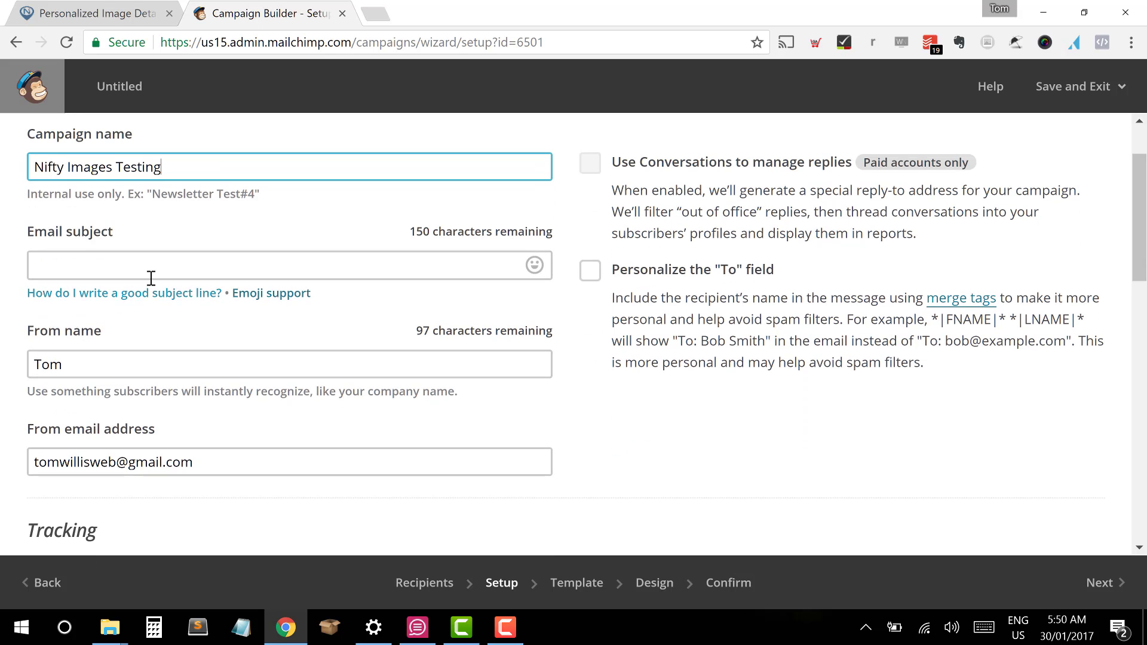
pyautogui.write('This')
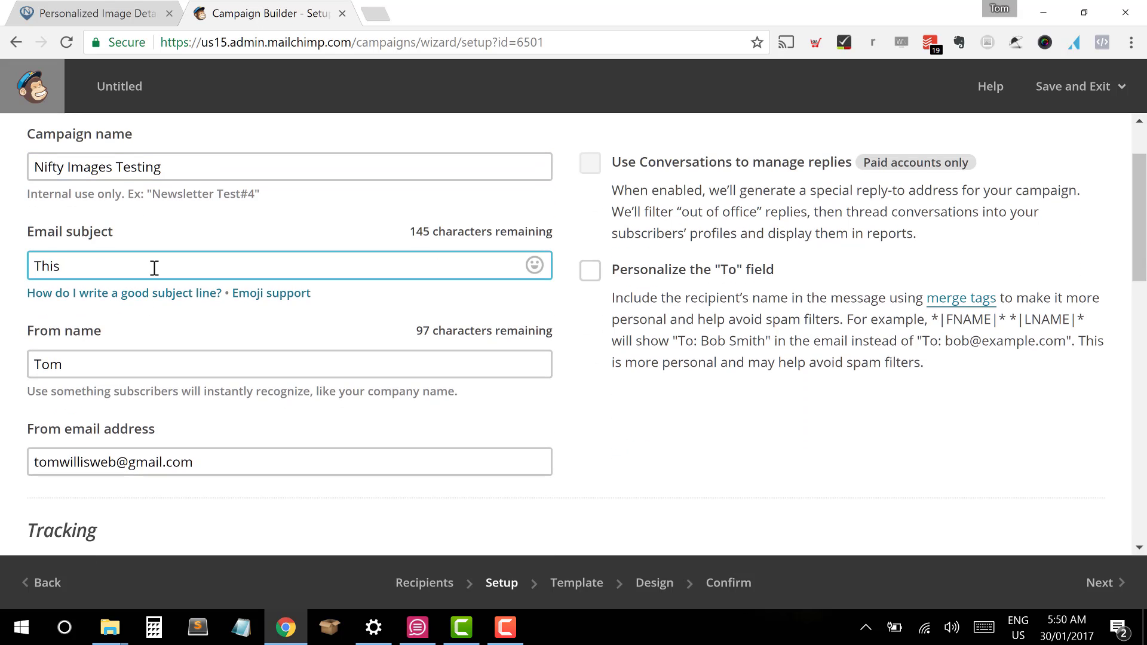
pyautogui.write('is my Nifty Image!')
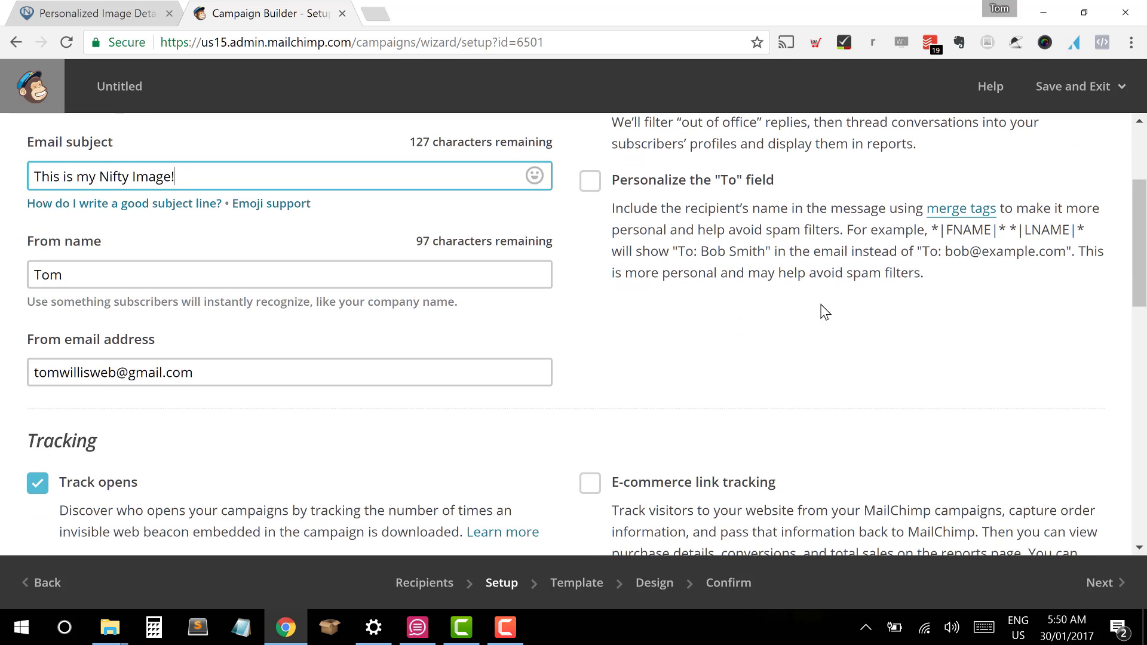
pyautogui.scroll(-3)
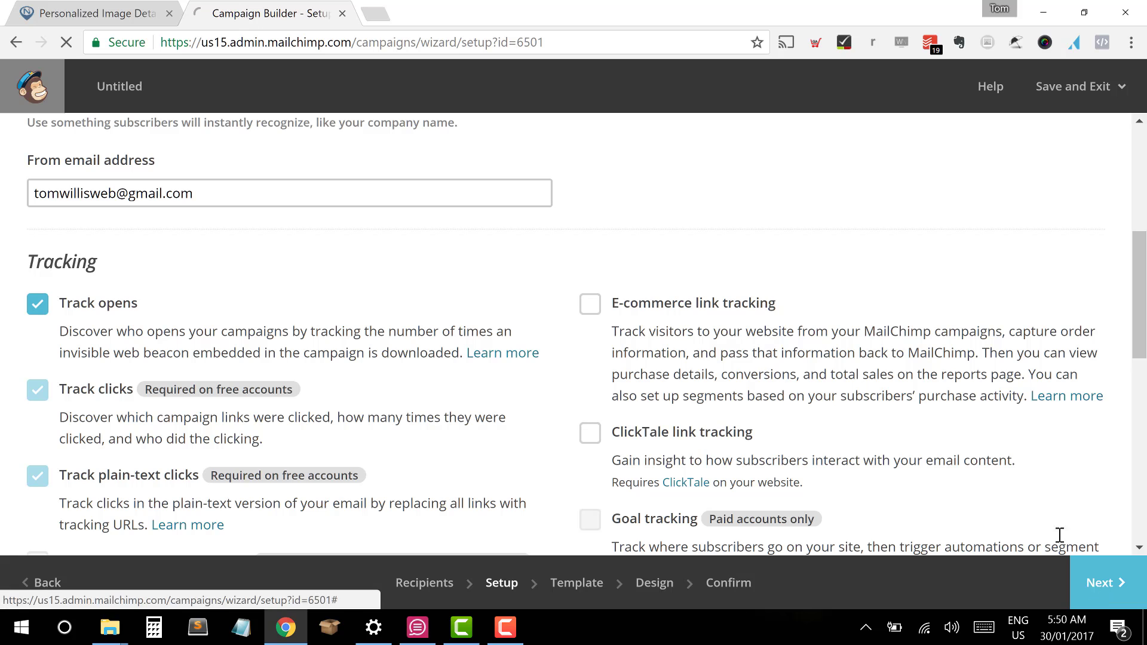
pyautogui.click(1105, 583)
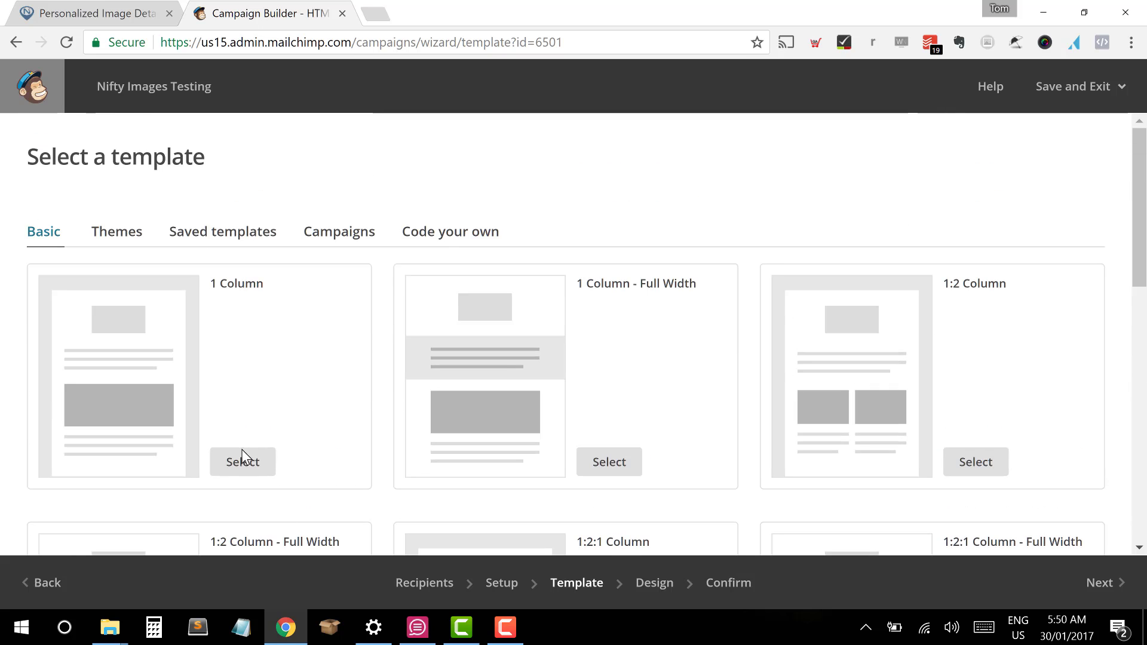
pyautogui.moveTo(247, 470)
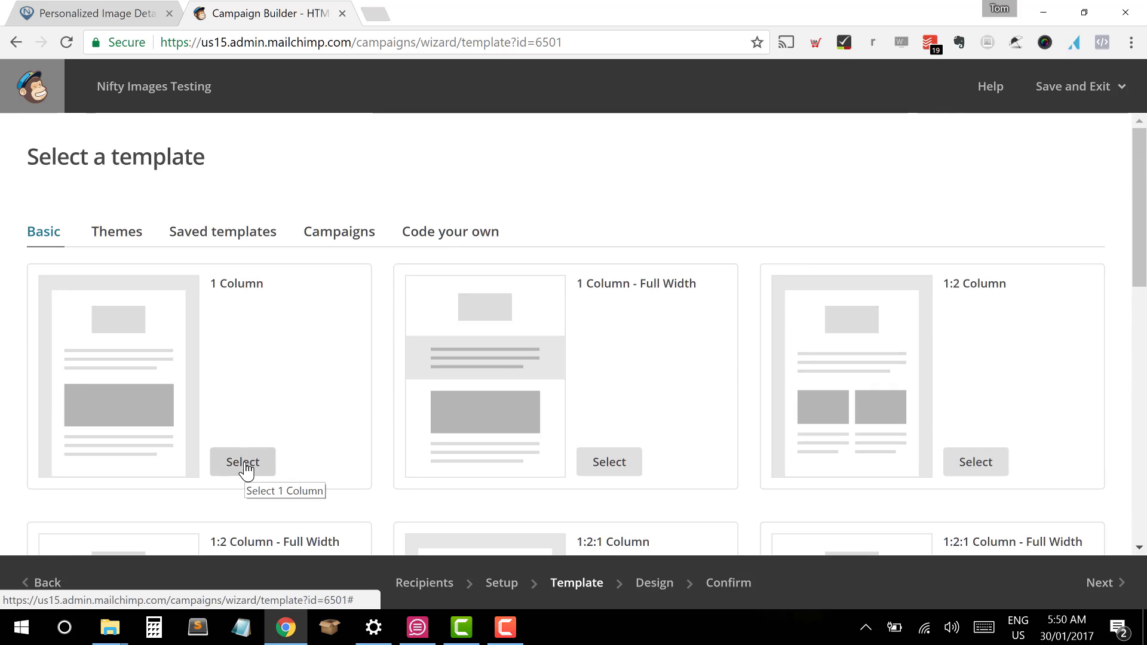
# - Choose the 1 Column template and delete its empty image placeholder block
pyautogui.click(243, 461)
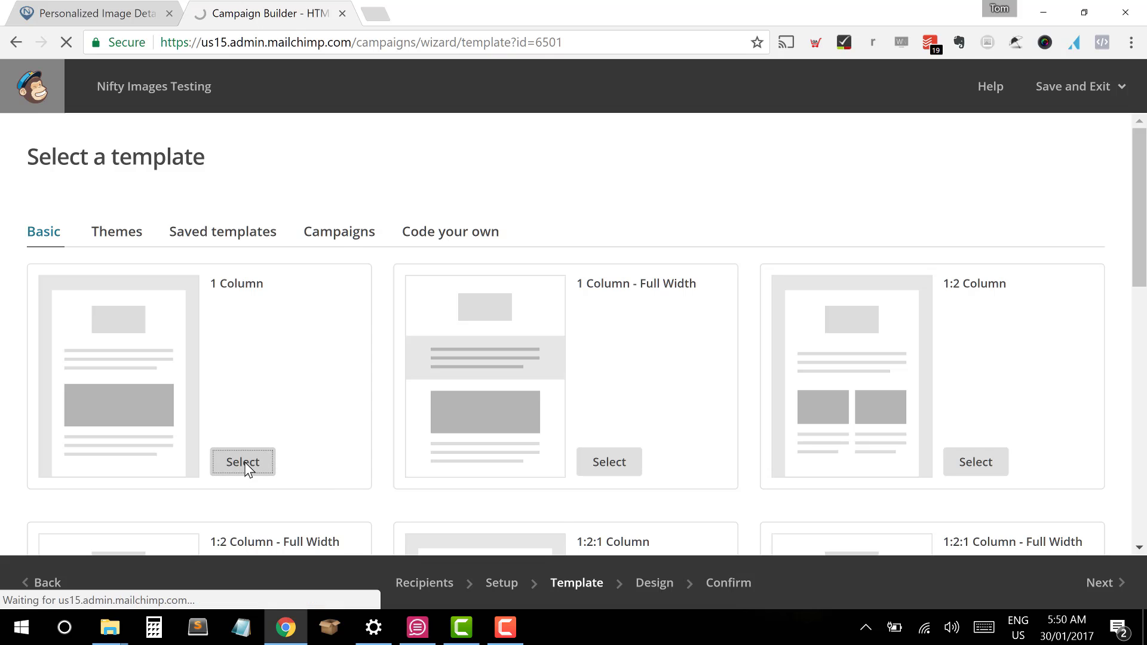
pyautogui.click(243, 461)
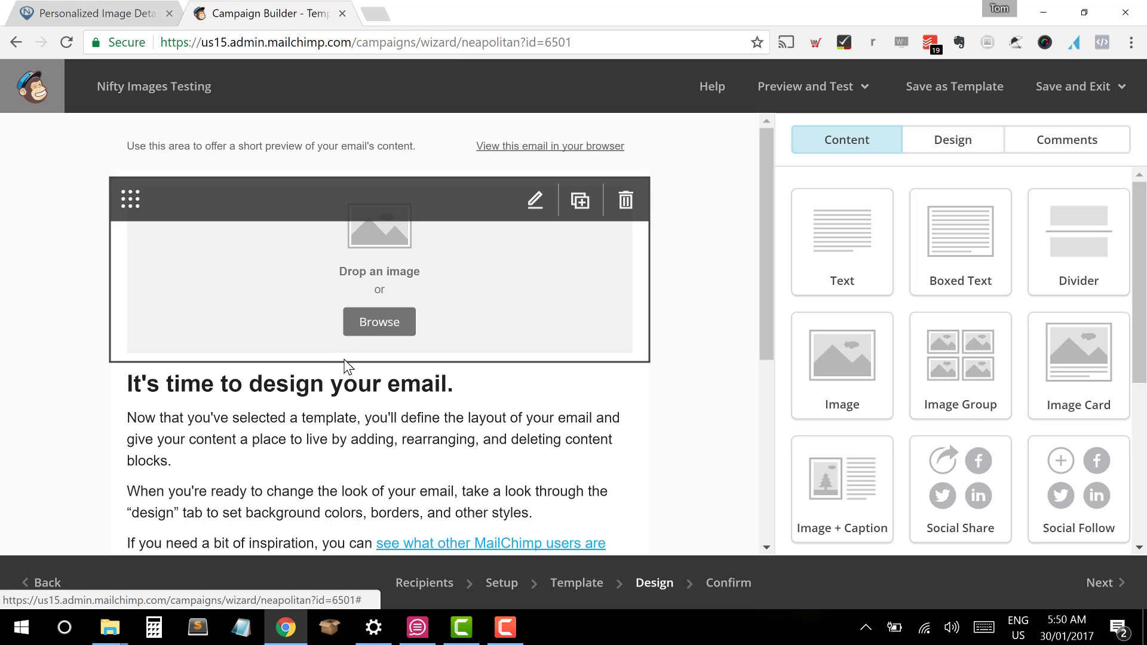
pyautogui.moveTo(303, 330)
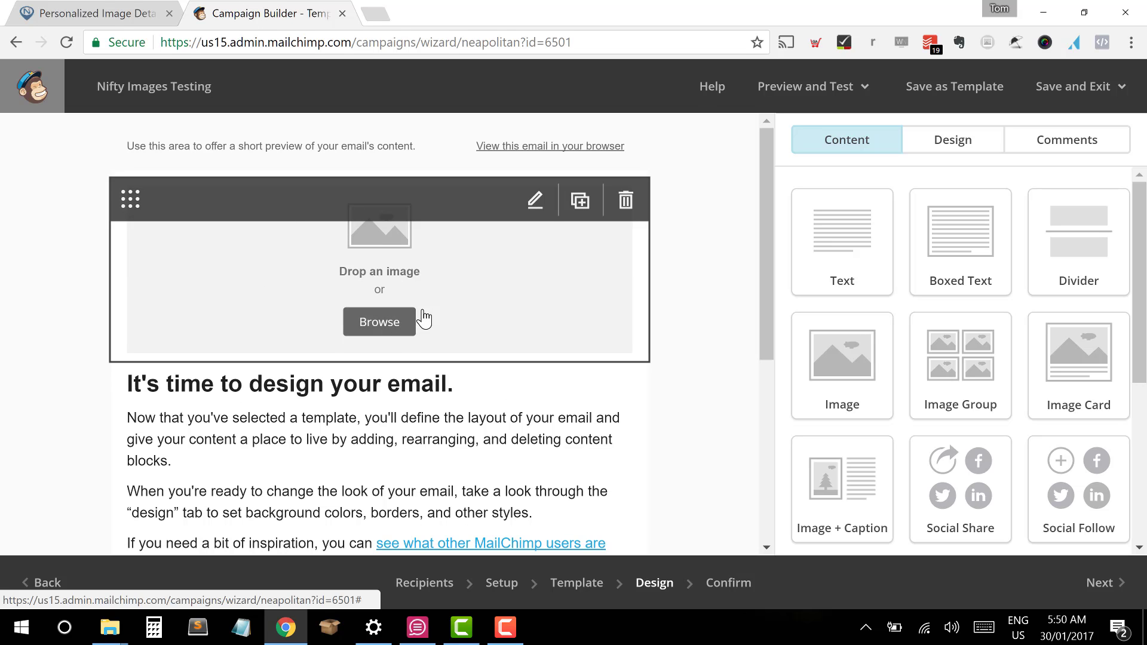
pyautogui.moveTo(423, 300)
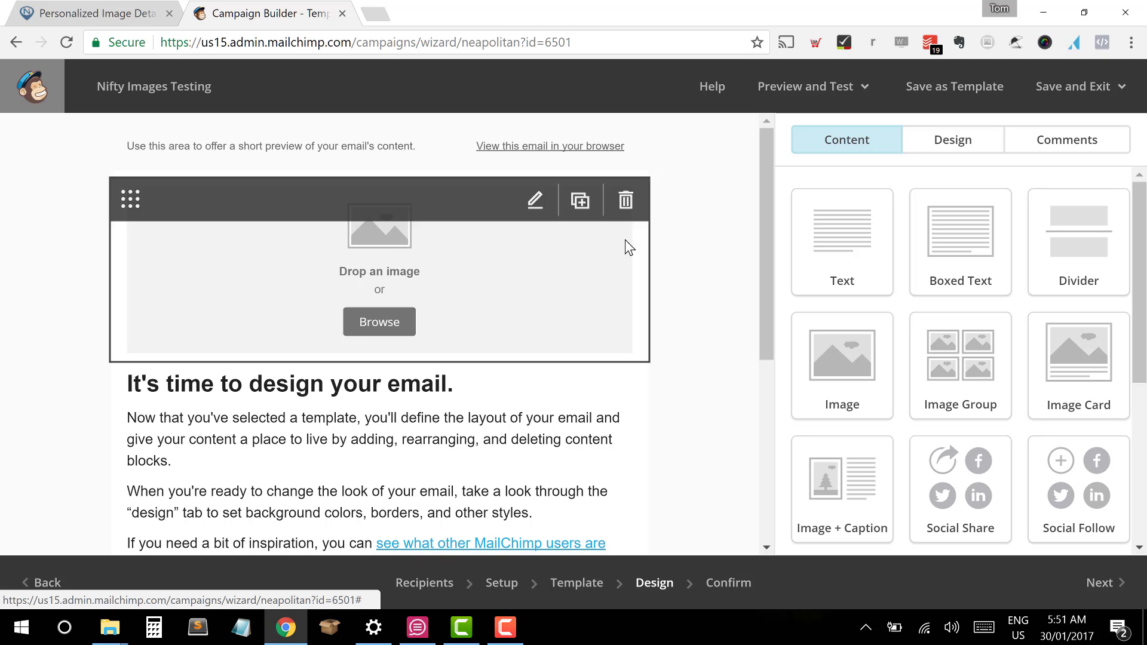
pyautogui.click(625, 201)
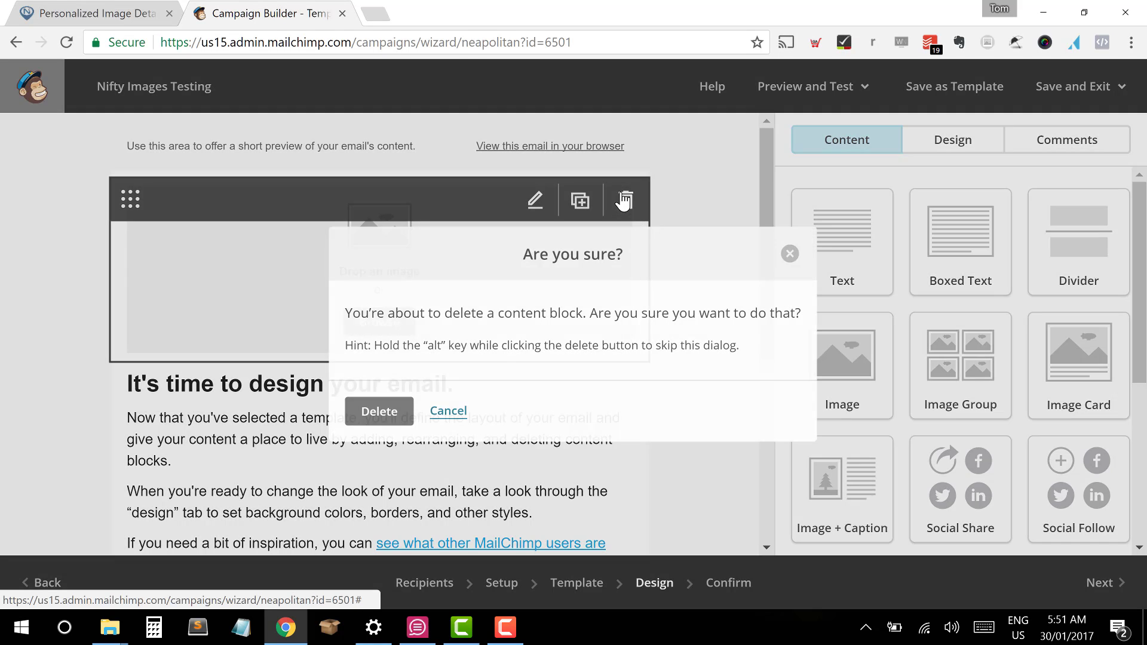
pyautogui.click(379, 412)
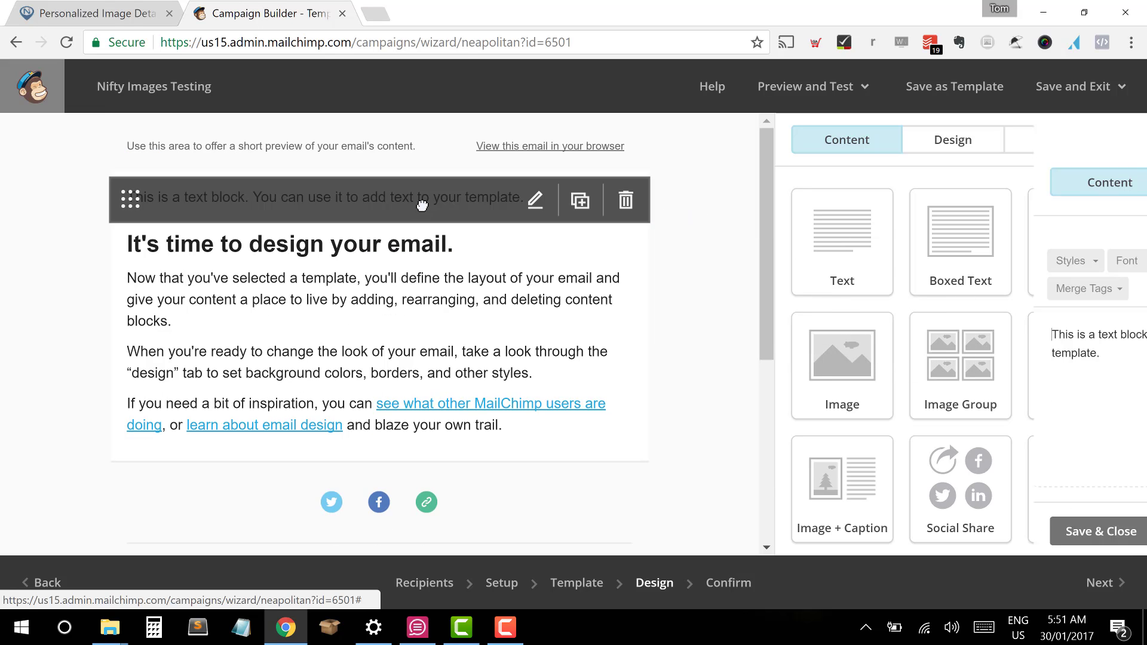
# - Trim the top text block to 'This is a text bloc' and select its HTML source
pyautogui.click(535, 201)
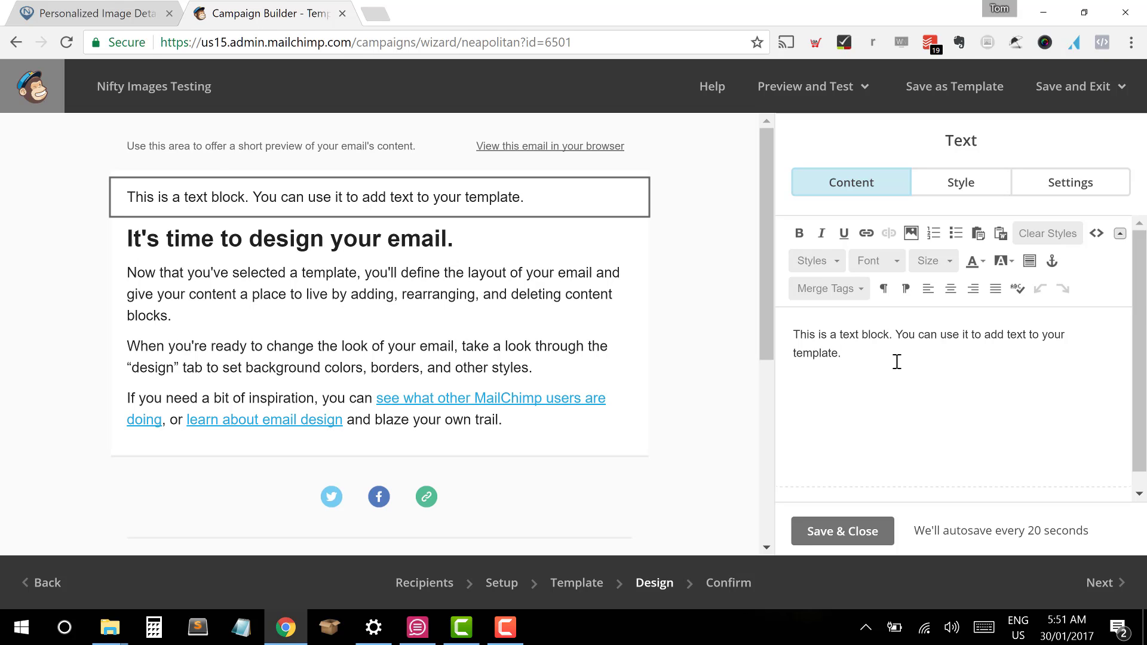
pyautogui.doubleClick(1056, 334)
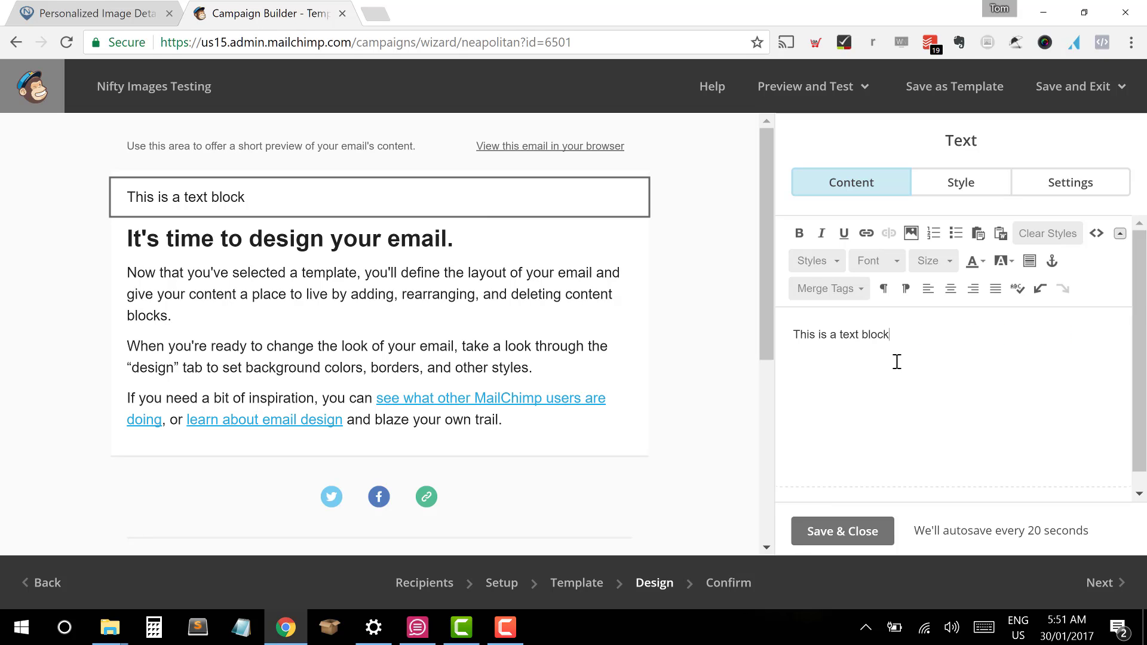
pyautogui.press('Backspace')
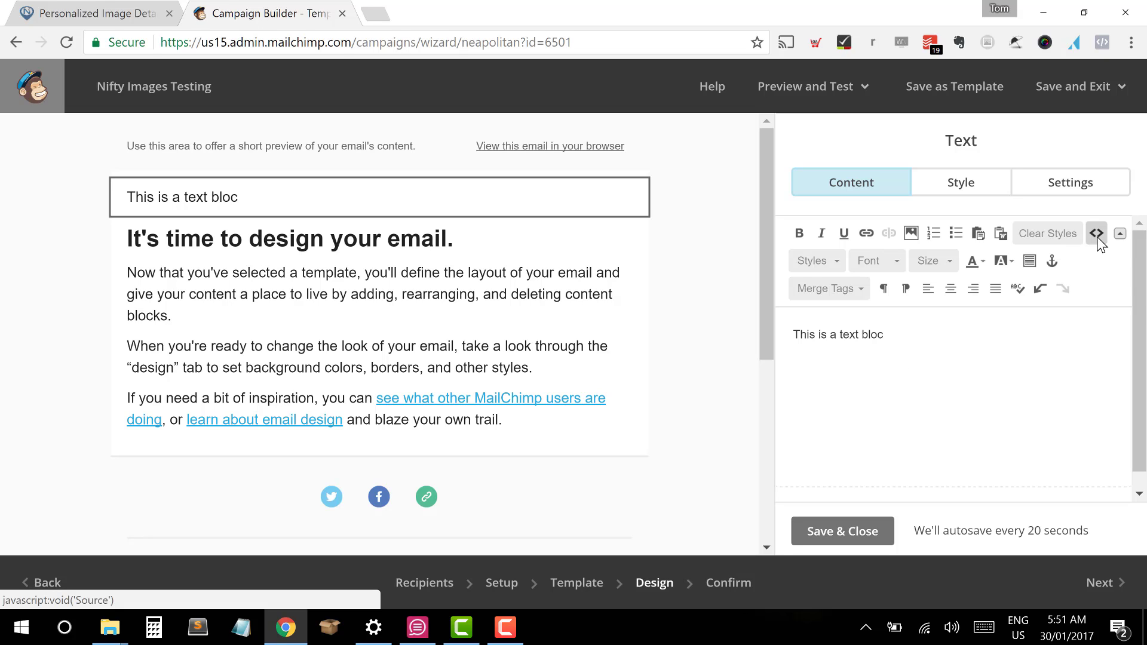
pyautogui.moveTo(1096, 235)
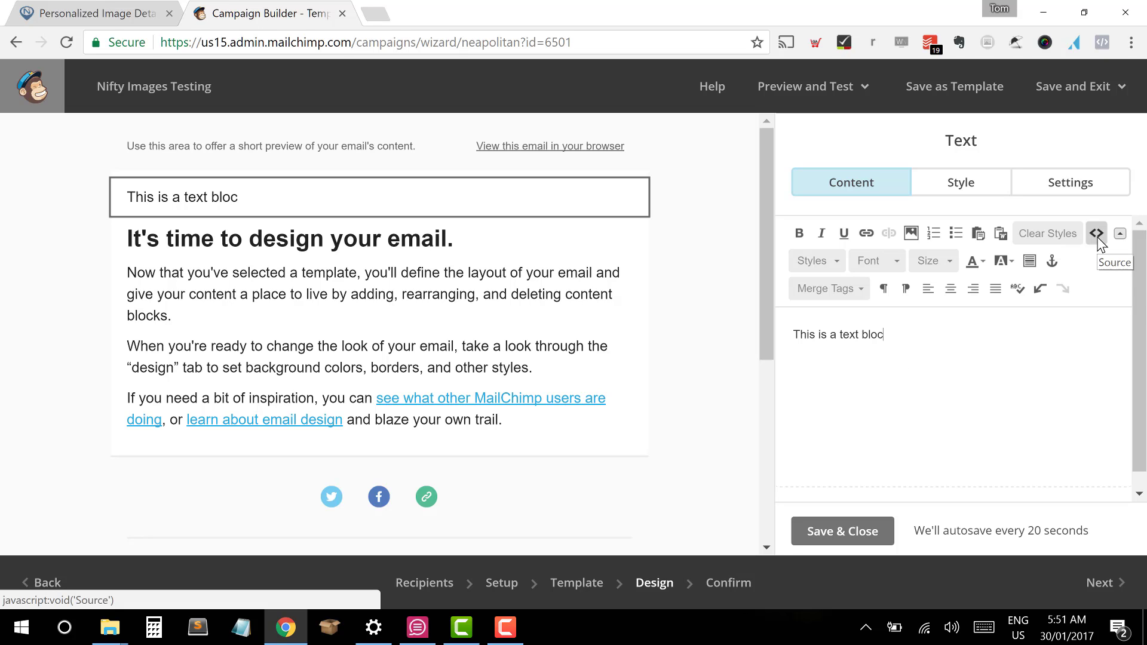
pyautogui.click(1097, 234)
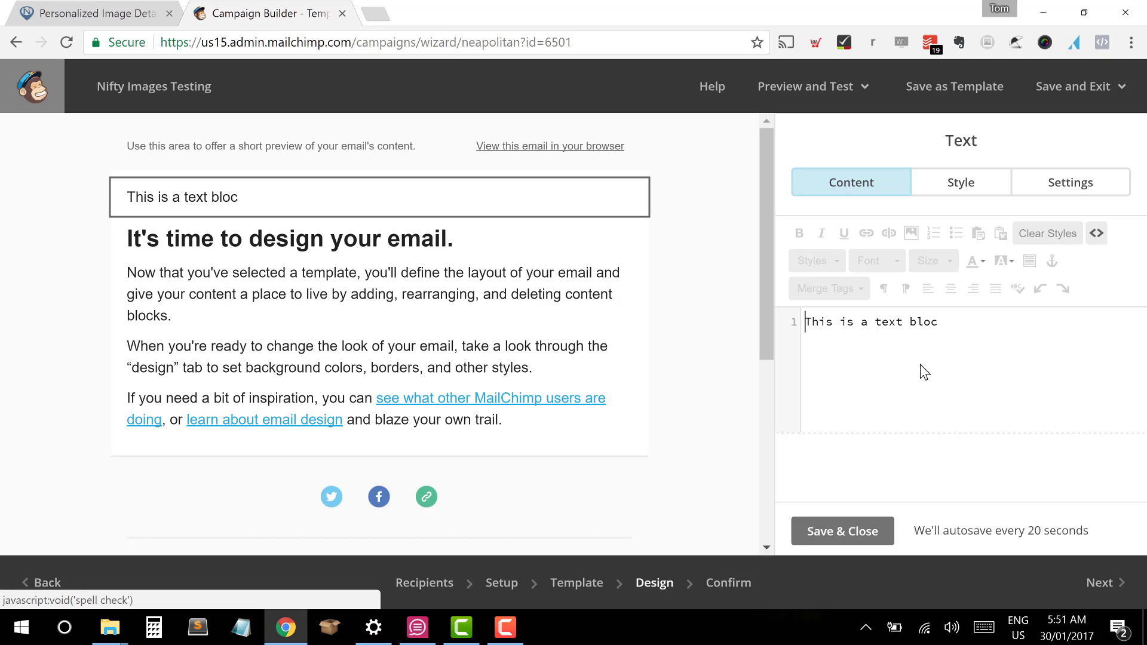
pyautogui.tripleClick(870, 322)
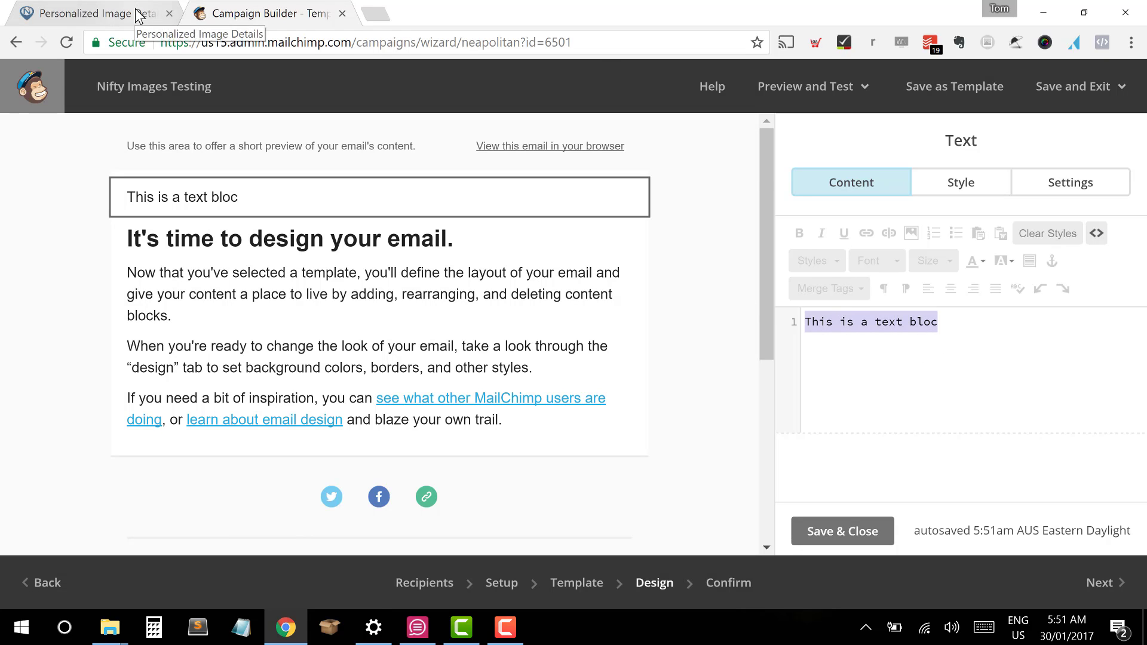
# - Select and copy the Coffee Cup Test img snippet with its FNAME merge tag from the Nifty Images page
pyautogui.click(90, 12)
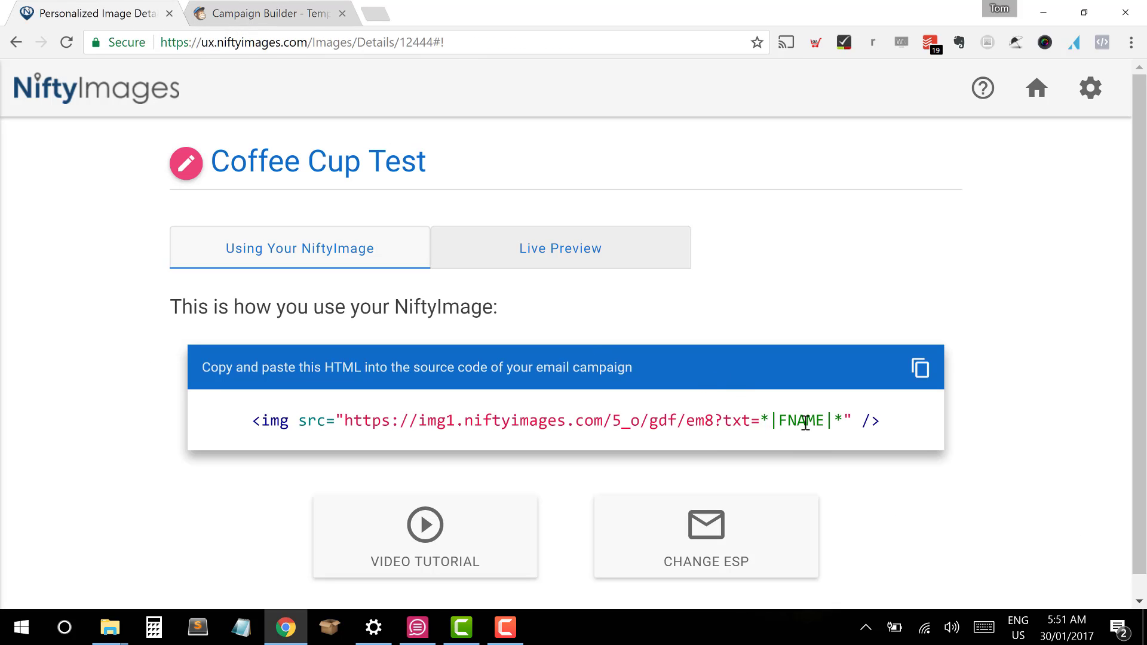
pyautogui.tripleClick(559, 420)
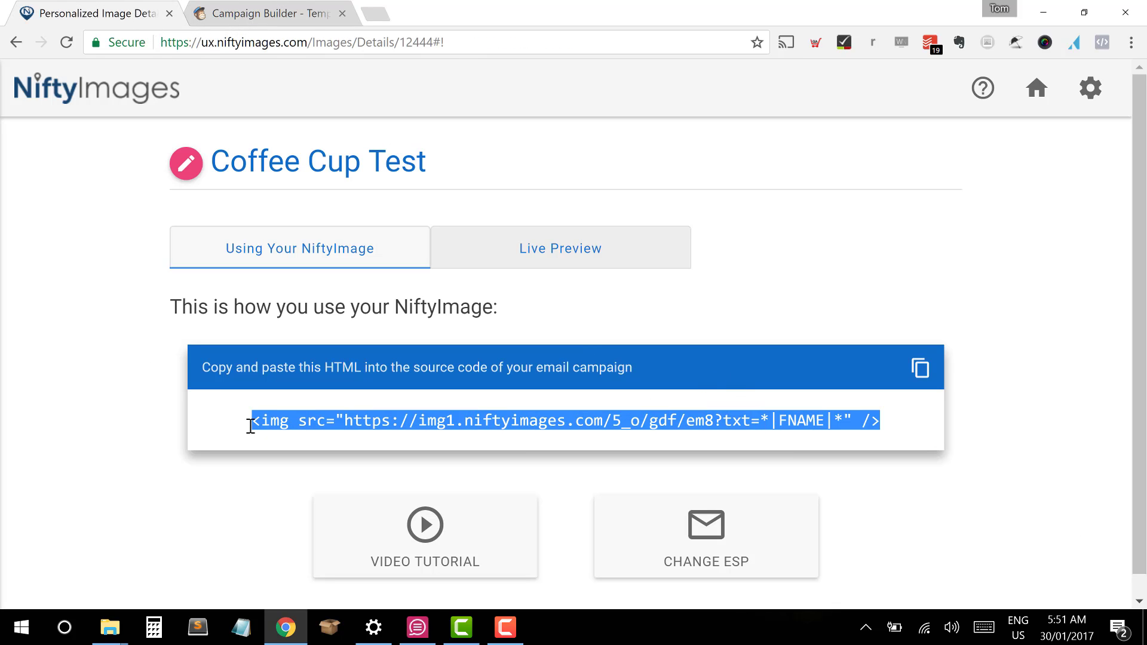
pyautogui.rightClick(272, 420)
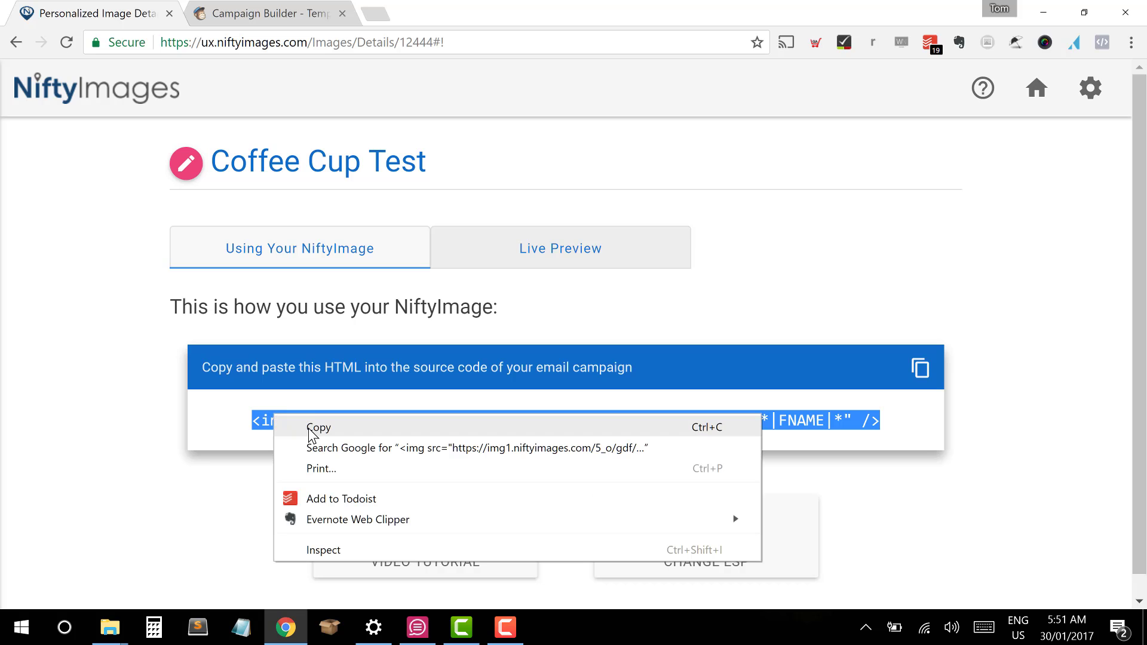
pyautogui.click(318, 429)
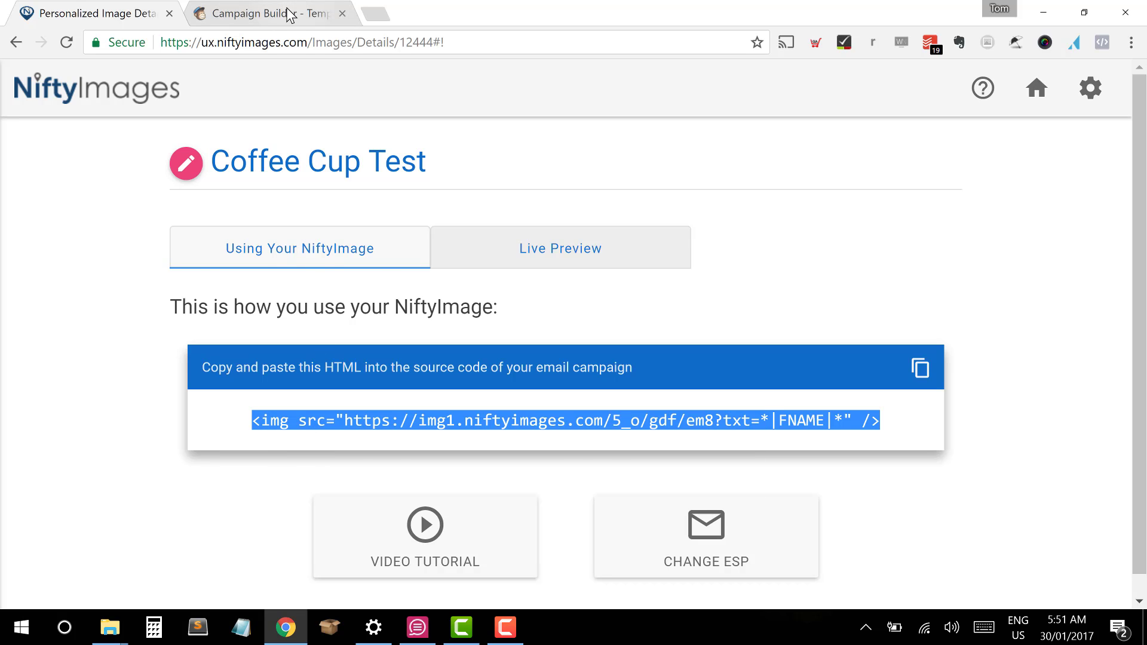
# - Paste the niftyimages img tag with txt=*|FNAME|* into the top text block's source and save it
pyautogui.click(269, 14)
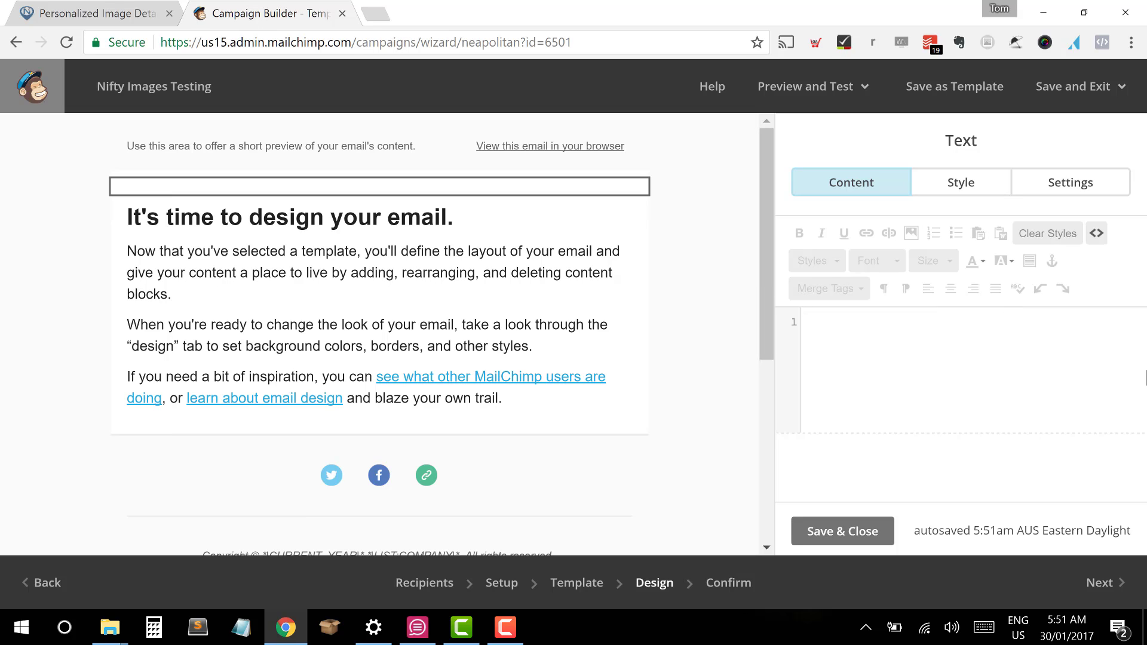
pyautogui.rightClick(841, 324)
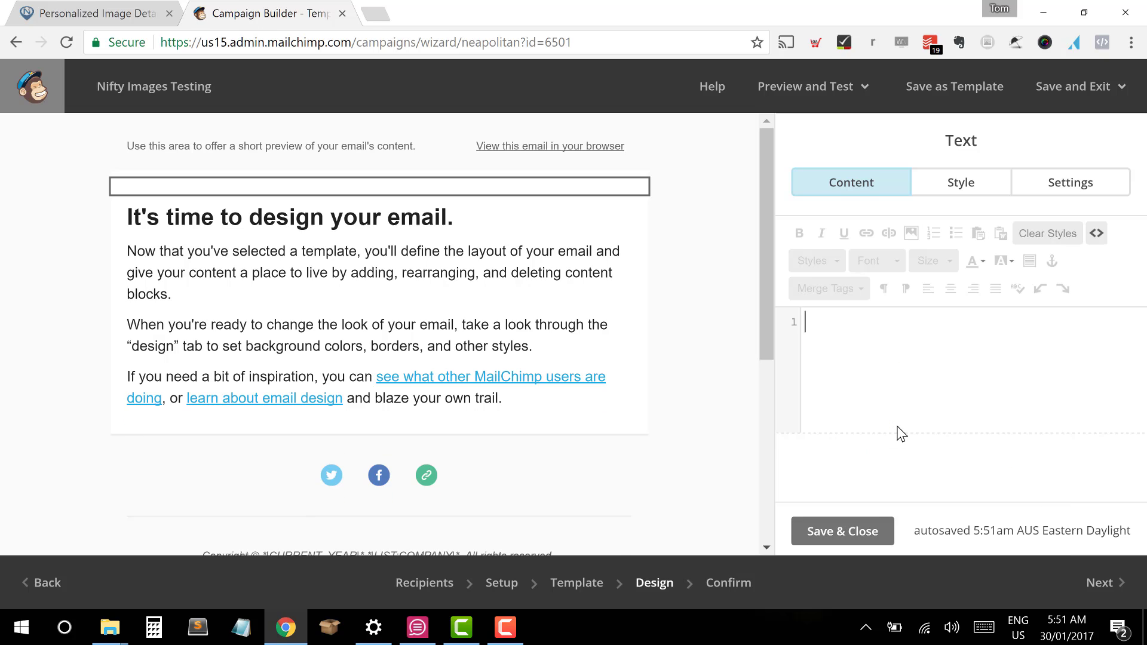
pyautogui.write('<img src="https://img1.niftyimages.com/5_o/gdf/em8?txt=*|FNAME|*" />')
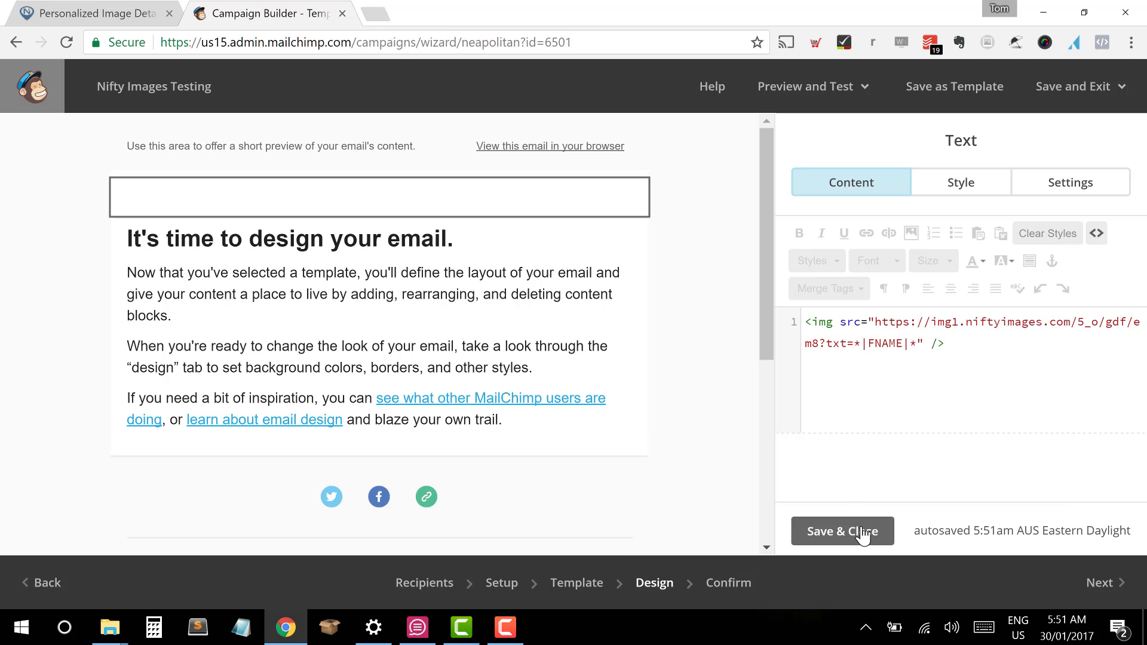
pyautogui.click(843, 530)
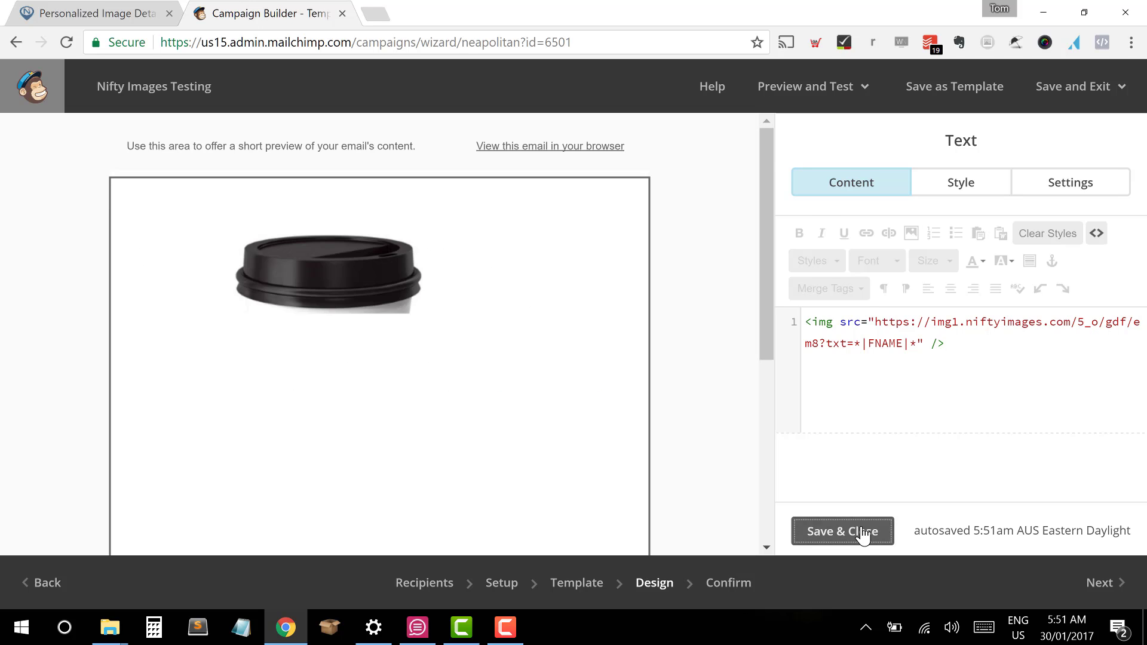
pyautogui.click(843, 531)
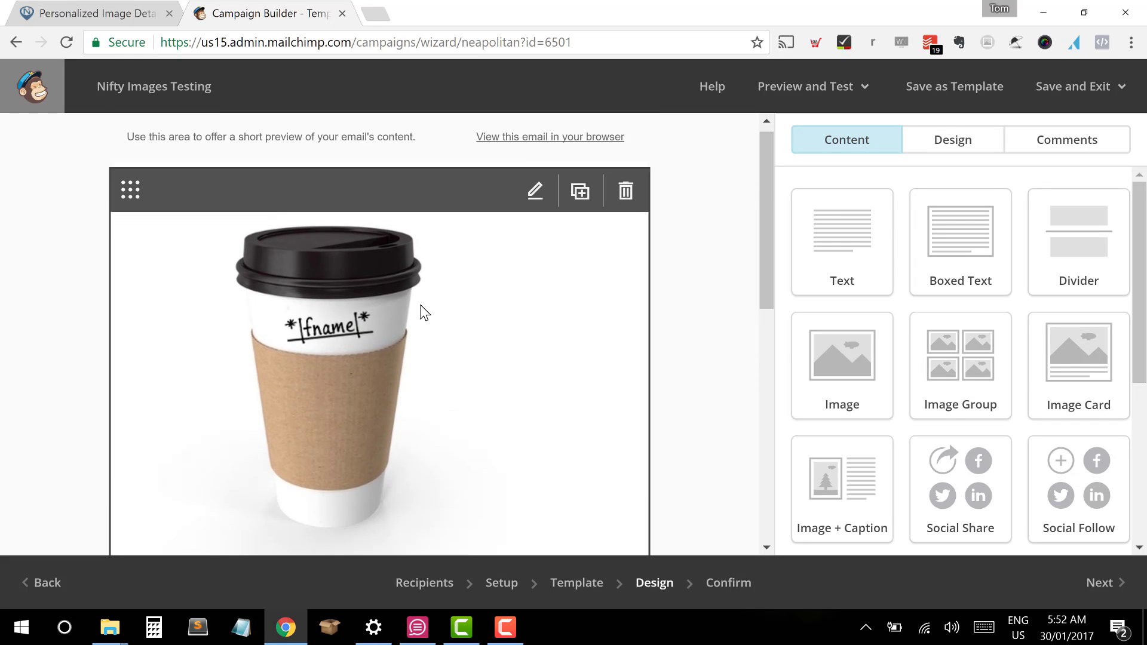
# - Give the coffee-cup block center alignment in its Style settings and save
pyautogui.scroll(-3)
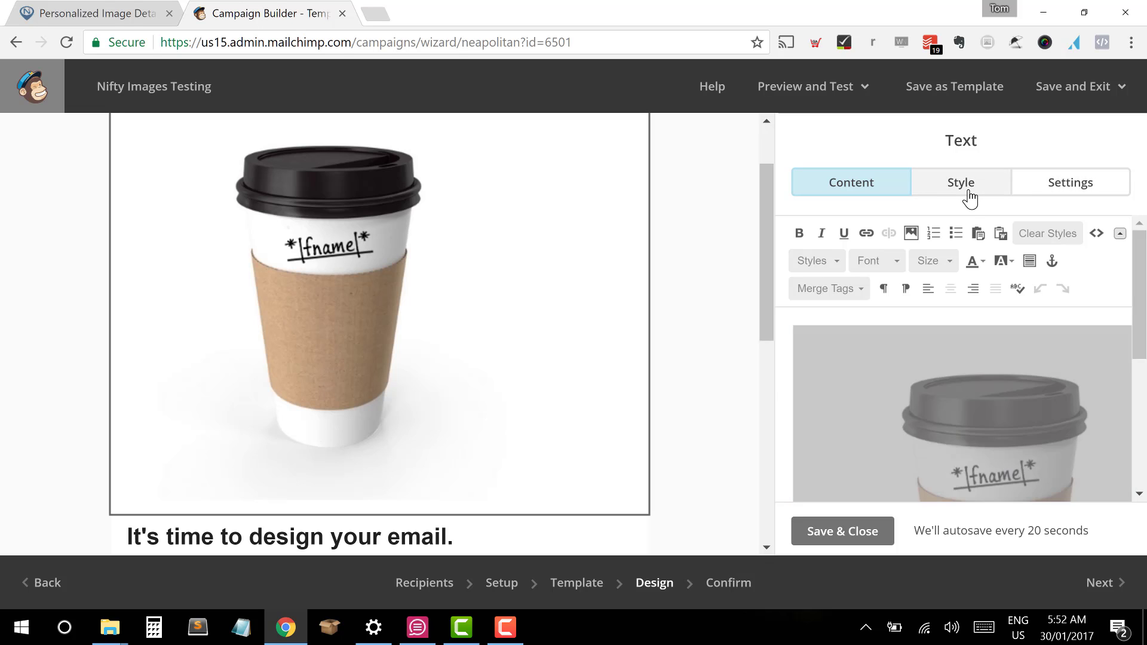
pyautogui.click(961, 181)
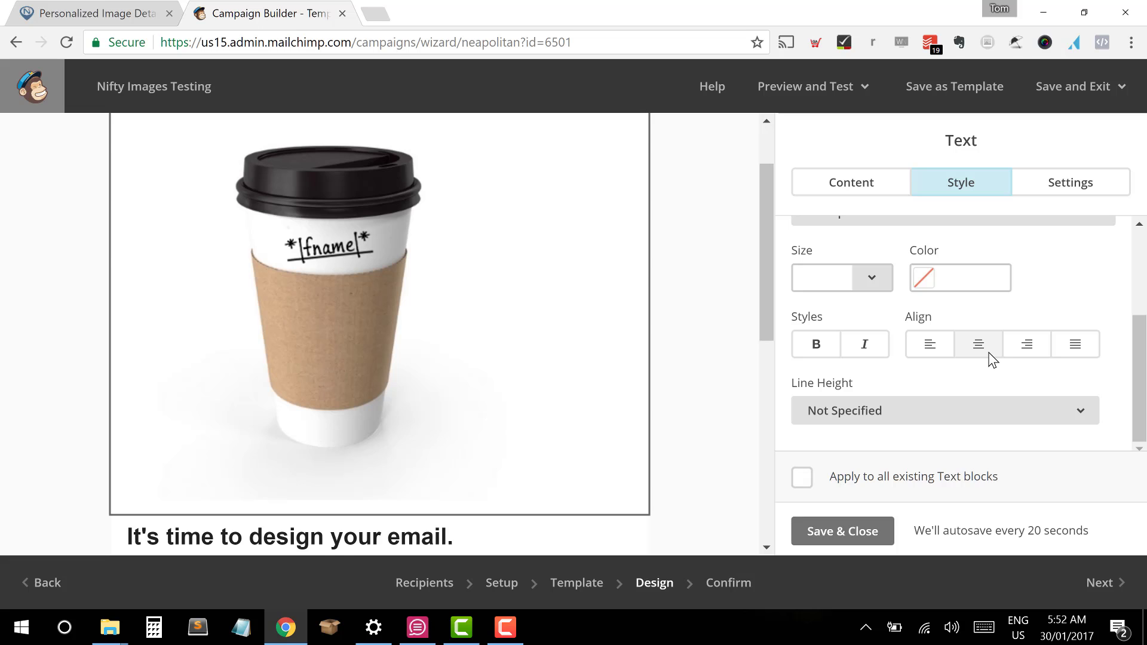
pyautogui.click(978, 344)
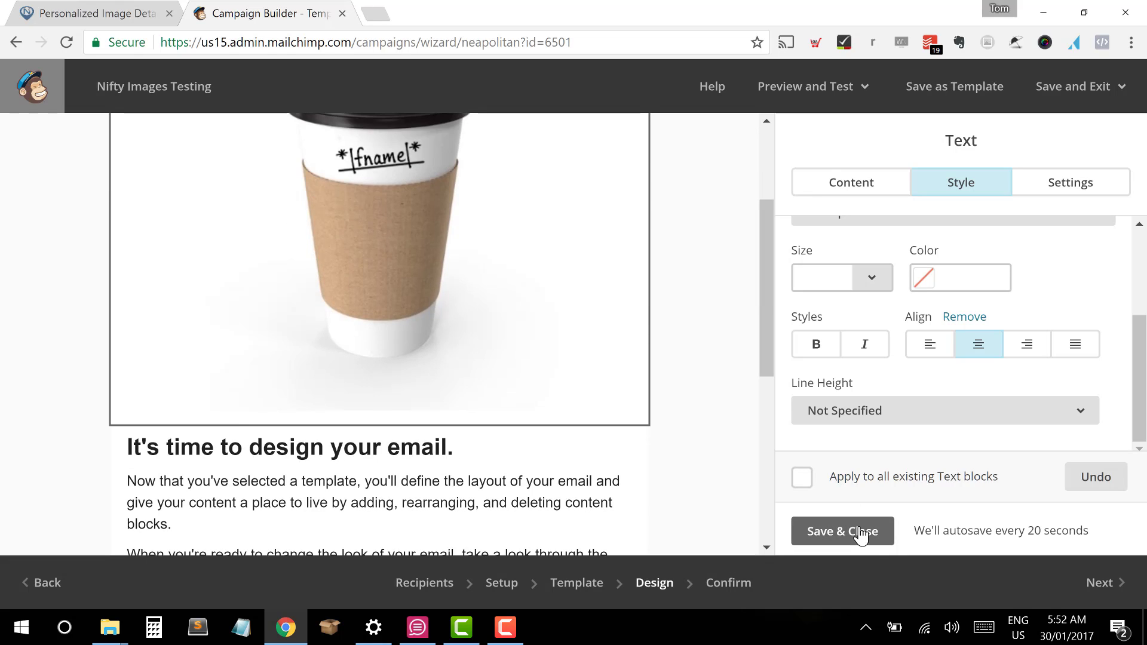
pyautogui.click(842, 531)
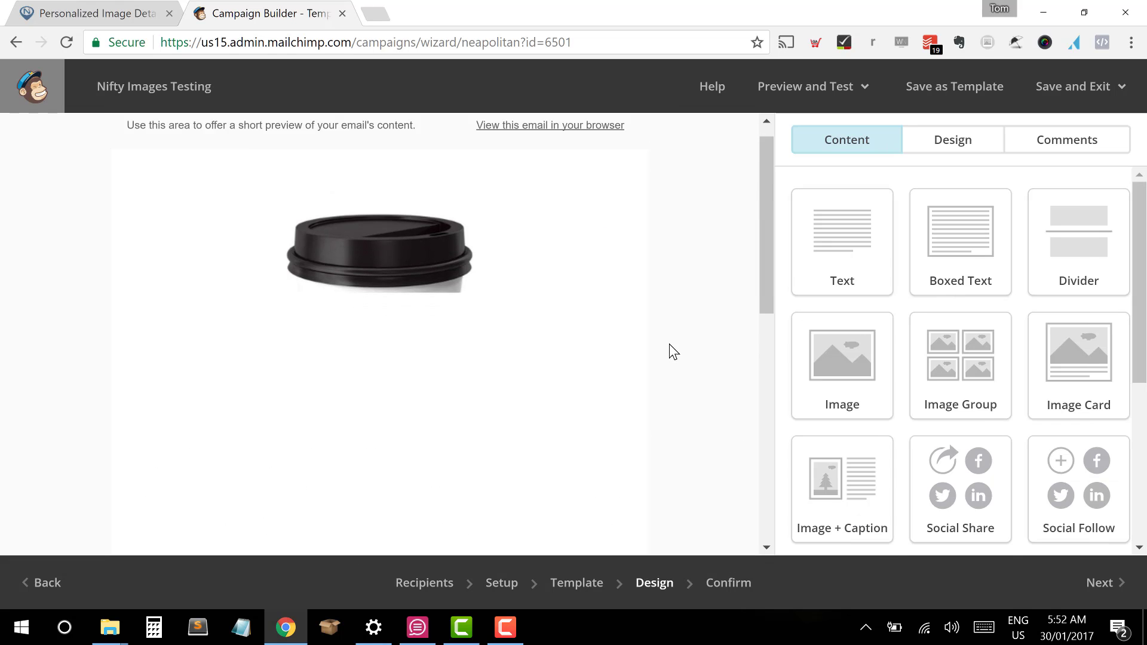
# - Review the email with the centered cup, then advance the campaign from Design to the Confirm step
pyautogui.scroll(-3)
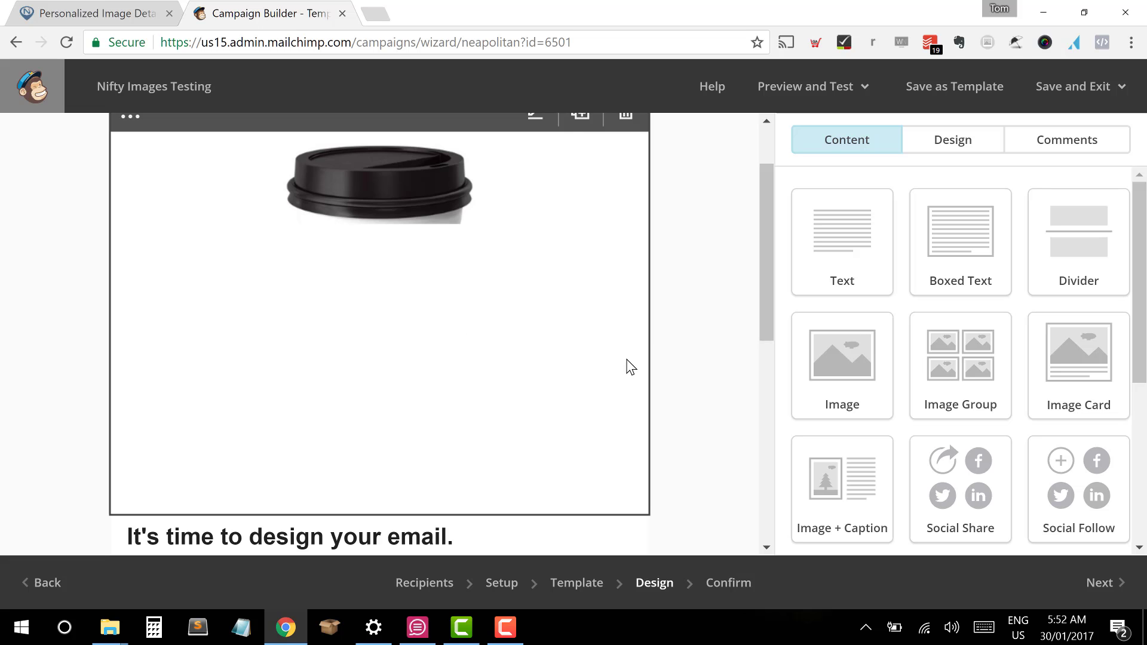
pyautogui.moveTo(499, 423)
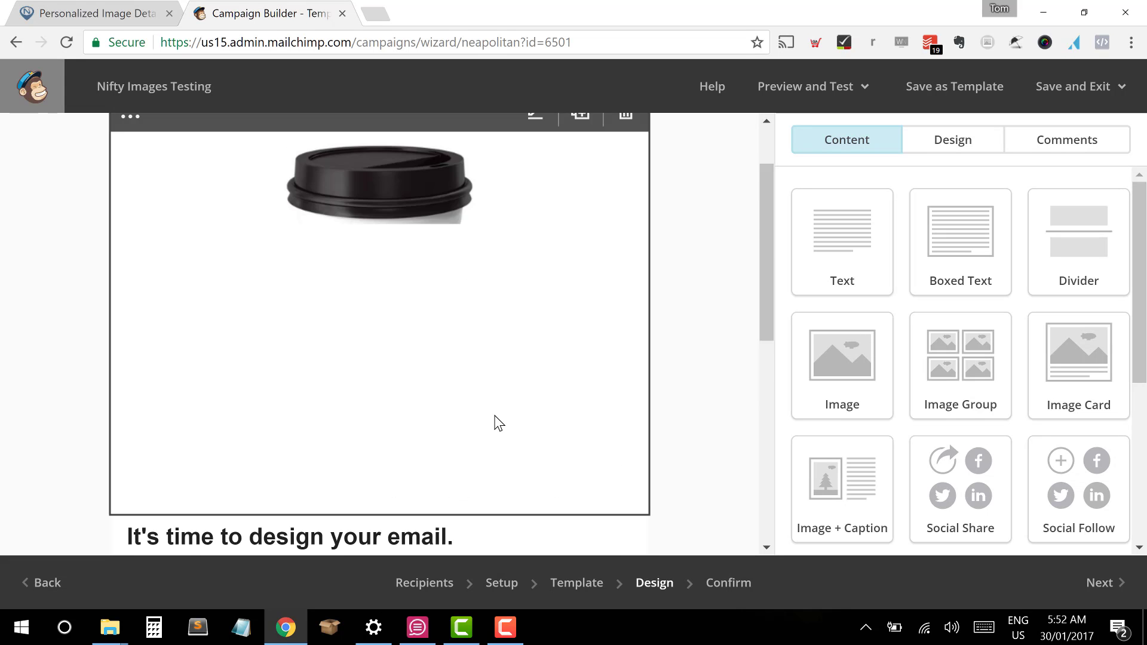
pyautogui.scroll(-3)
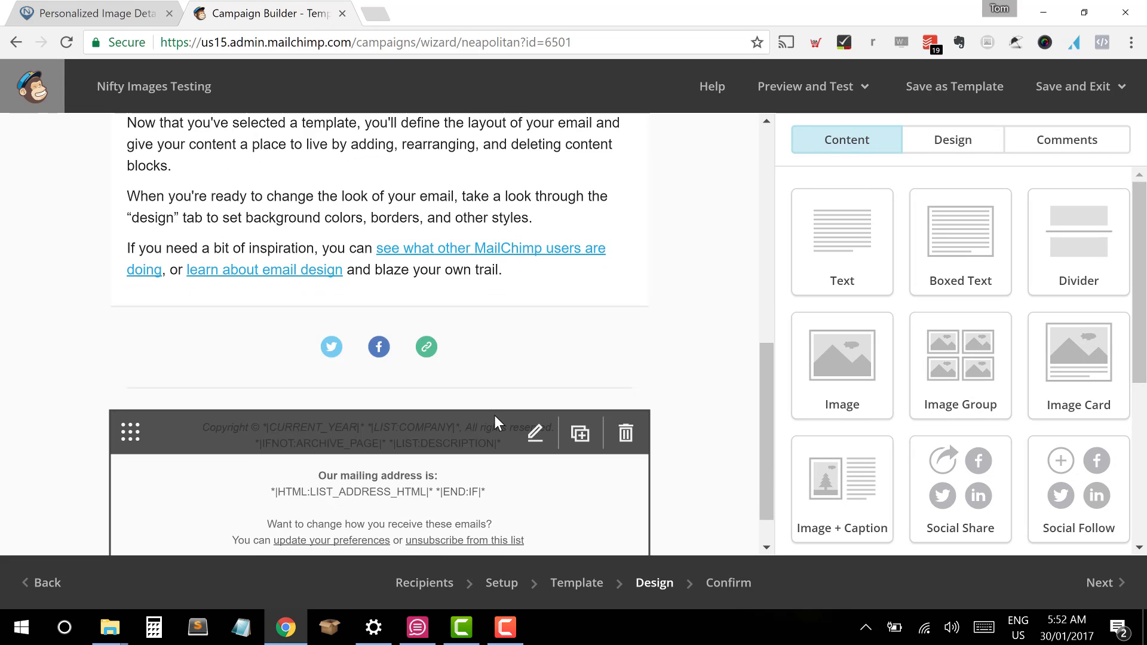
pyautogui.scroll(3)
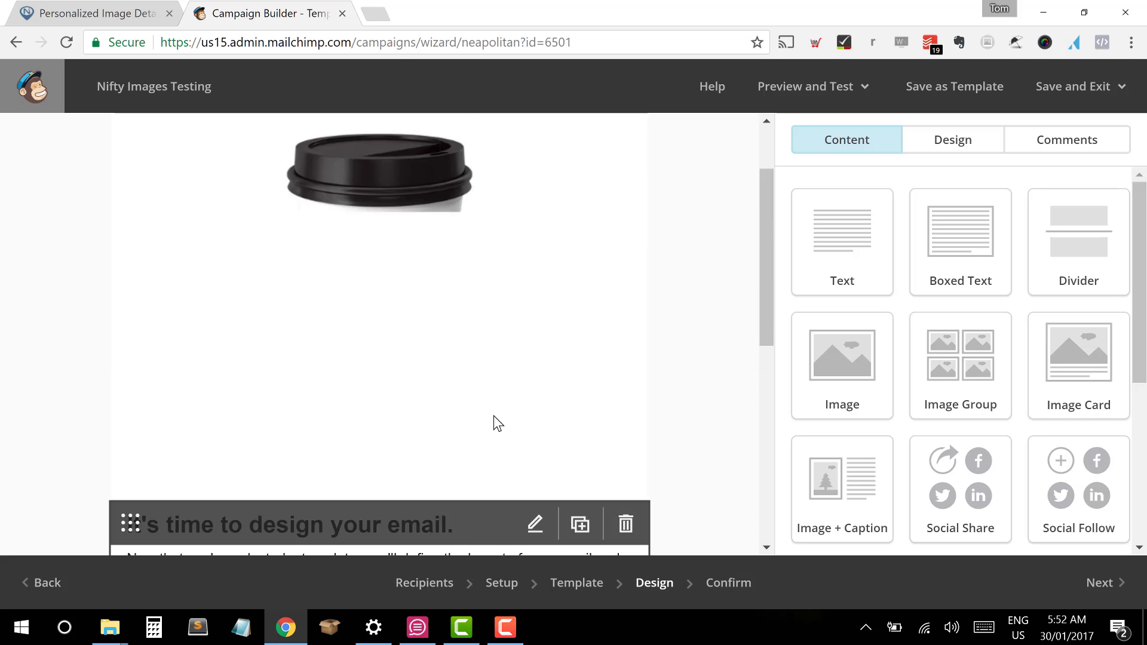
pyautogui.scroll(-3)
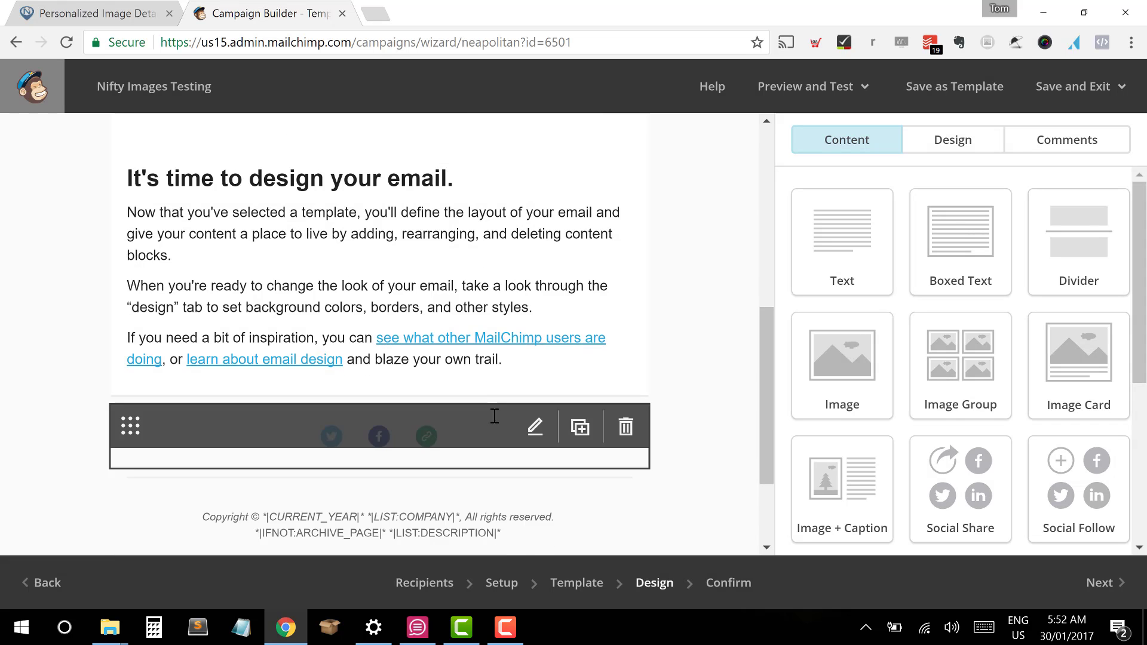
pyautogui.scroll(-3)
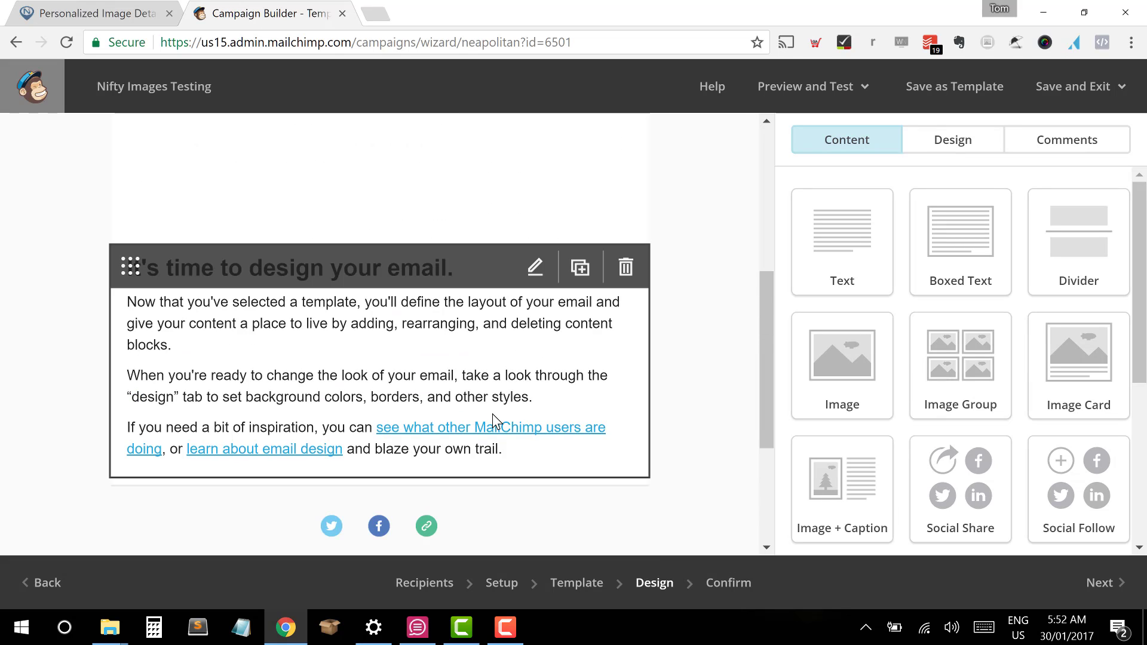
pyautogui.scroll(-3)
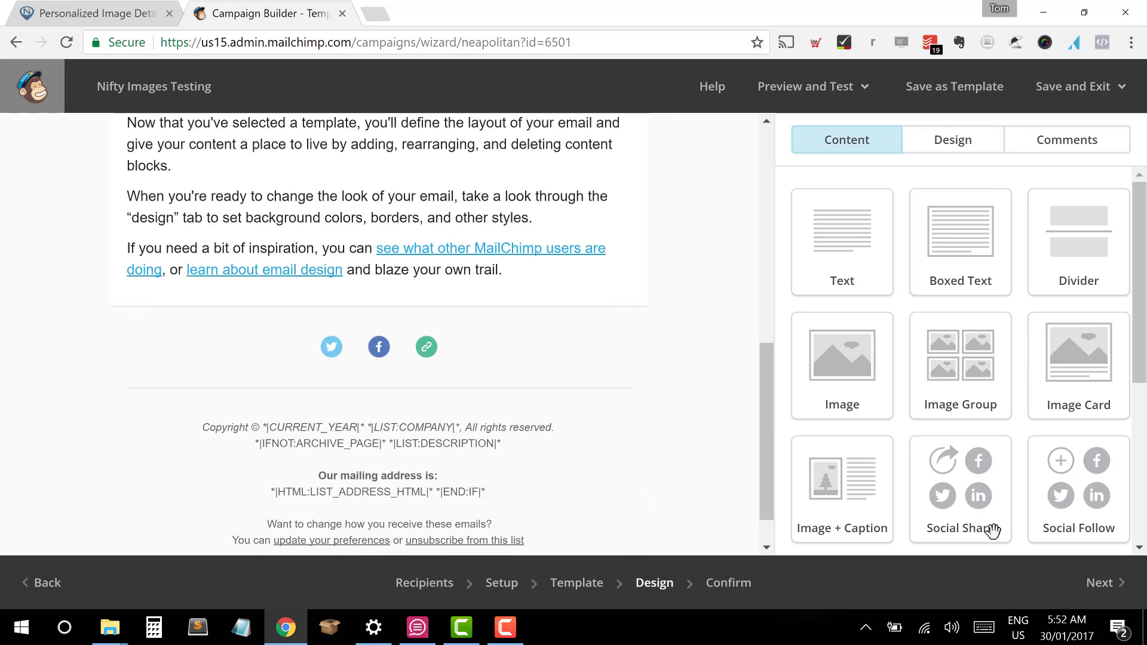
pyautogui.click(1100, 583)
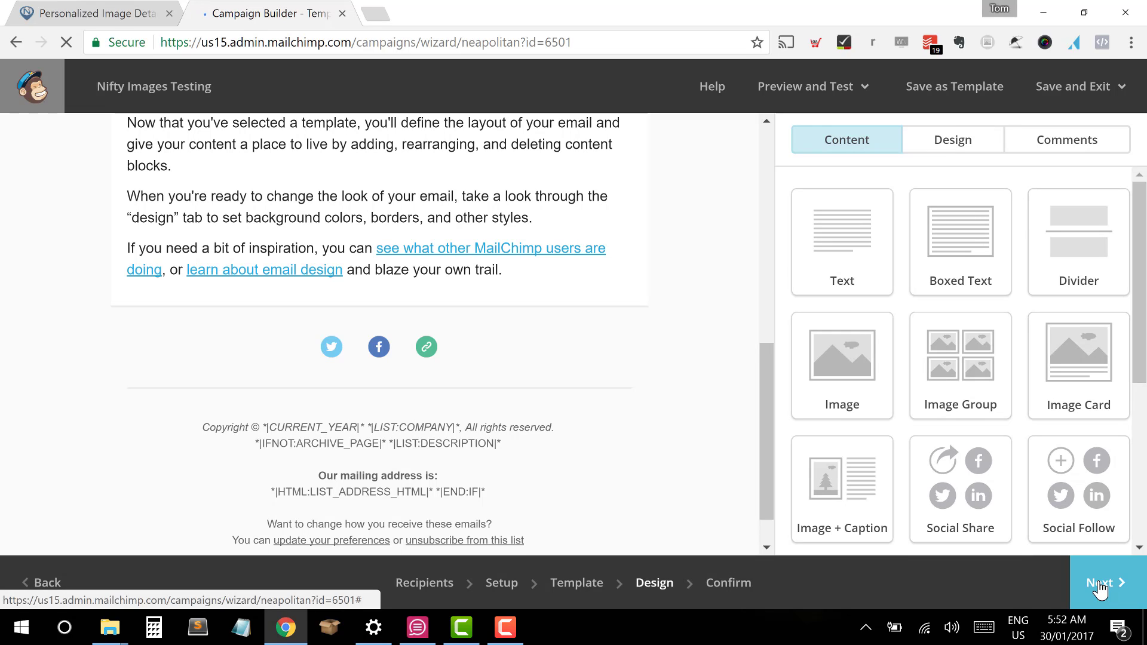
pyautogui.click(1100, 583)
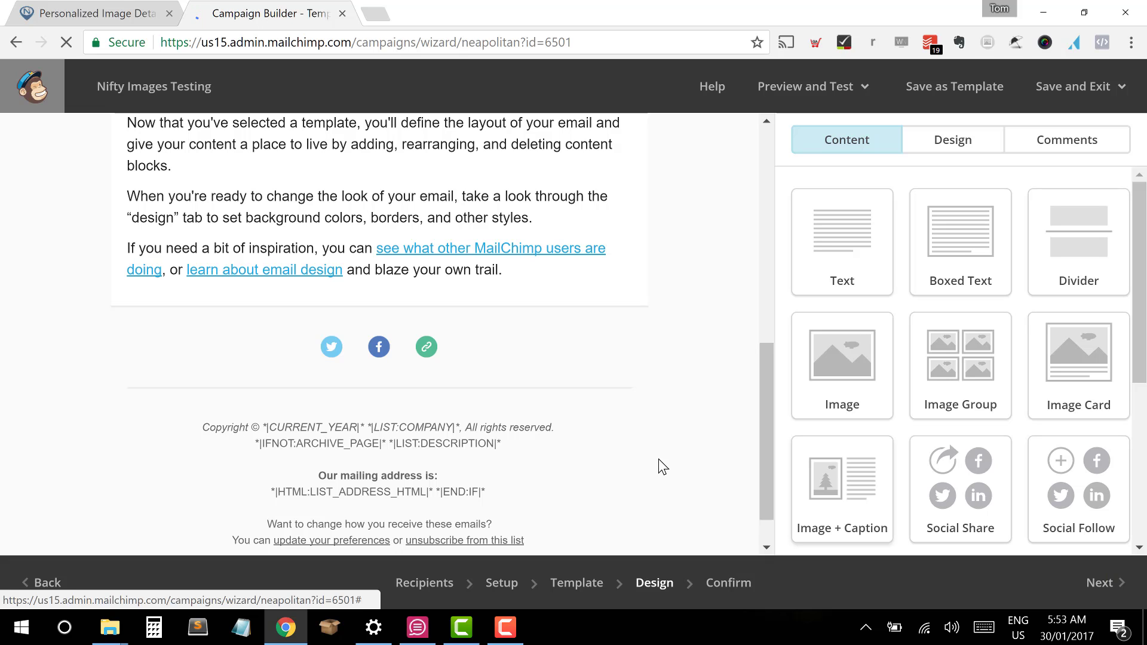
pyautogui.click(1099, 583)
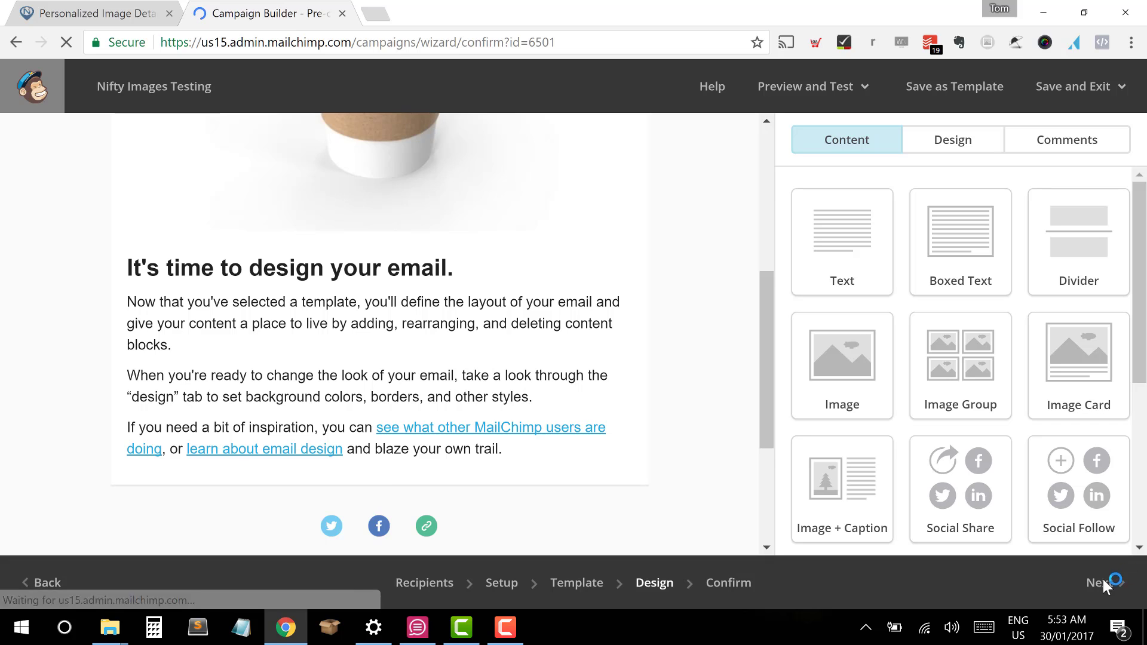
# - Resolve the Default text content issue flagged in the Confirm checklist, returning to the designer
pyautogui.click(1100, 583)
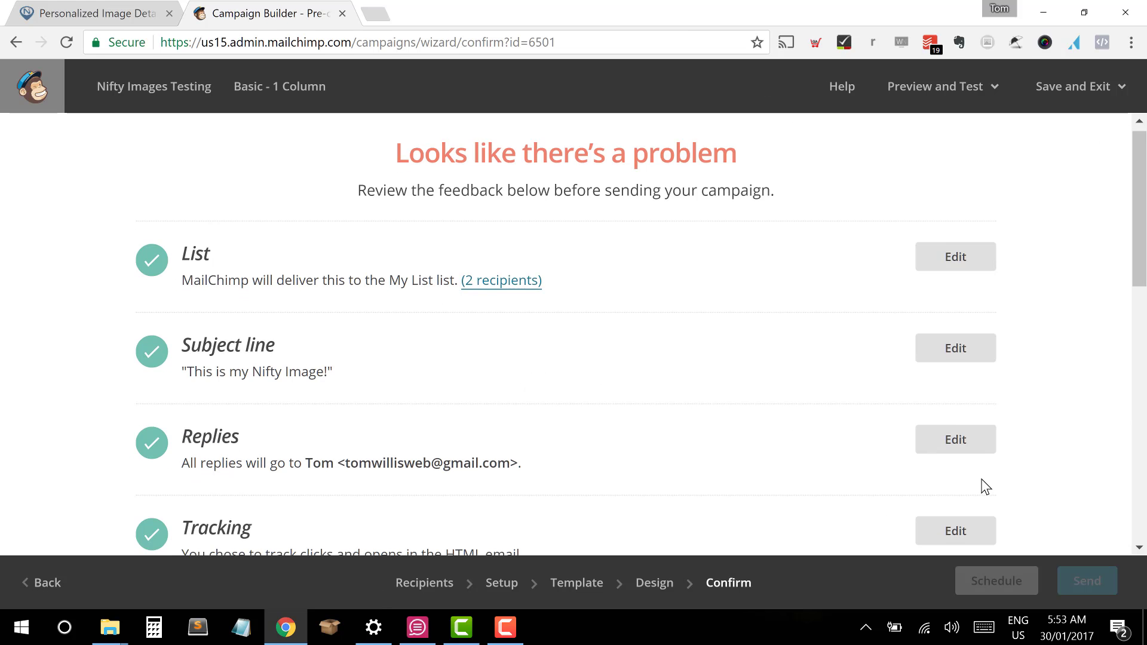
pyautogui.scroll(-3)
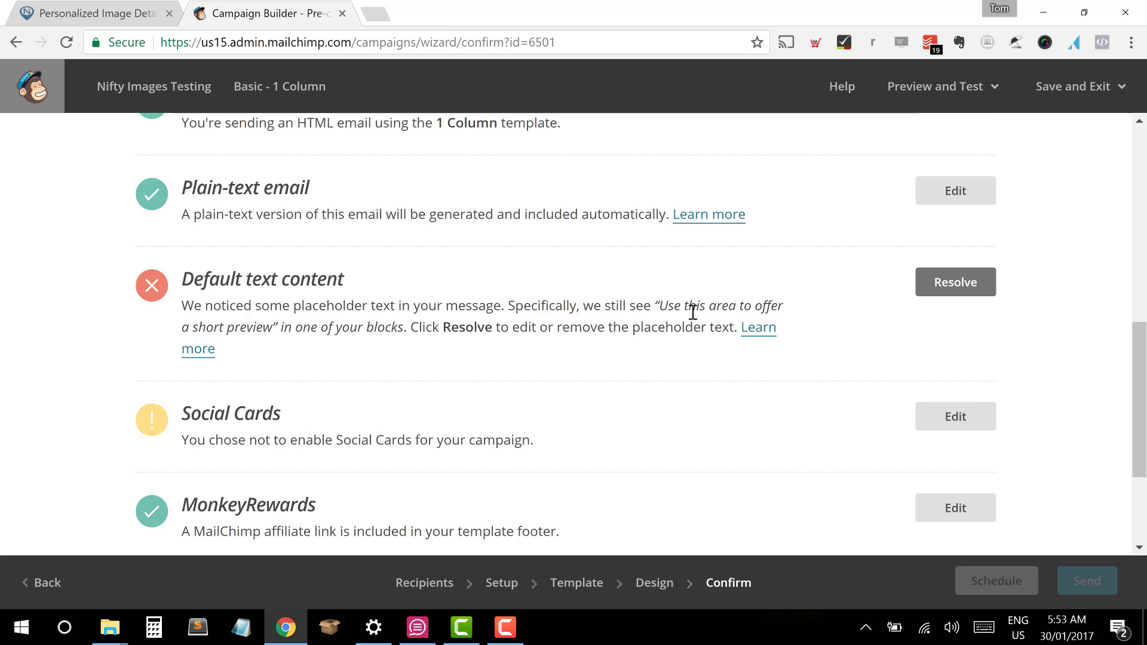
pyautogui.click(957, 282)
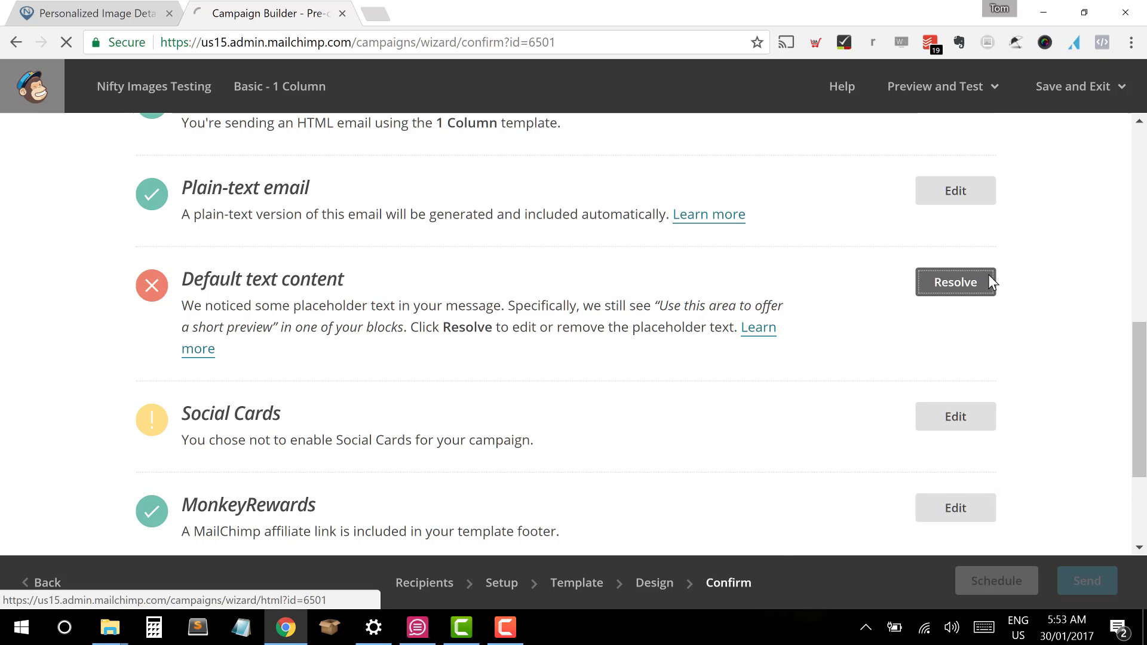
pyautogui.click(956, 282)
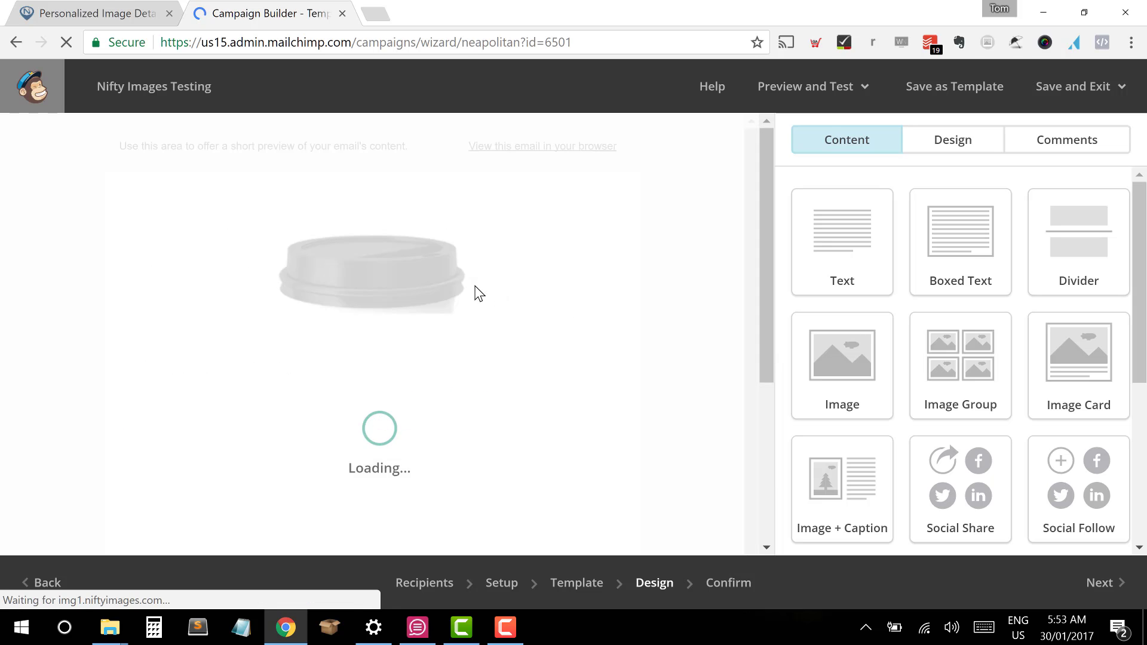
# - Write heading 'This is a test' with body 'Here's my email for my Nifty Image' and preview text 'This is my email'
pyautogui.scroll(-3)
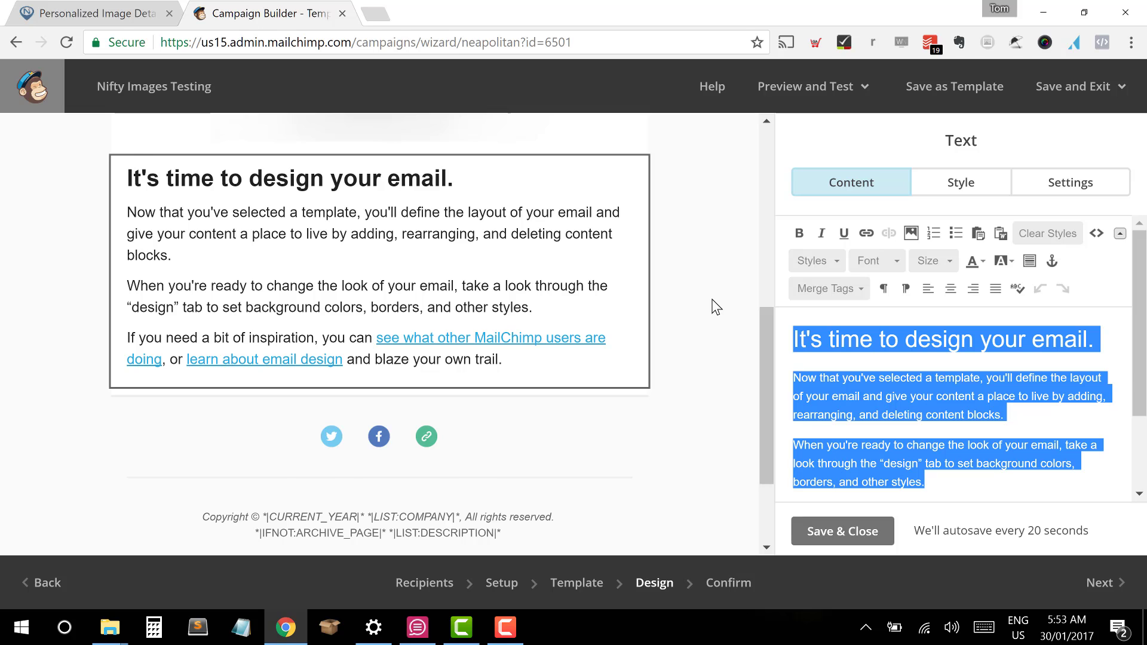
pyautogui.write('This is a test')
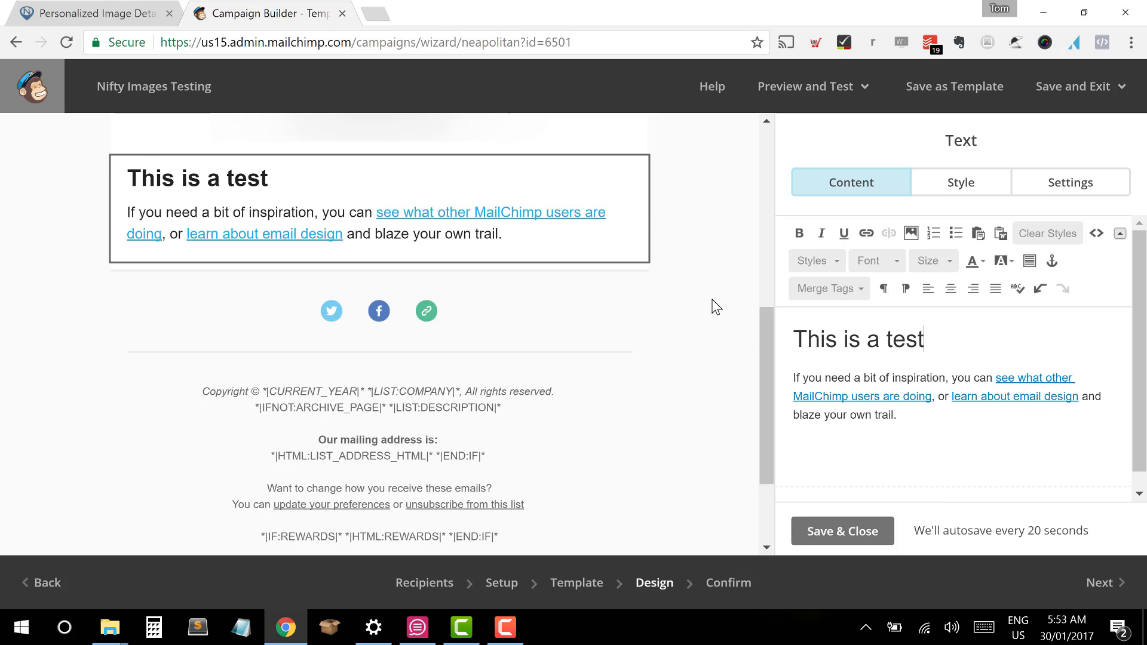
pyautogui.write('H')
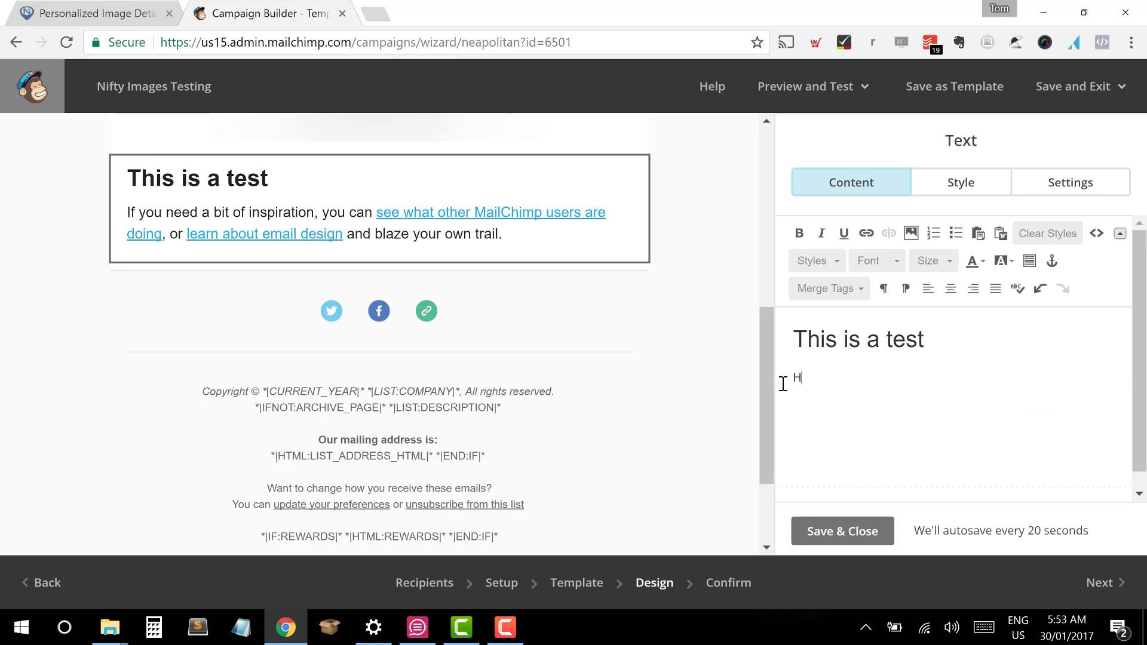
pyautogui.write("Here's my email copy f")
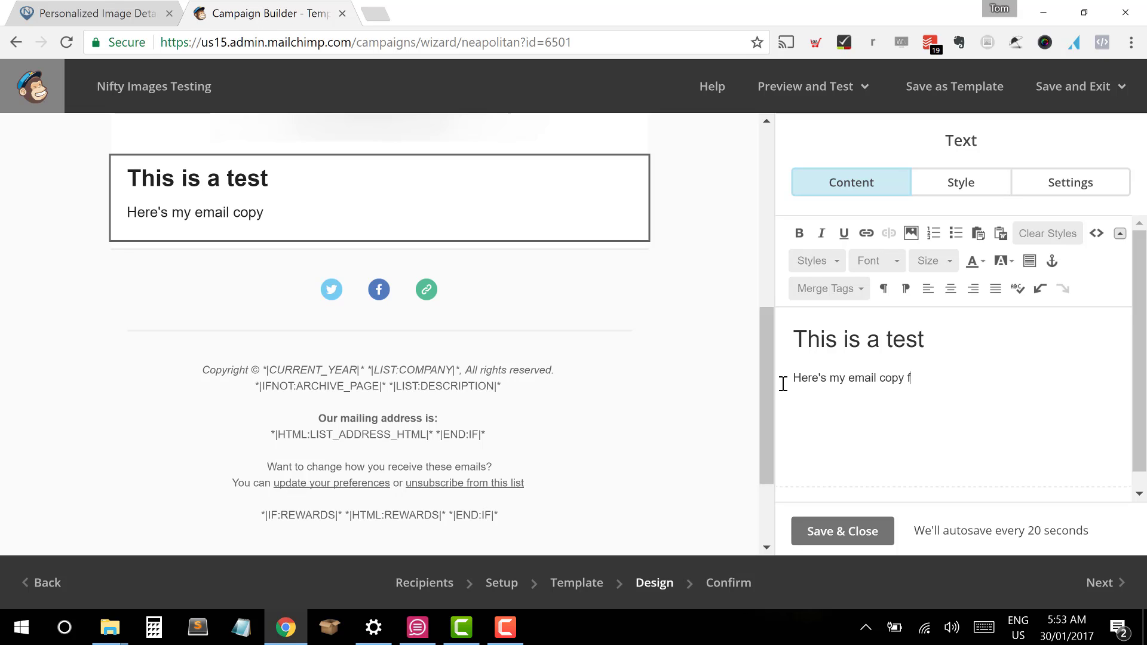
pyautogui.write('or my Nifty Imag')
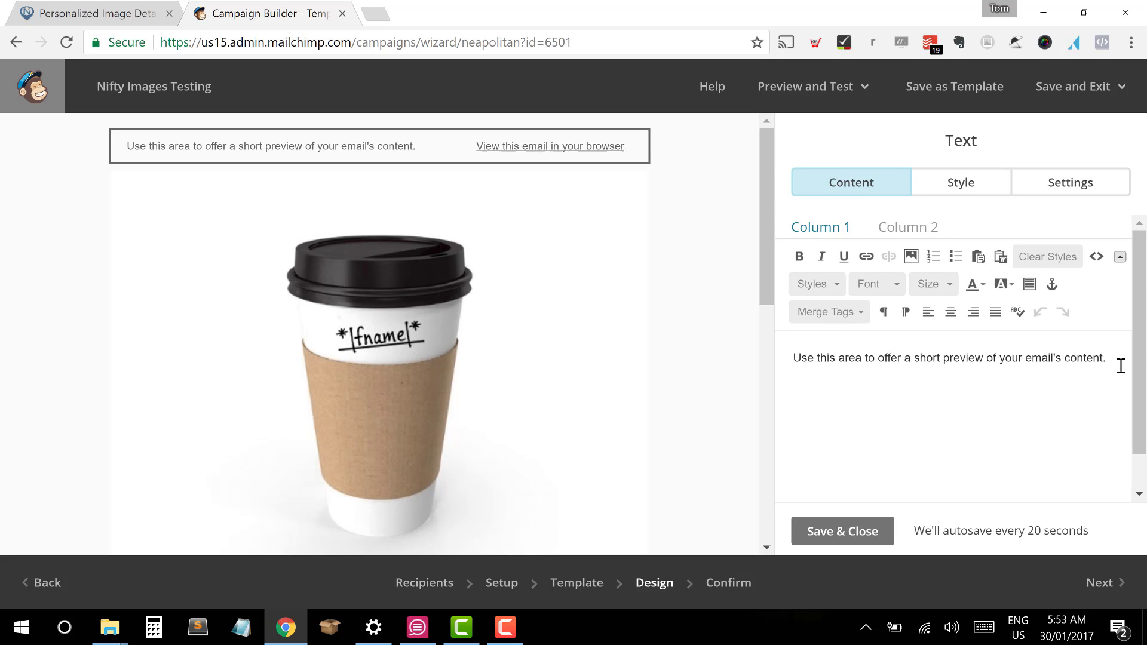
pyautogui.write('This is my email')
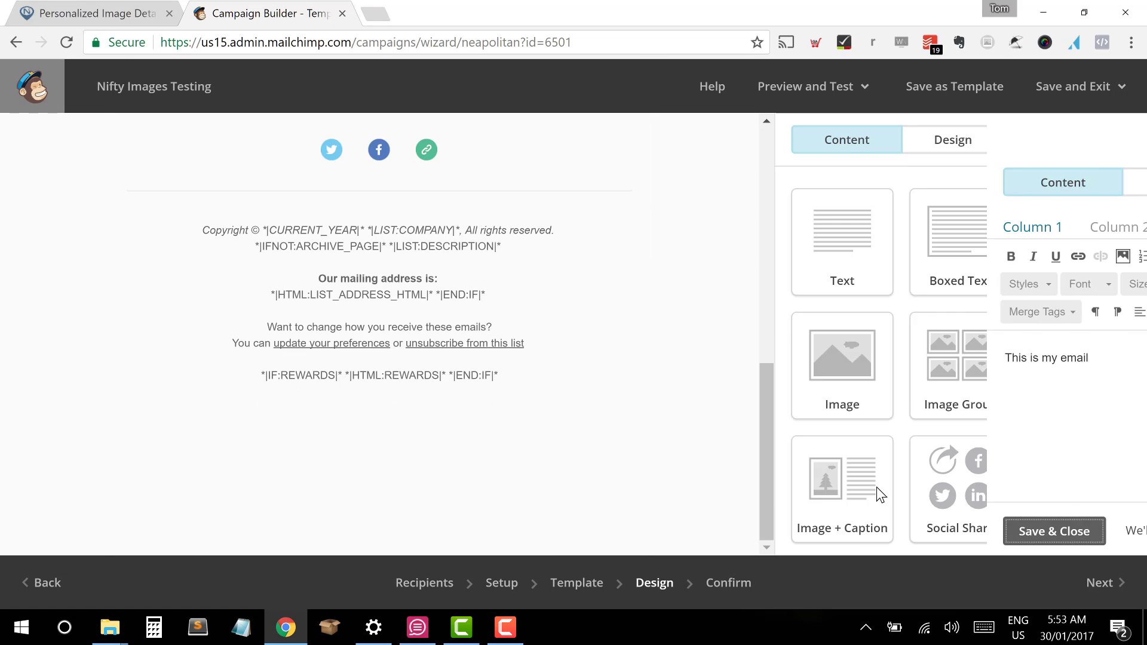
# - Advance to Confirm and send the campaign now to the 2 subscribers on My List
pyautogui.click(1104, 583)
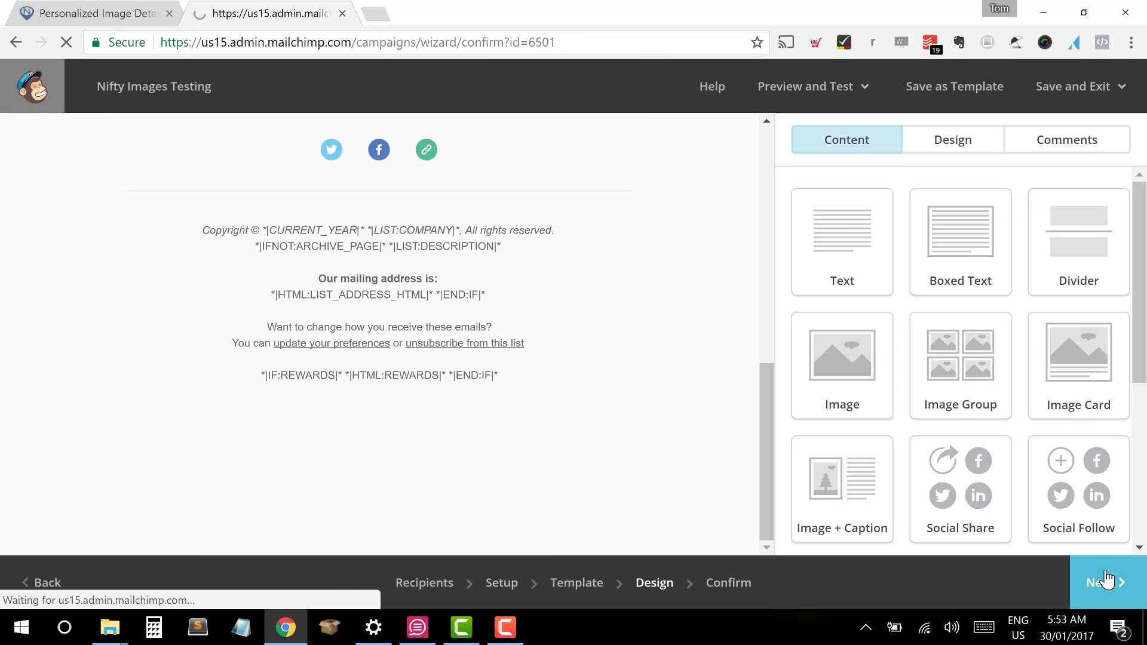
pyautogui.click(1106, 582)
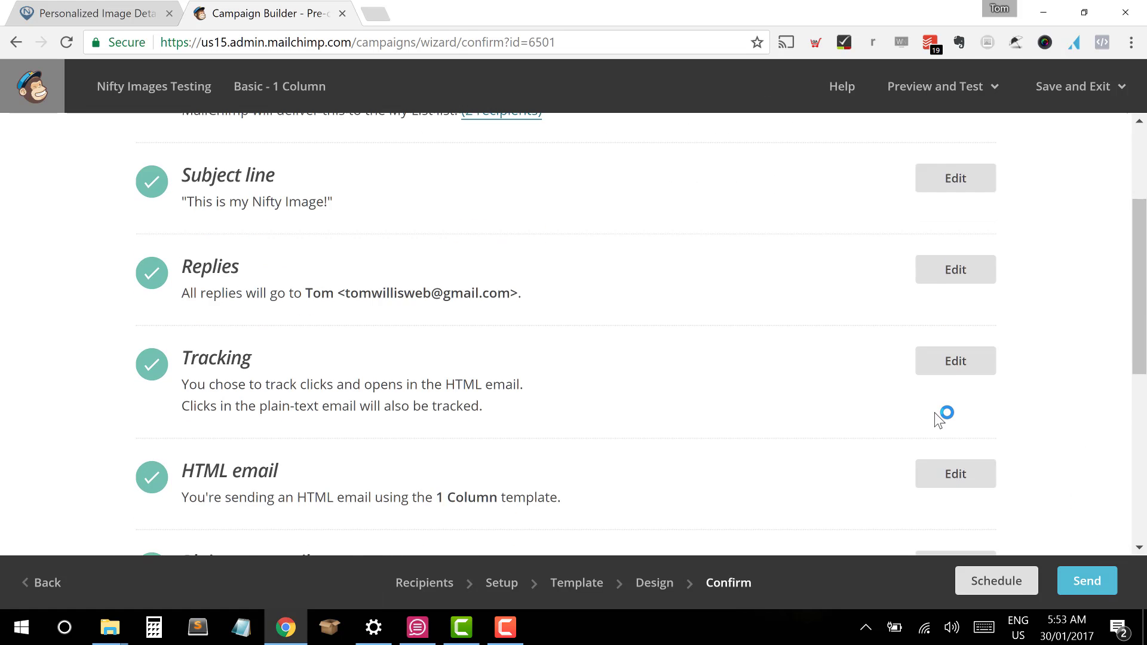
pyautogui.scroll(-3)
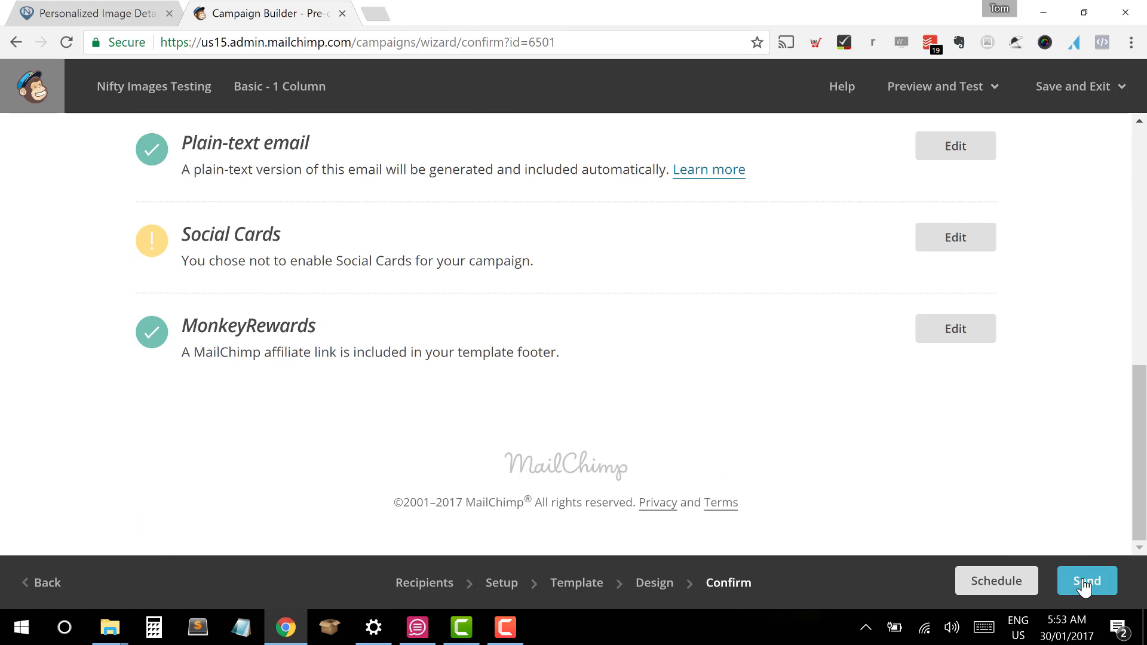
pyautogui.click(1088, 581)
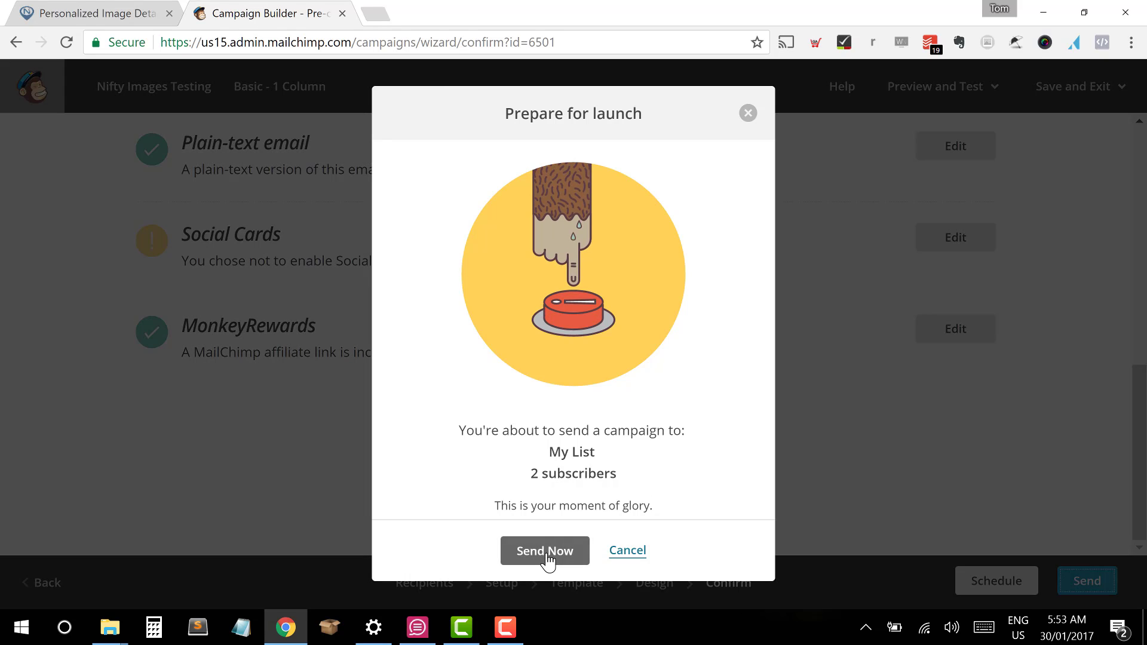
pyautogui.click(545, 551)
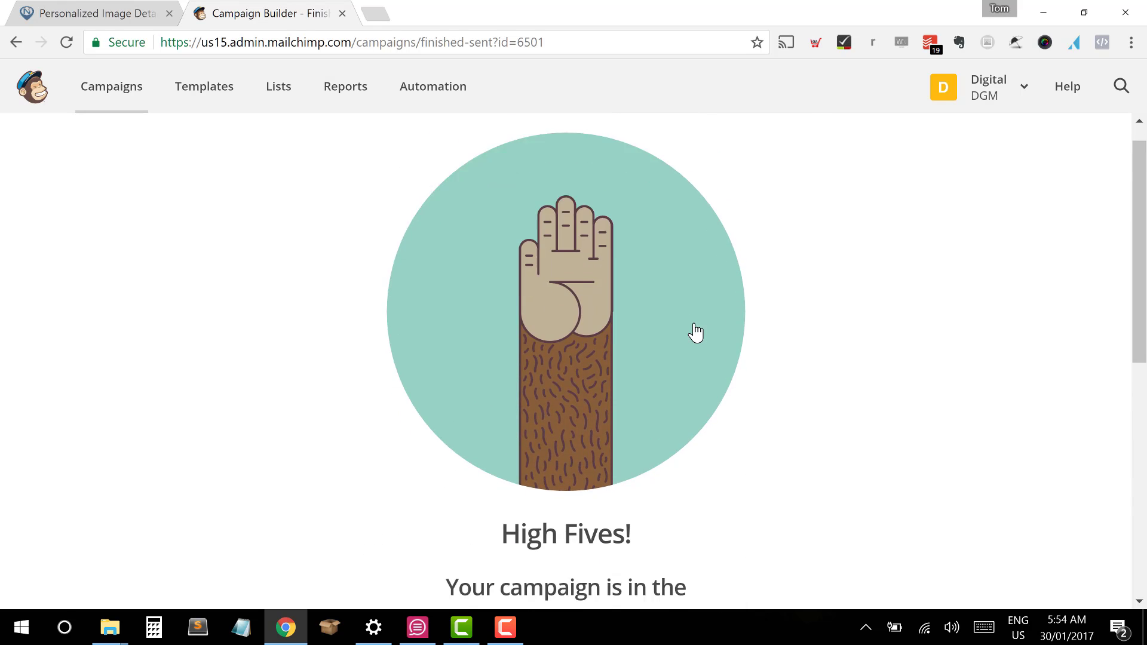
pyautogui.scroll(3)
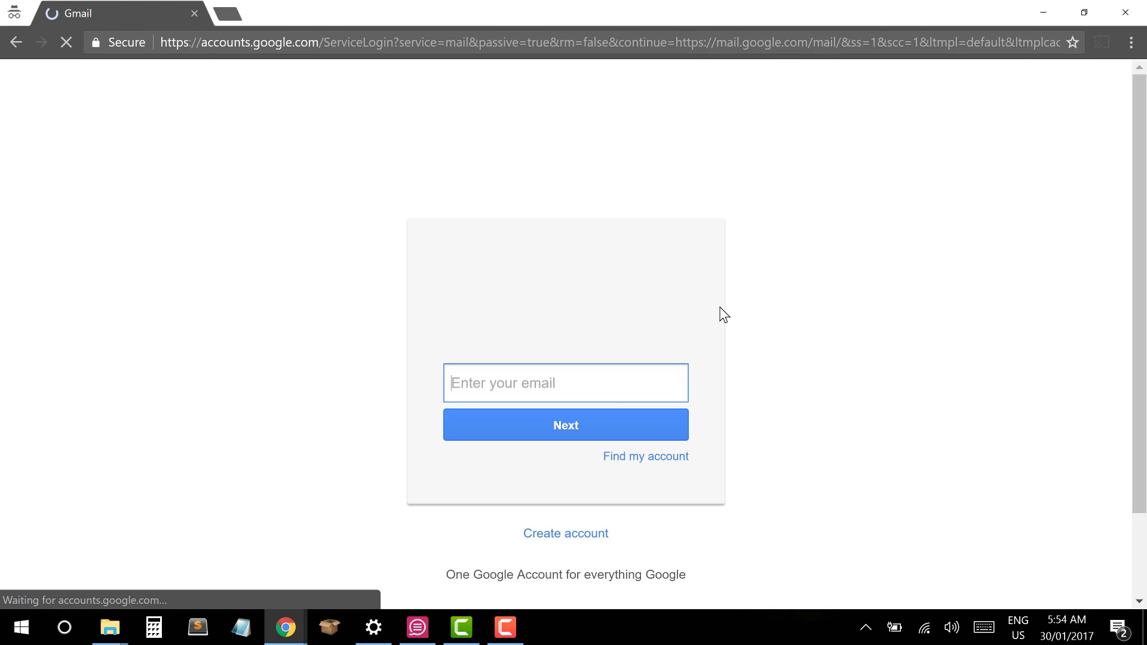
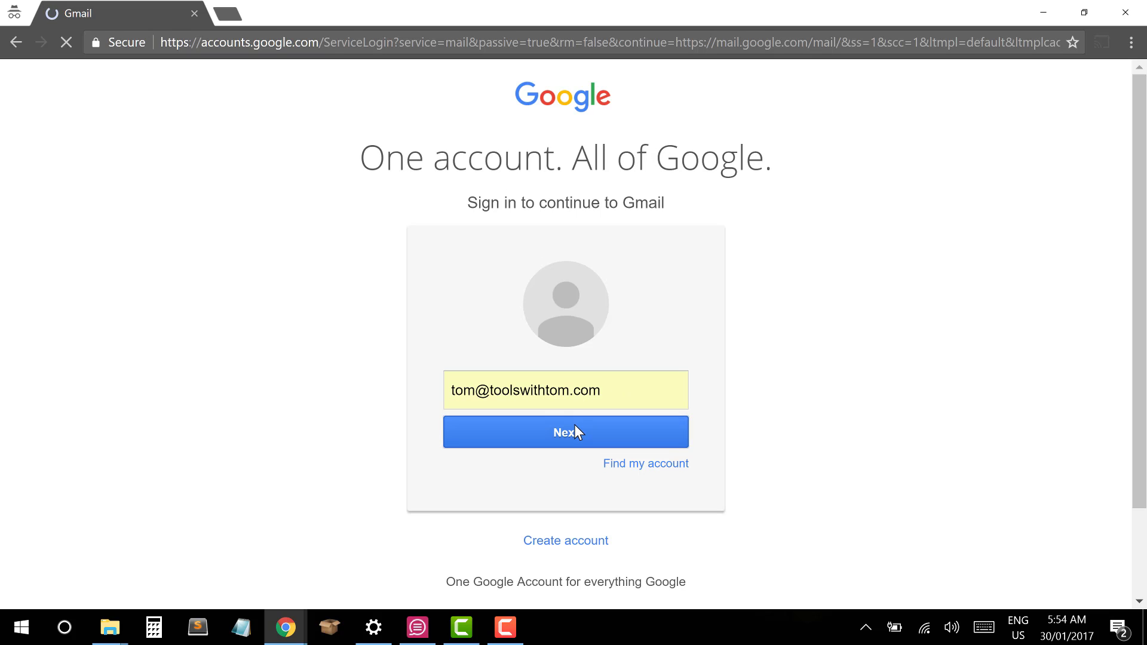
# - Sign in to the tom@ test Gmail account and load its inbox
pyautogui.click(566, 433)
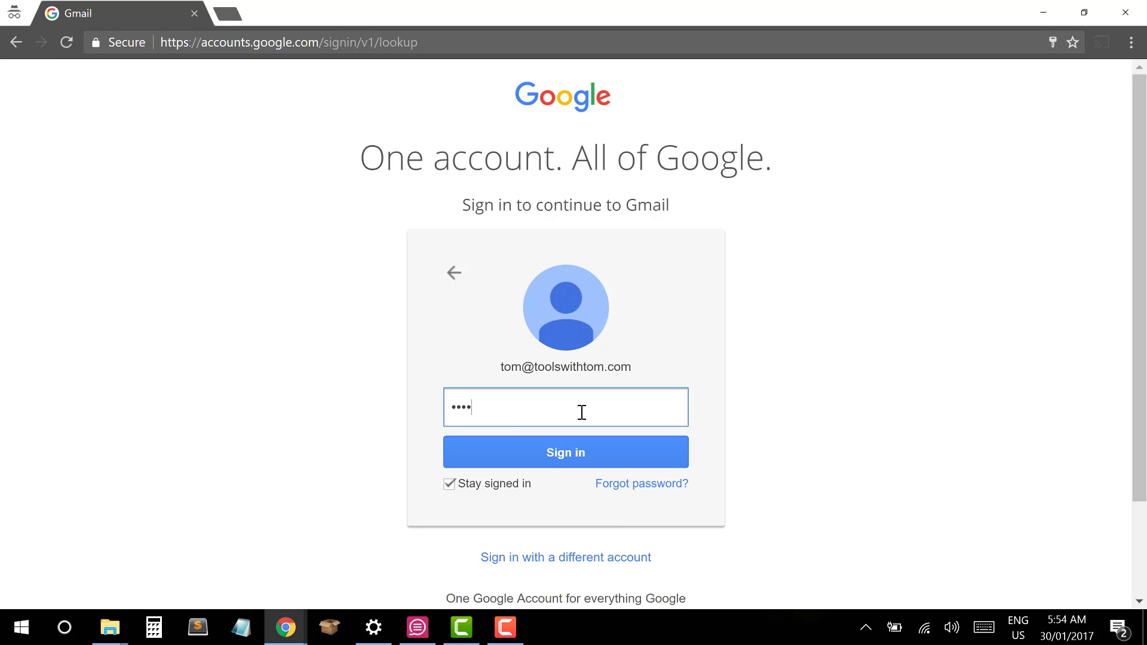
pyautogui.click(567, 452)
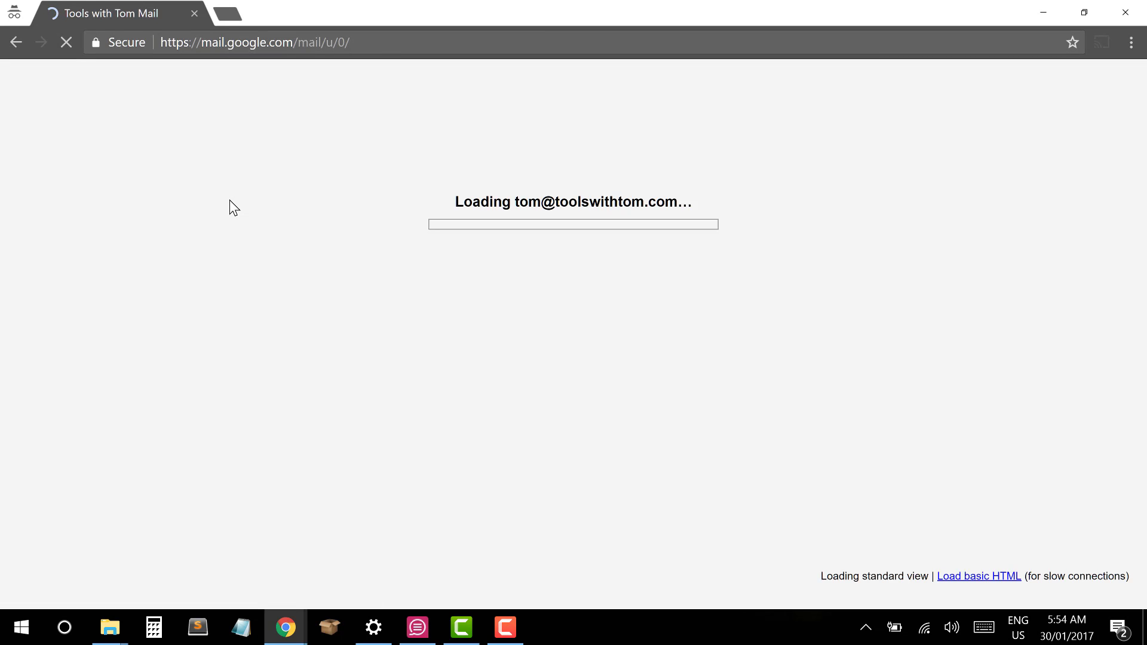
pyautogui.moveTo(203, 213)
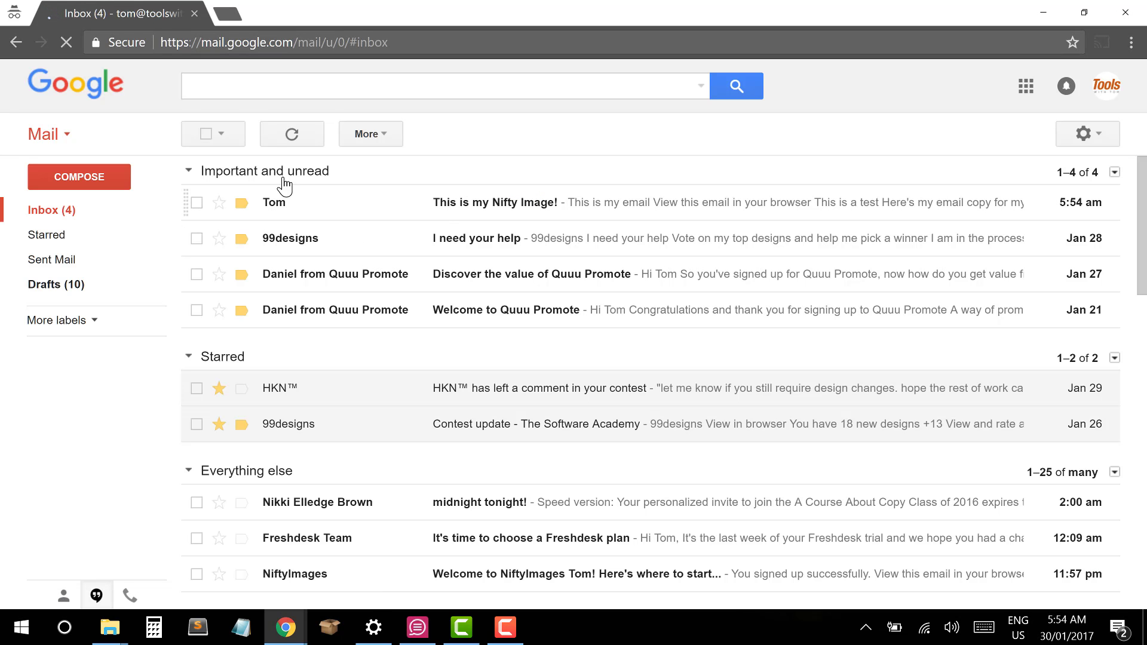
# - View the 'This is my Nifty Image!' email with the cup personalized as Tom, then return to the Coffee Cup Test page
pyautogui.click(495, 202)
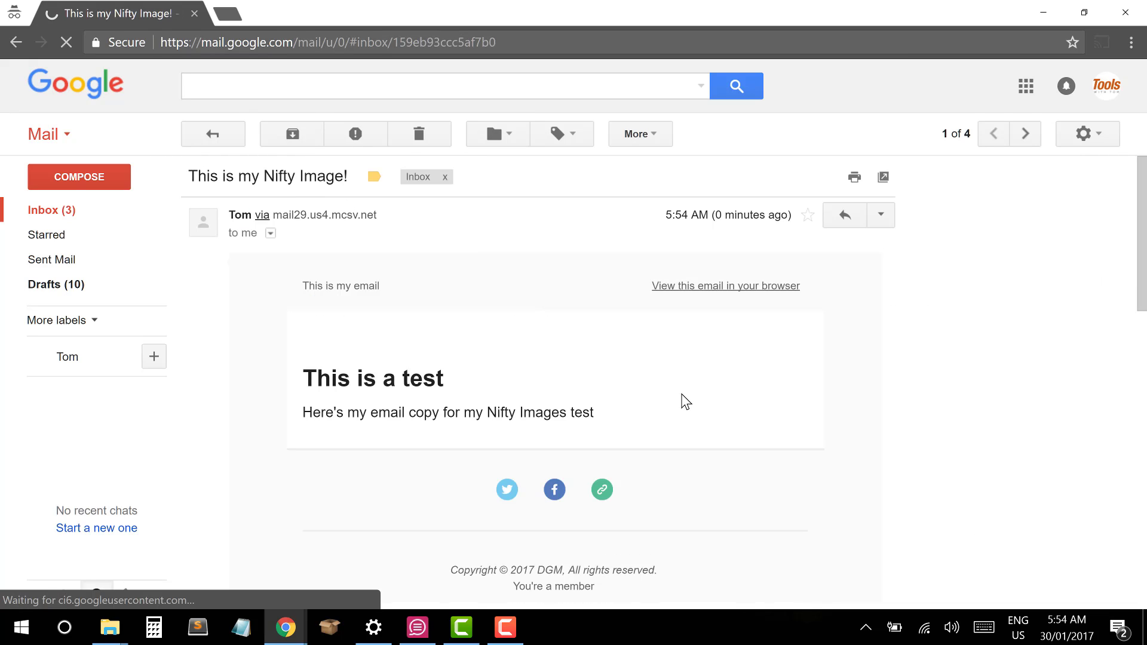
pyautogui.scroll(-3)
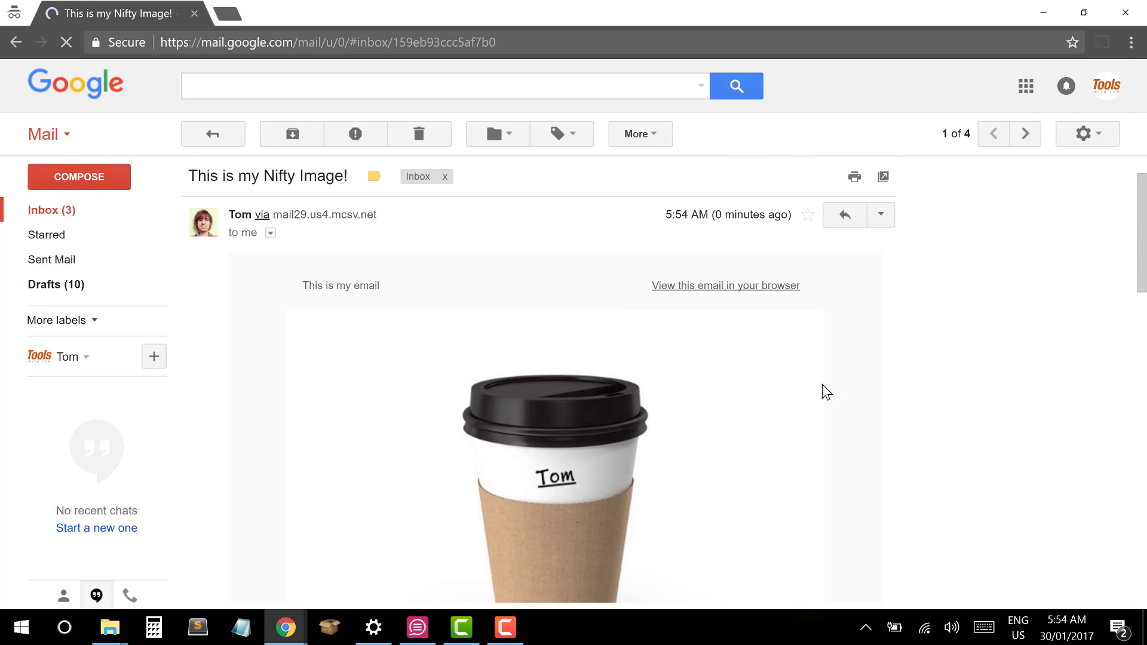
pyautogui.scroll(-3)
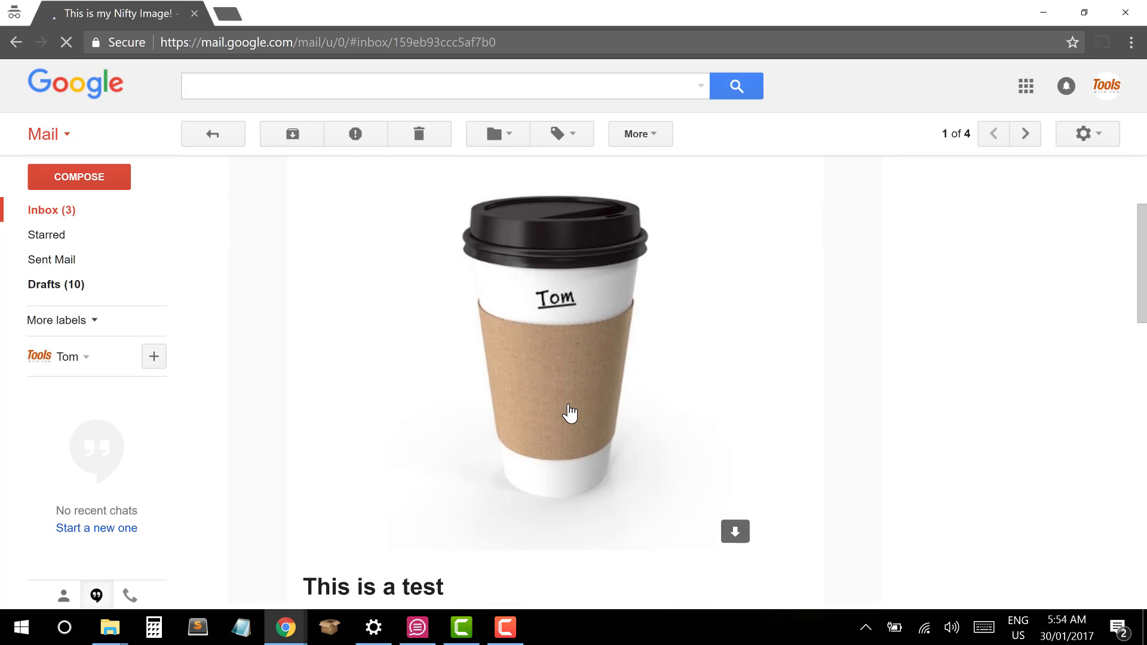
pyautogui.scroll(-3)
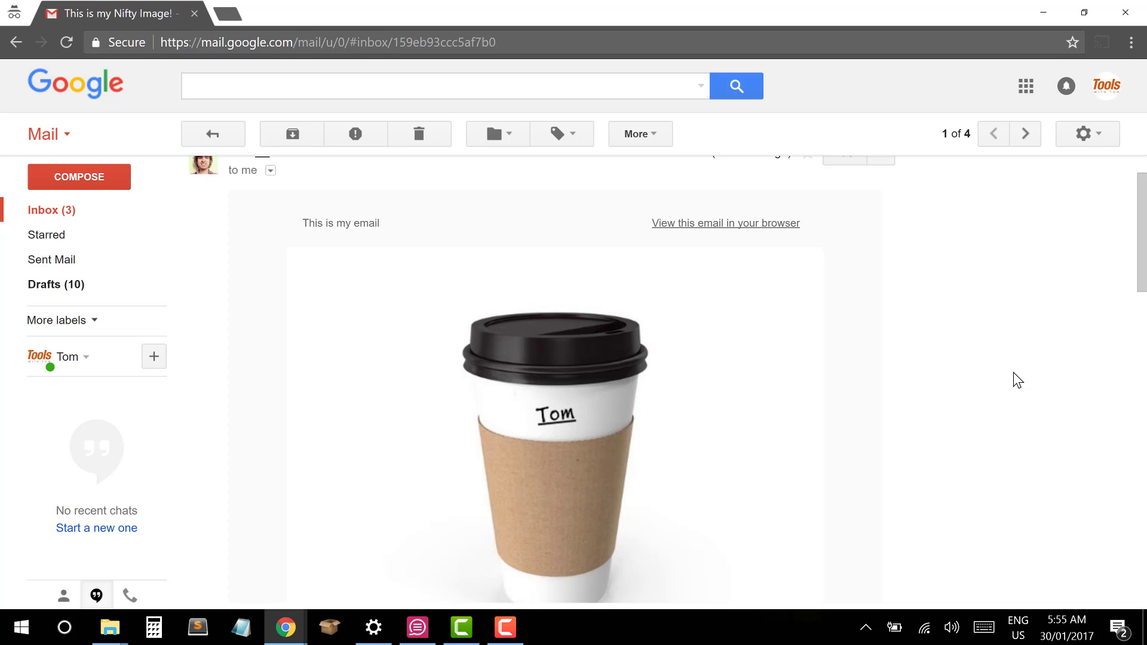
pyautogui.moveTo(1059, 29)
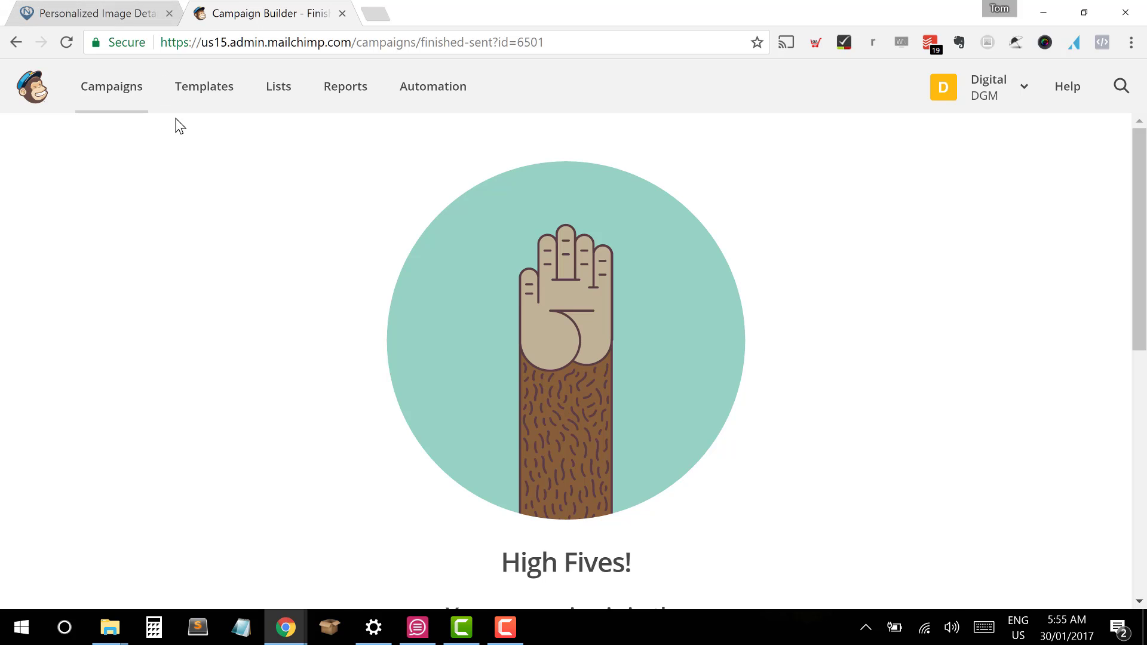
pyautogui.click(96, 13)
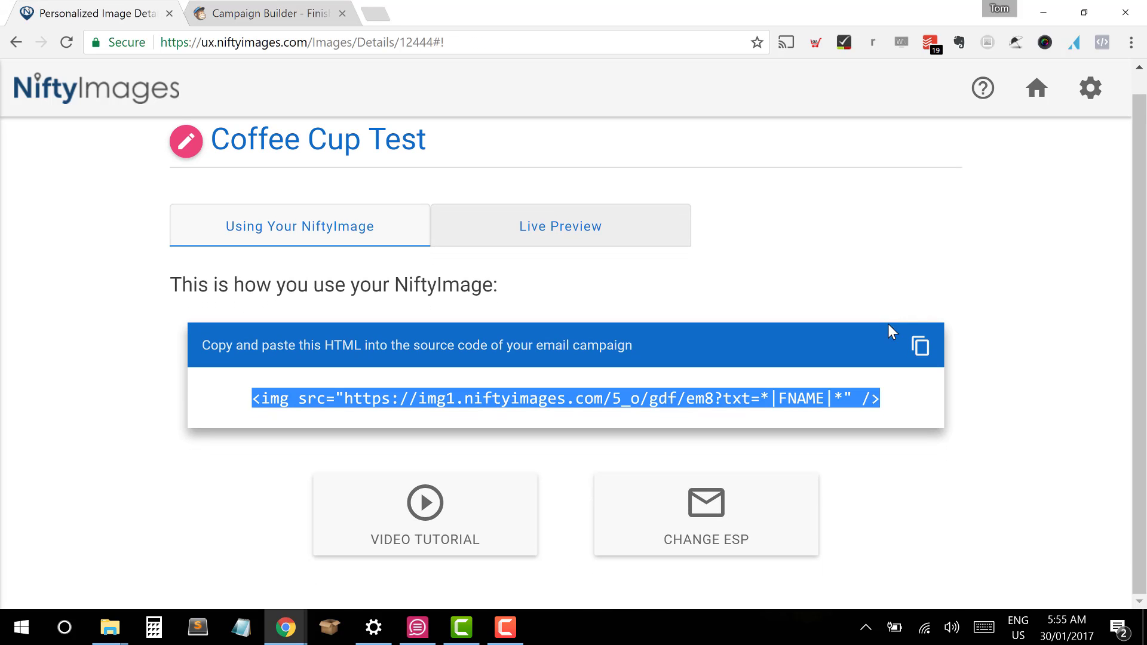